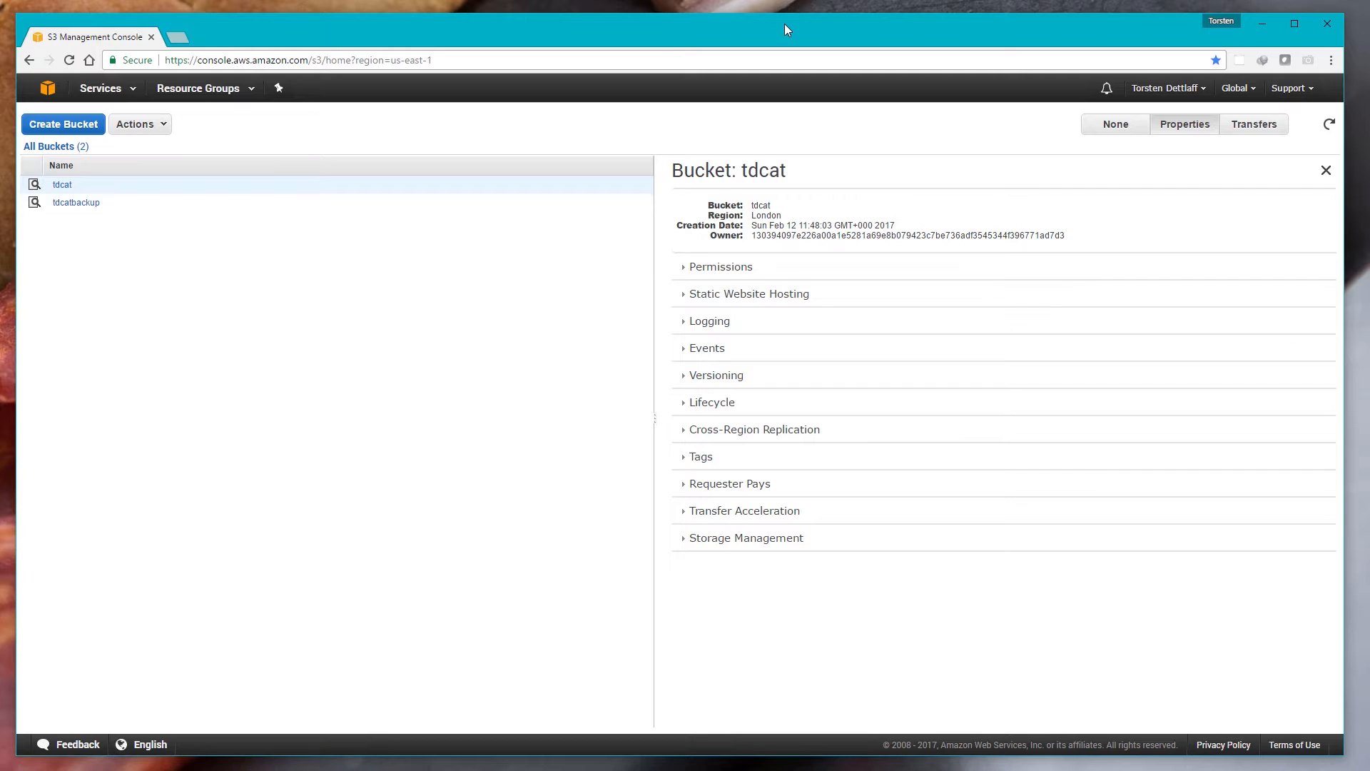
{"action": "mouse_move", "coordinate": [769, 19]}
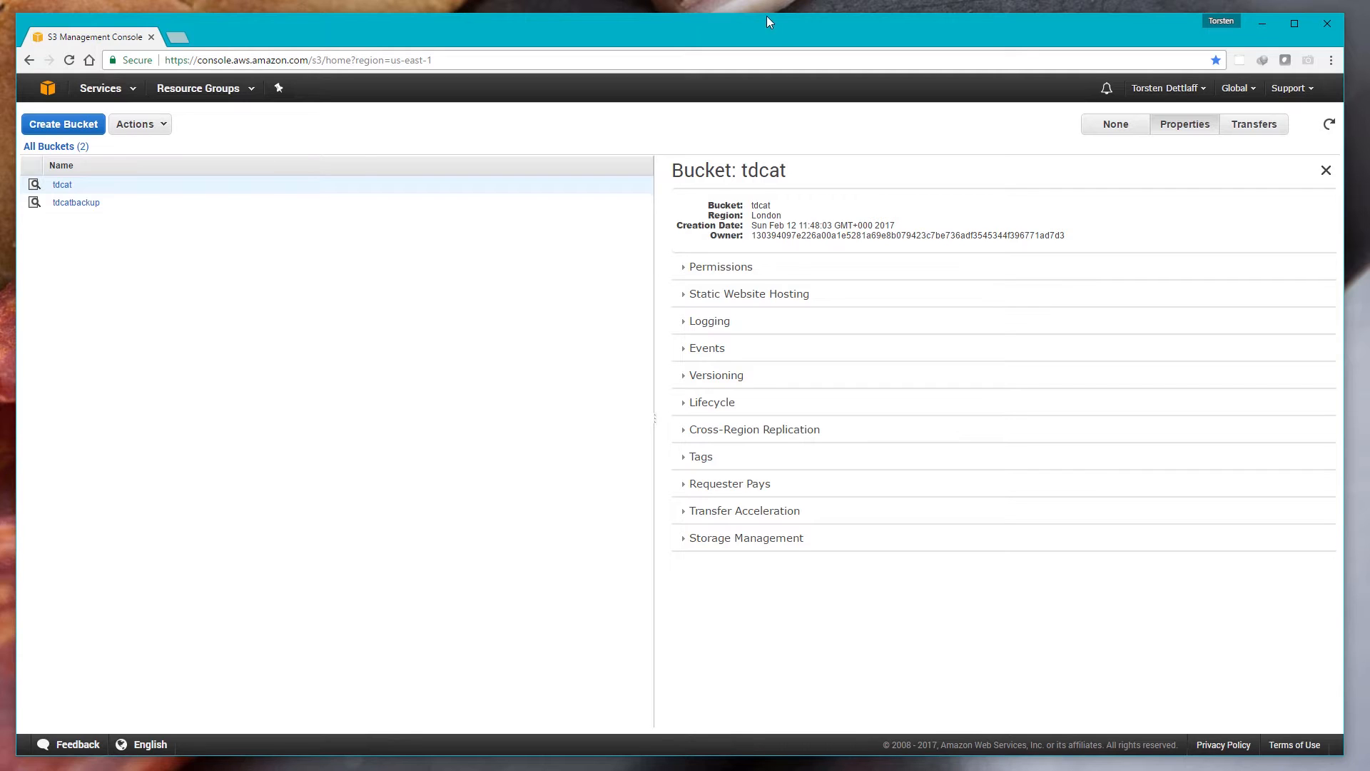
{"action": "mouse_move", "coordinate": [620, 292]}
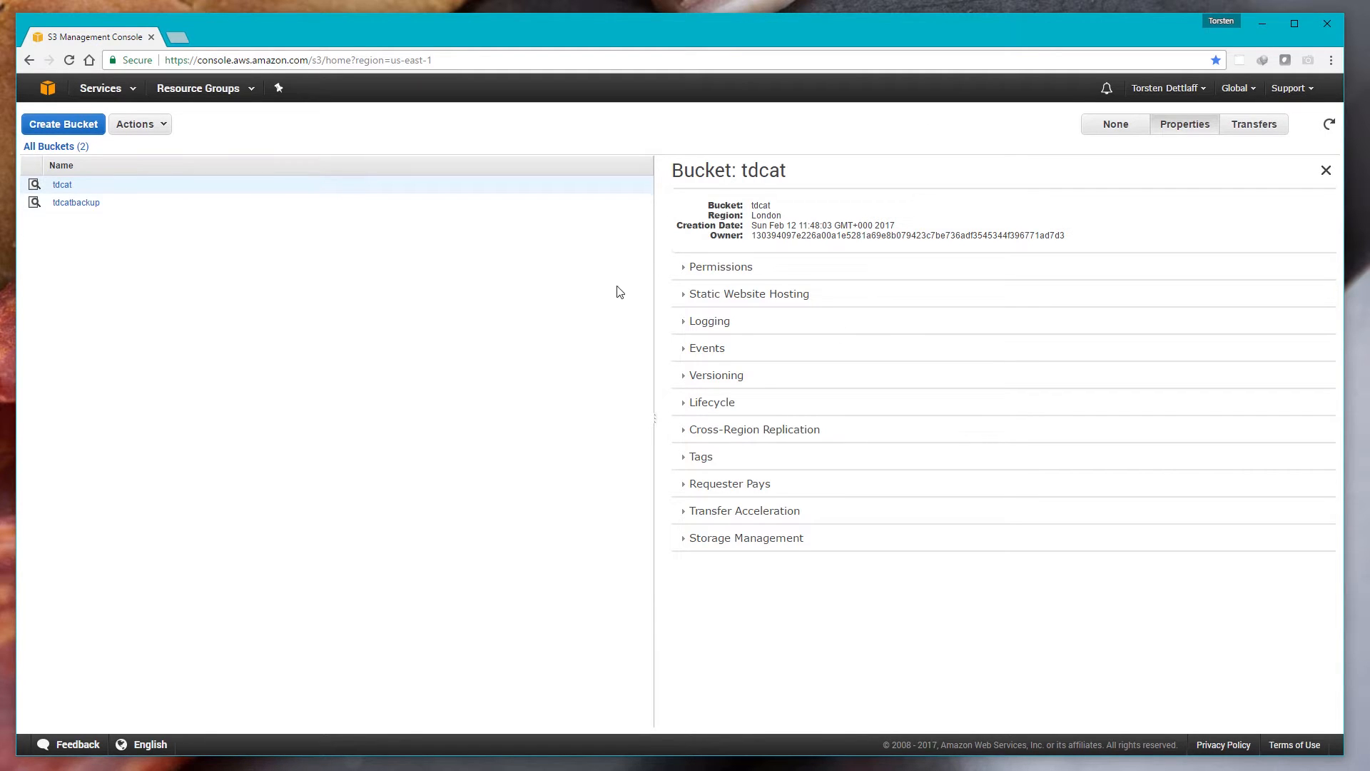
{"action": "mouse_move", "coordinate": [166, 243]}
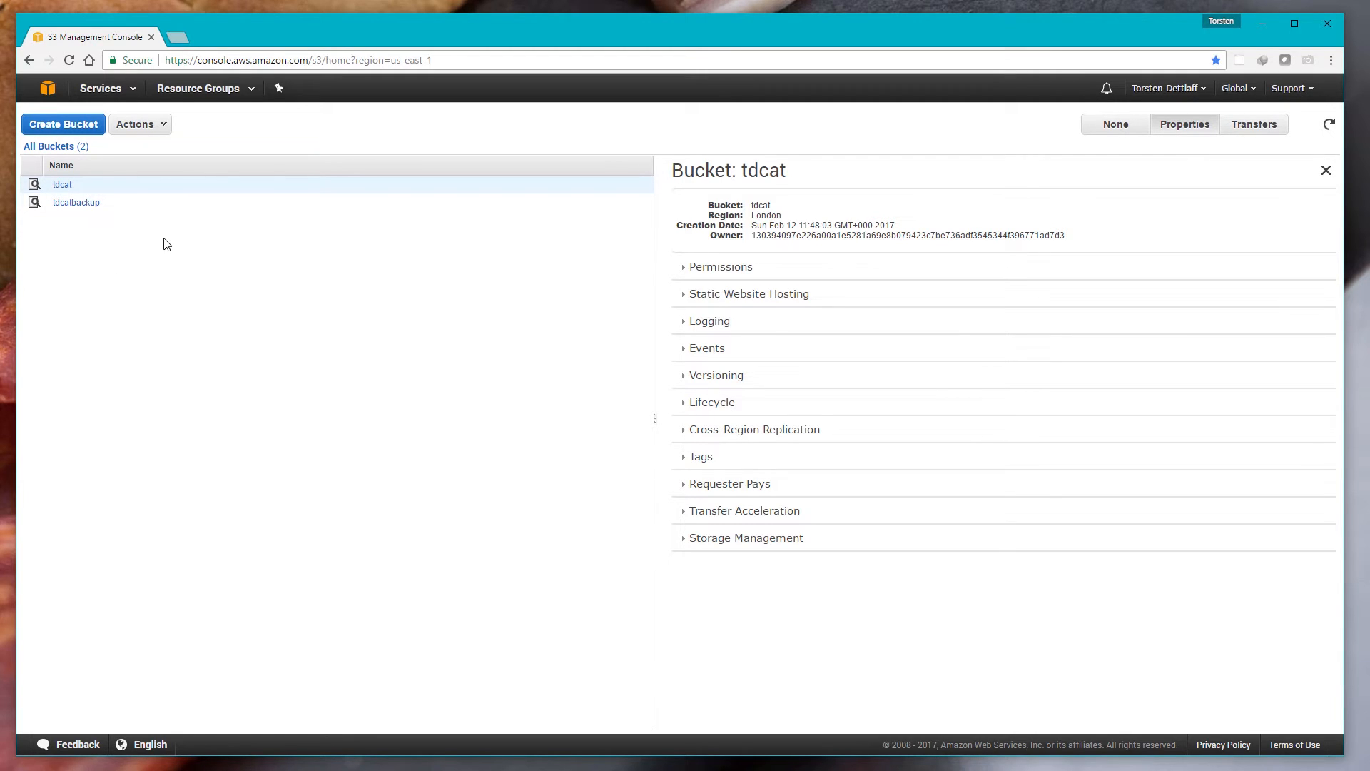
{"action": "mouse_move", "coordinate": [134, 347]}
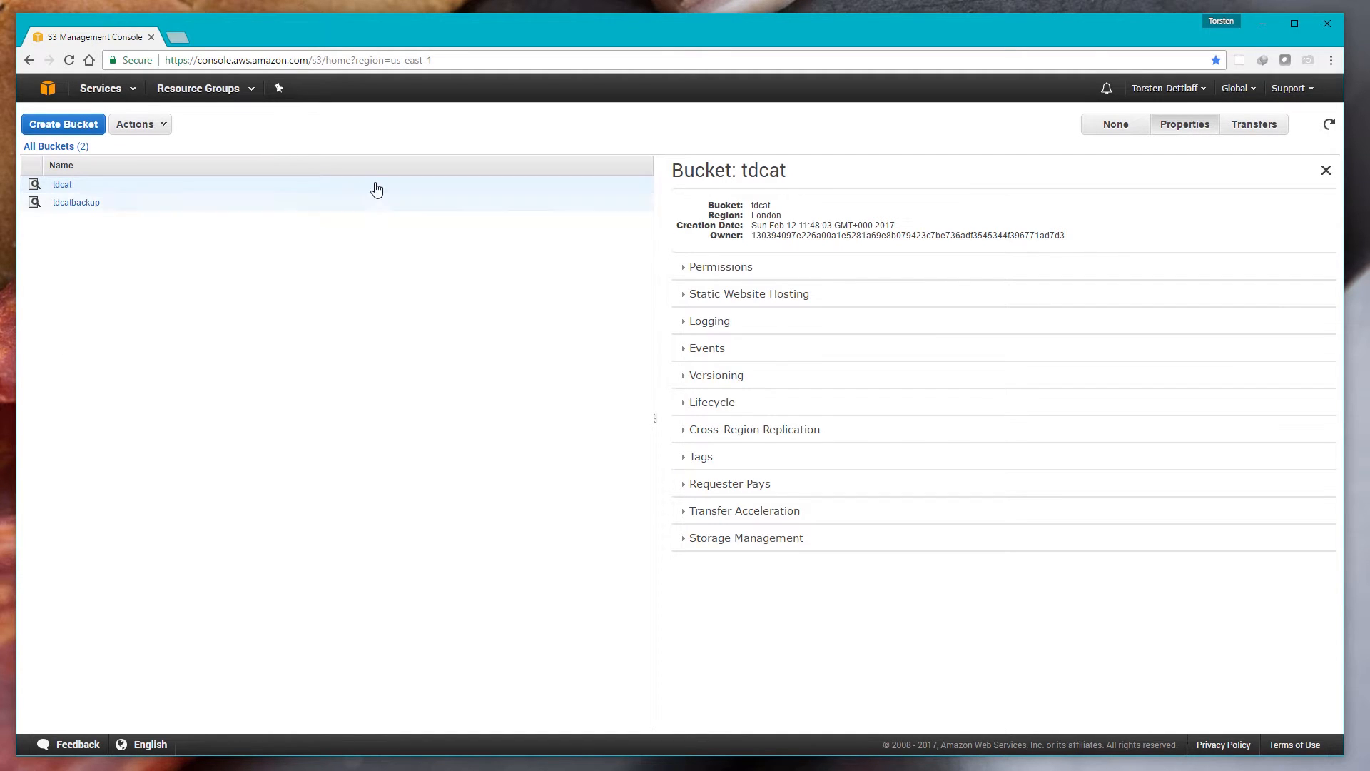
Step: Open My Billing Dashboard from the account menu and review the 0.12 GBP month-to-date spend
{"action": "left_click", "coordinate": [1168, 87]}
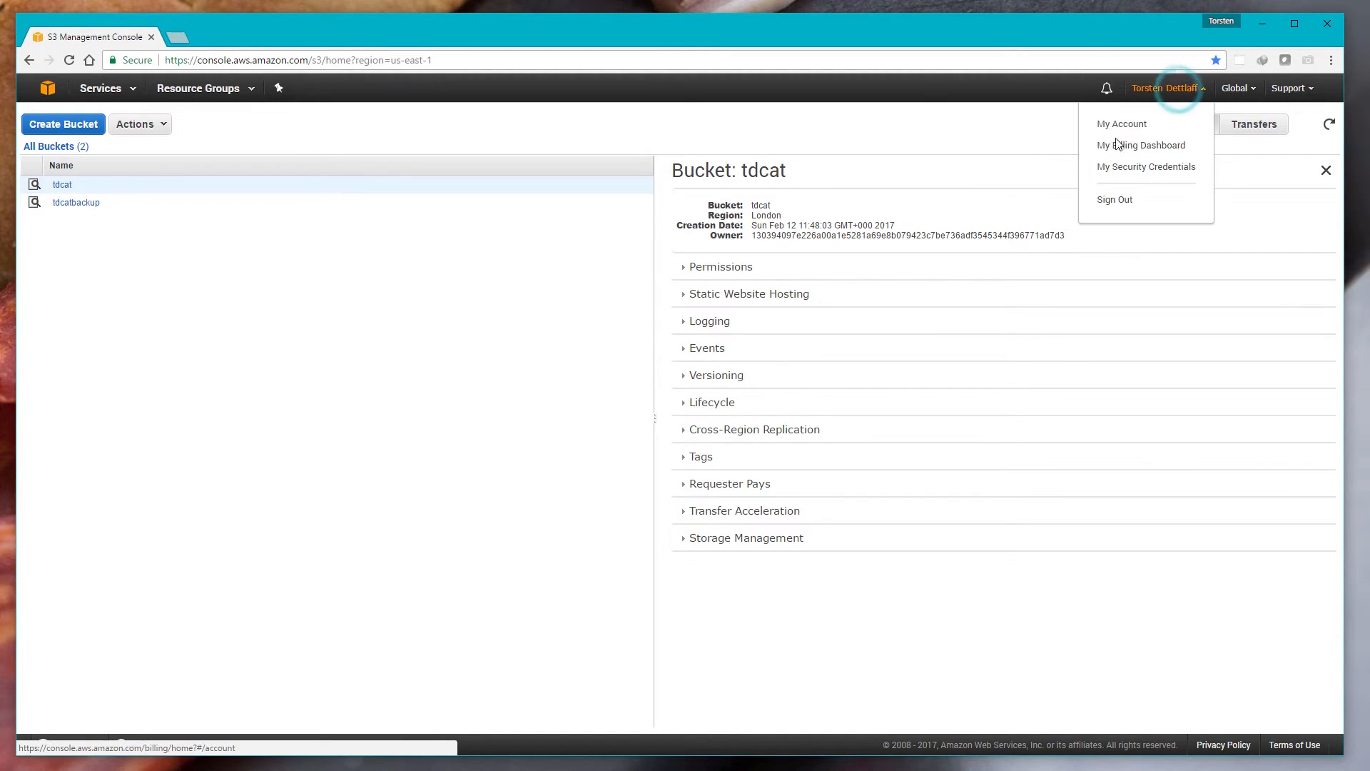
{"action": "left_click", "coordinate": [1141, 145]}
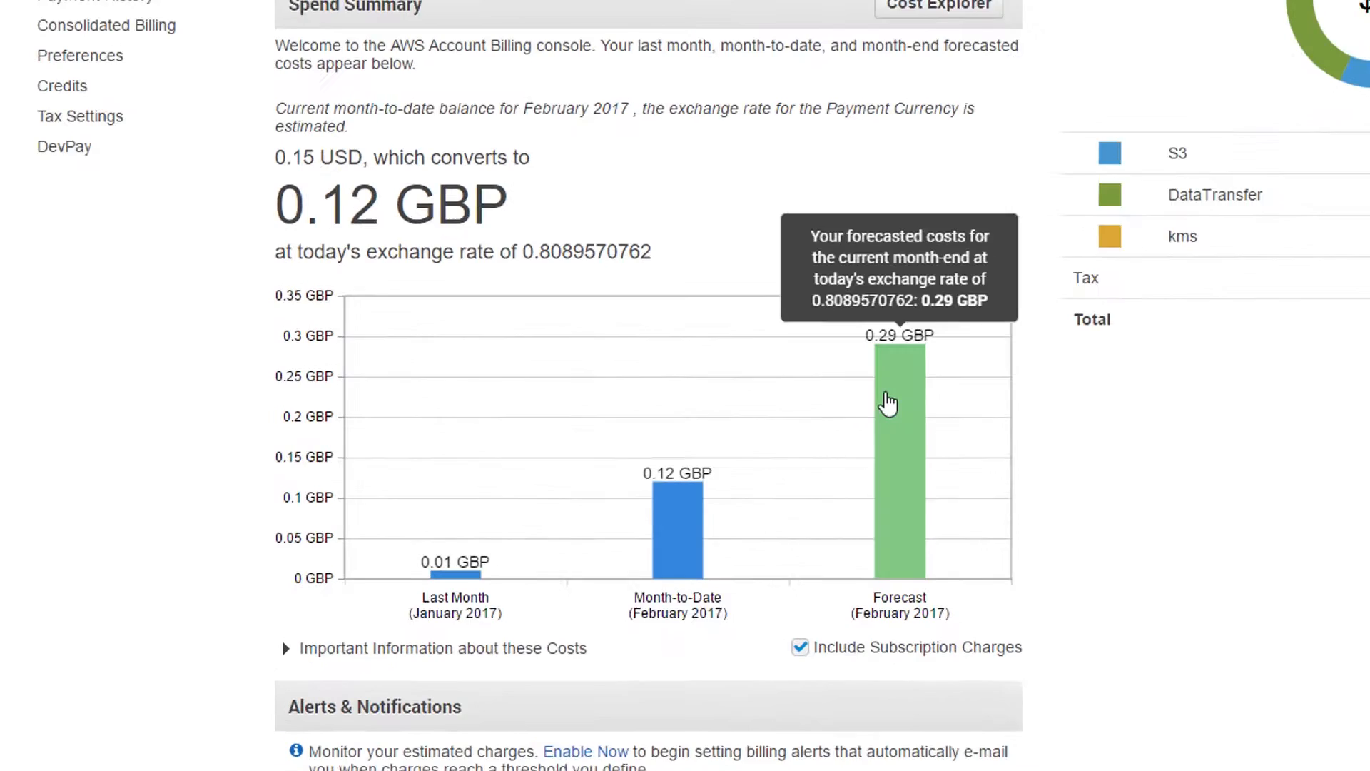
{"action": "scroll", "scroll_direction": "down", "scroll_amount": 3}
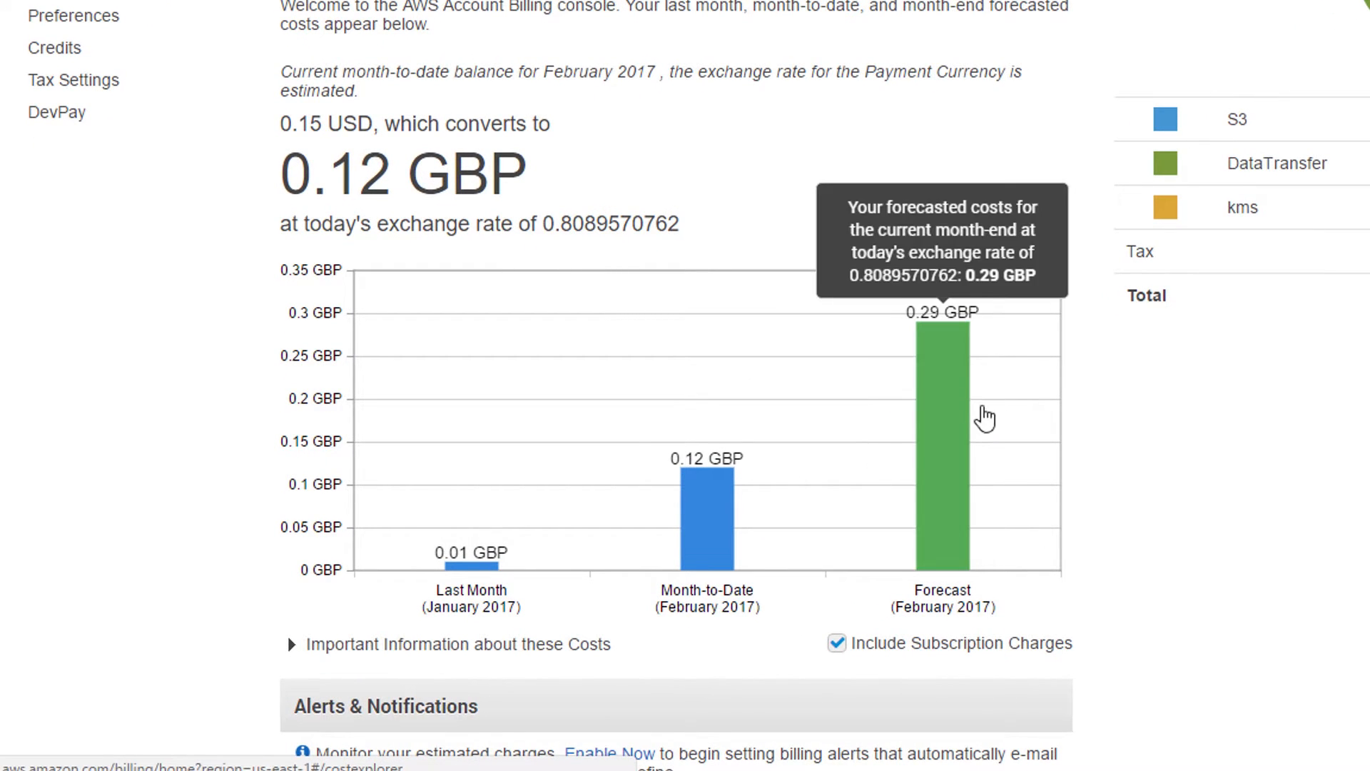
{"action": "mouse_move", "coordinate": [946, 420]}
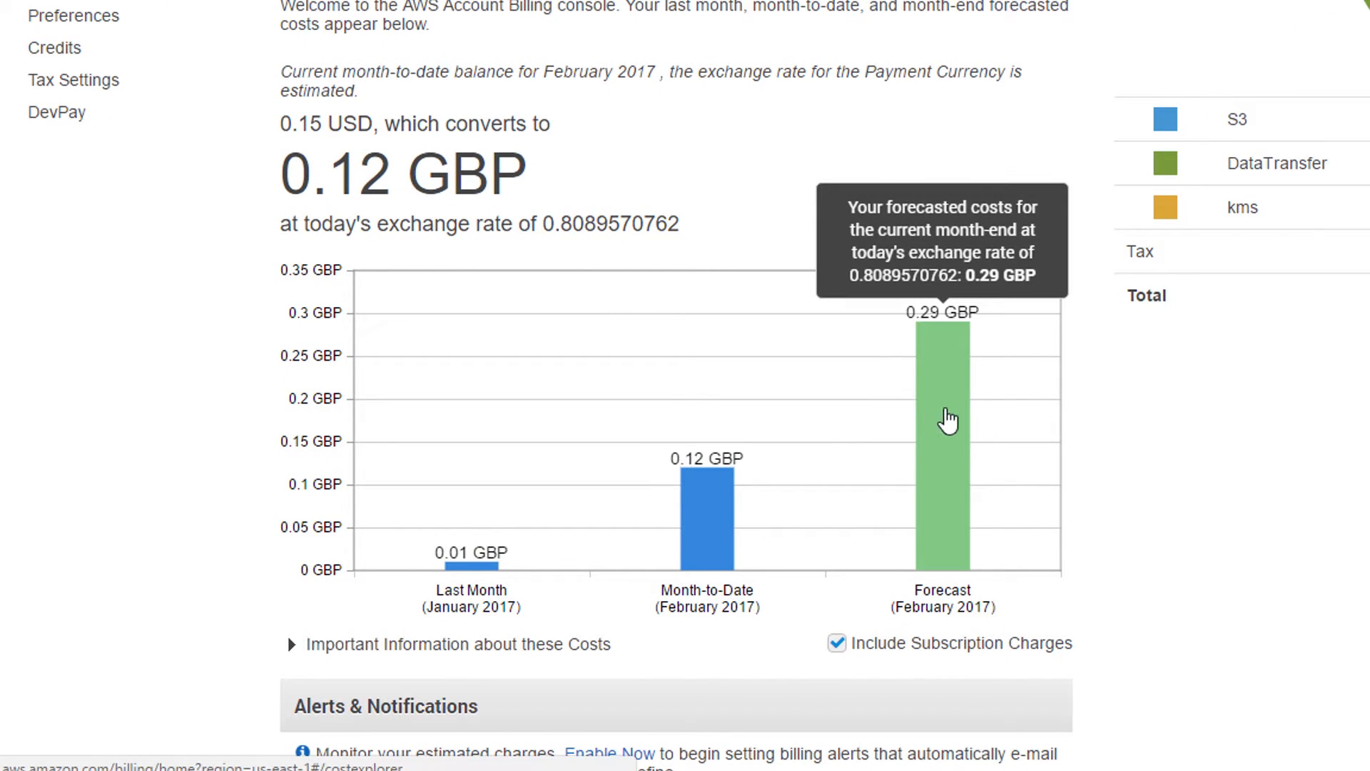
{"action": "mouse_move", "coordinate": [943, 461]}
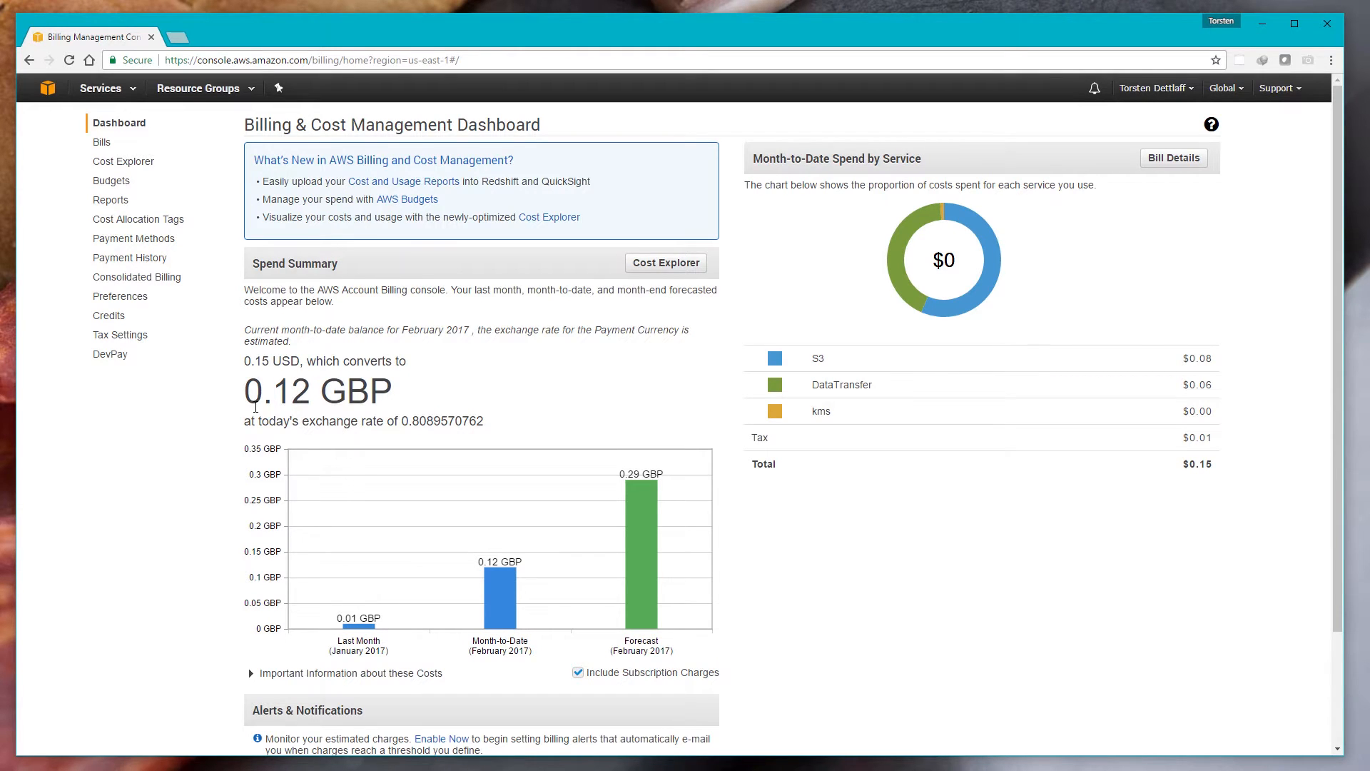
{"action": "mouse_move", "coordinate": [348, 385]}
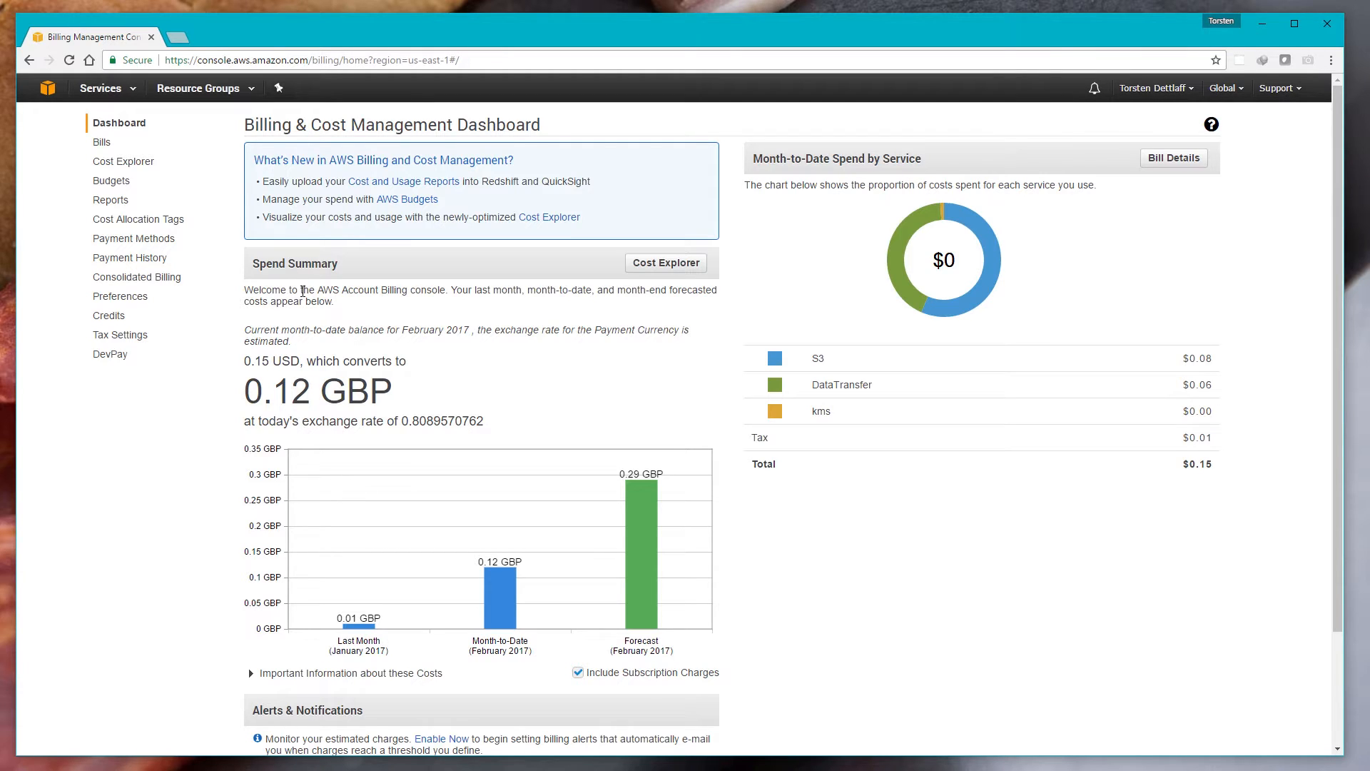
{"action": "mouse_move", "coordinate": [319, 297]}
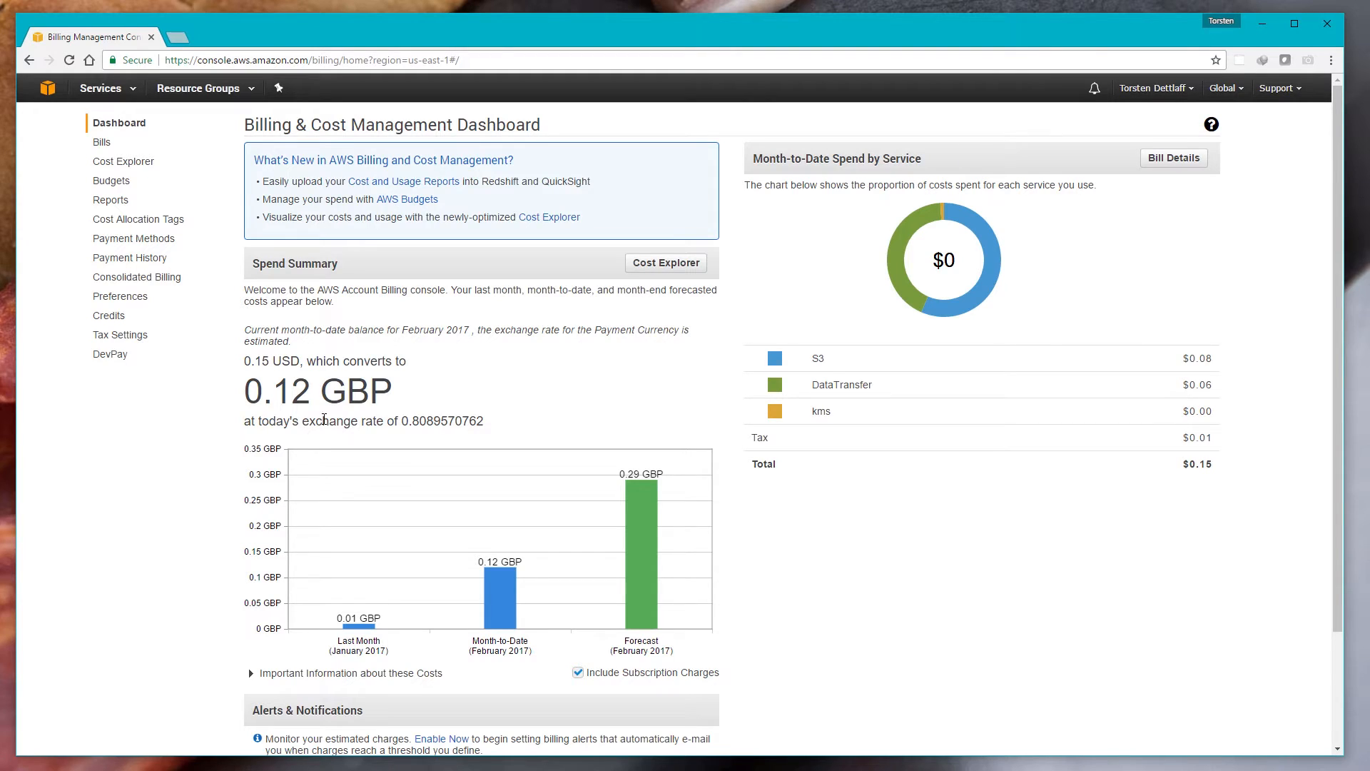
{"action": "mouse_move", "coordinate": [345, 391]}
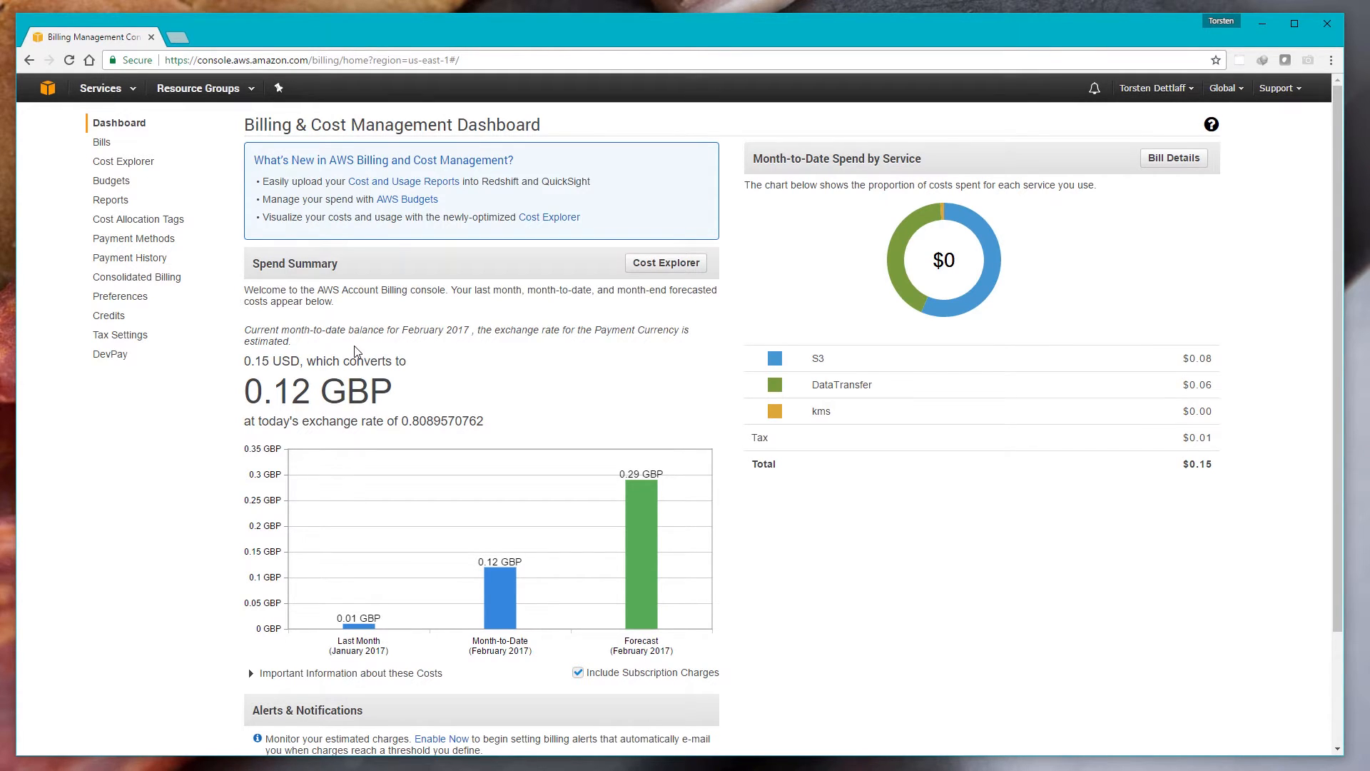
{"action": "mouse_move", "coordinate": [337, 398]}
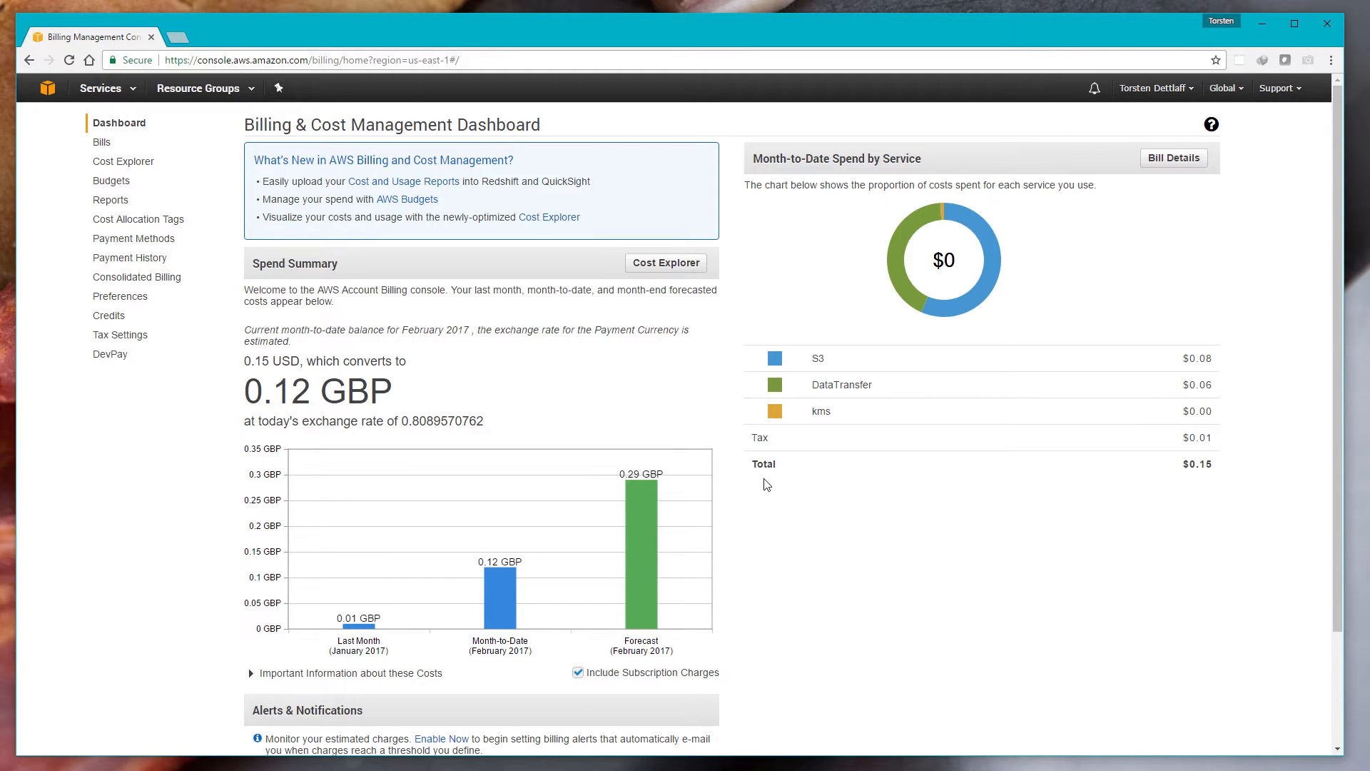
{"action": "mouse_move", "coordinate": [773, 479]}
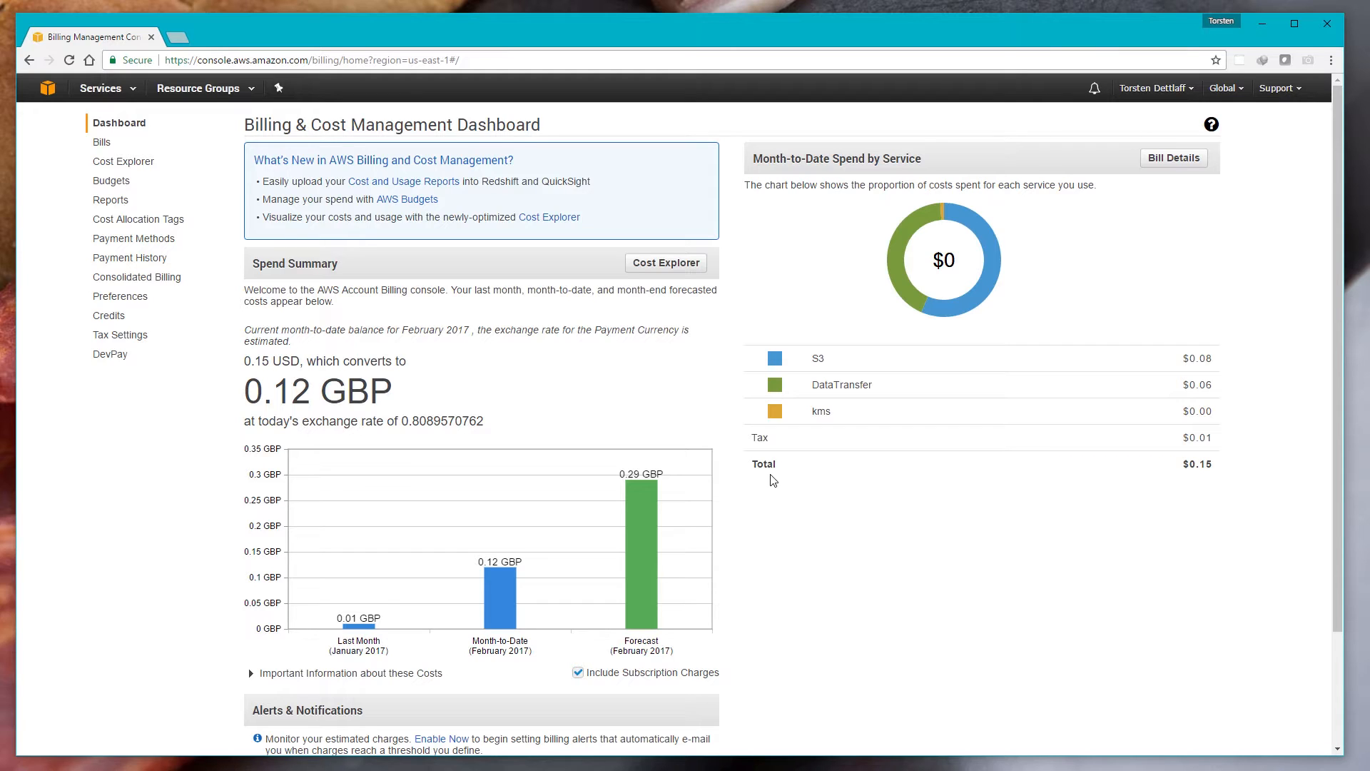
{"action": "mouse_move", "coordinate": [806, 506]}
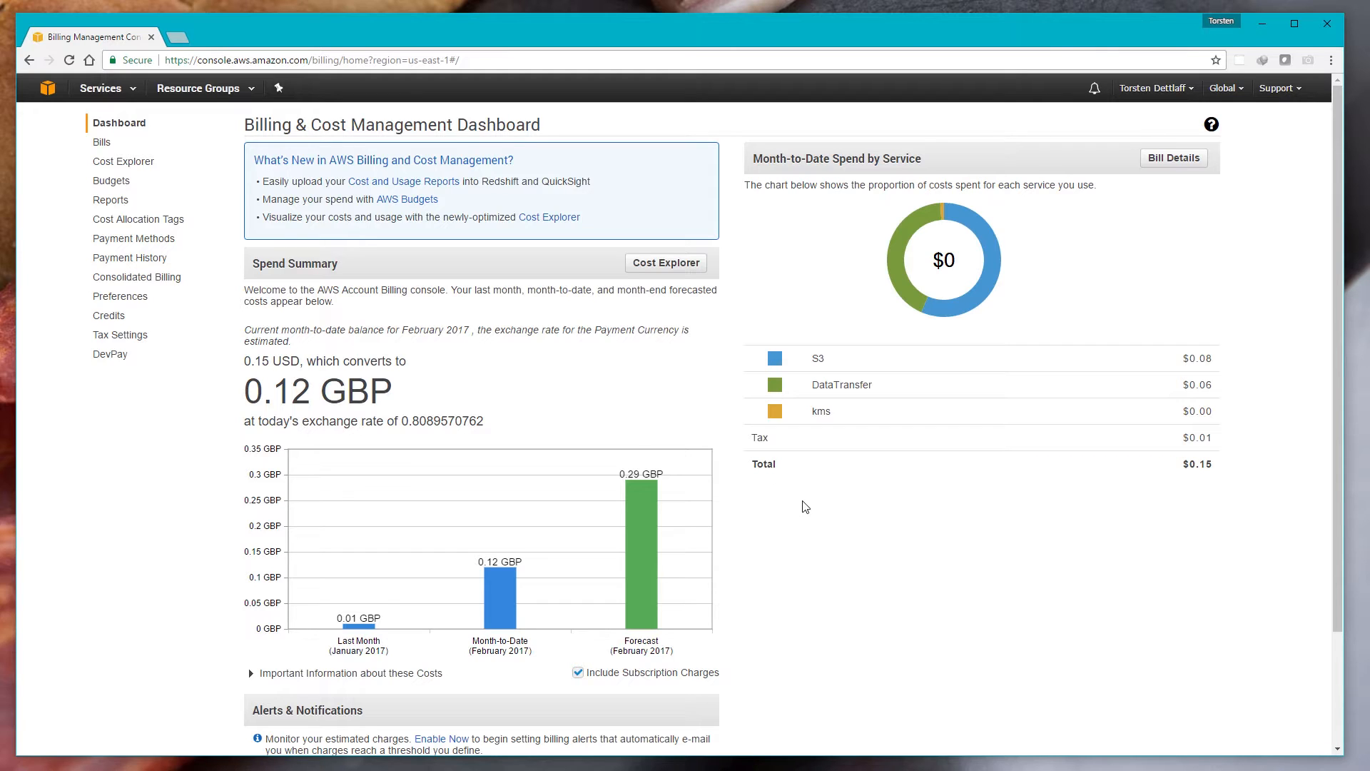
{"action": "mouse_move", "coordinate": [813, 578]}
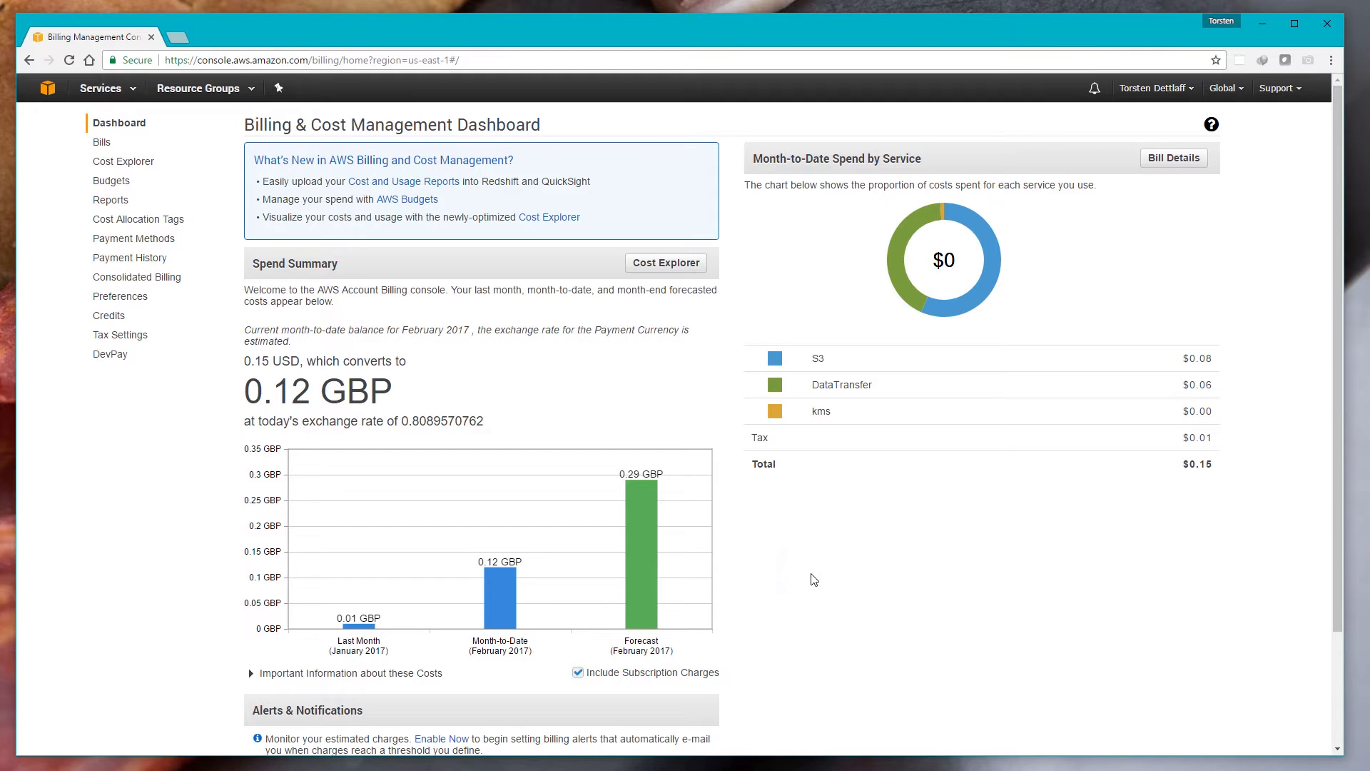
{"action": "mouse_move", "coordinate": [429, 404]}
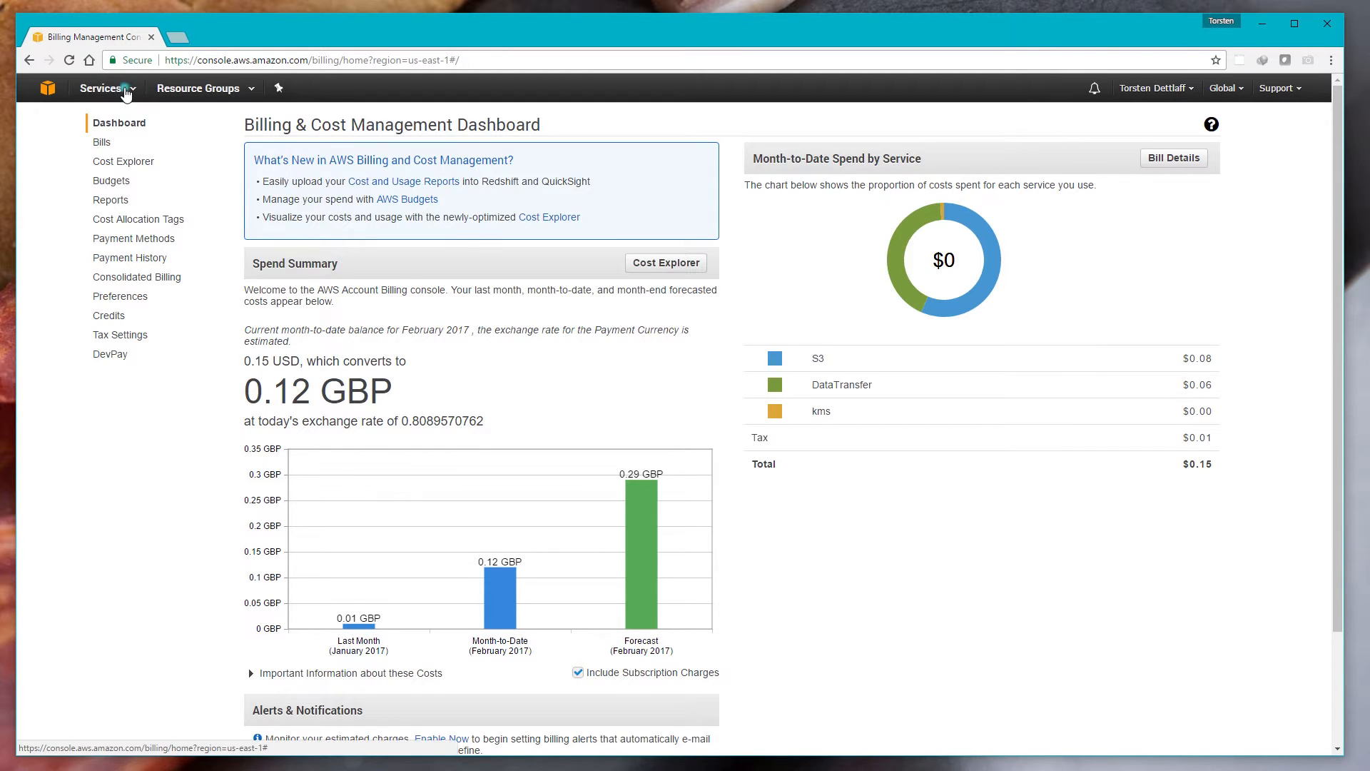
Step: Show the full AWS services catalogue from the Services menu
{"action": "left_click", "coordinate": [100, 88]}
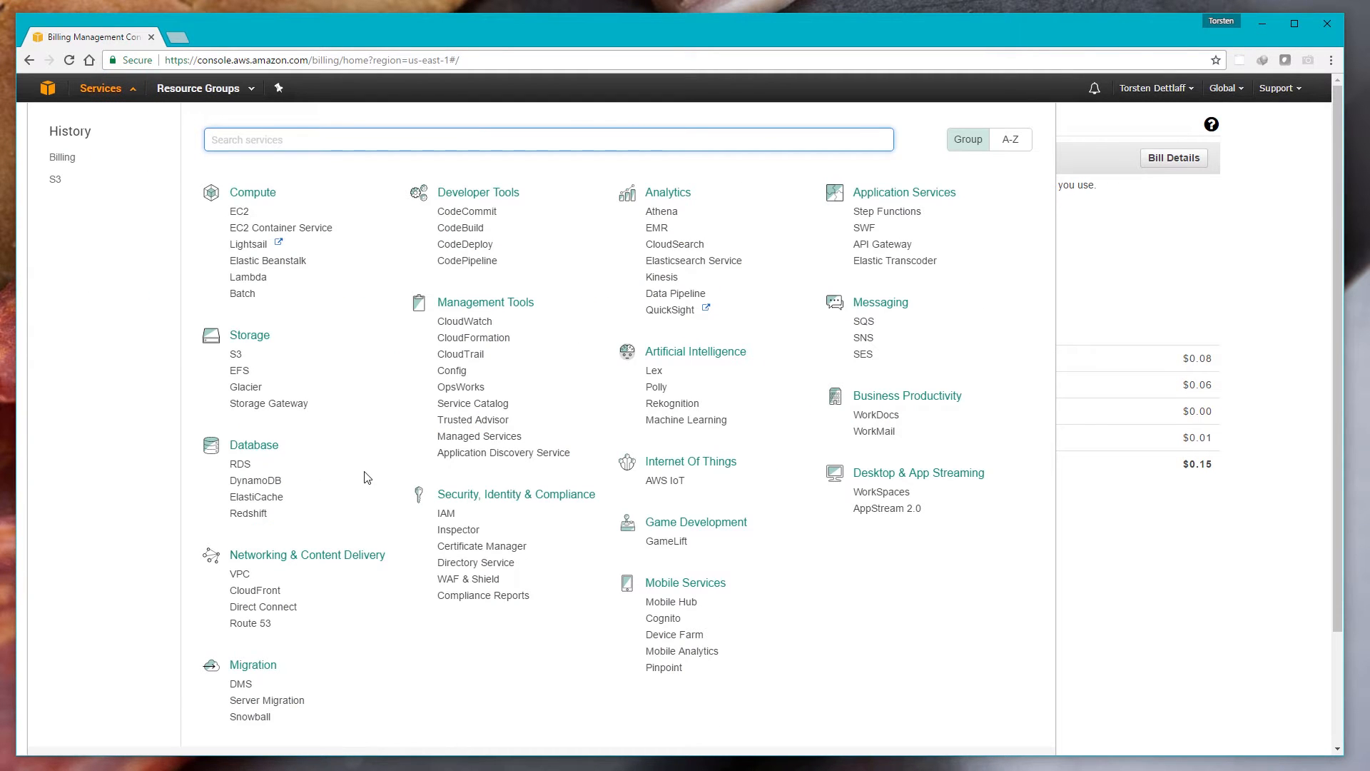
{"action": "mouse_move", "coordinate": [835, 448]}
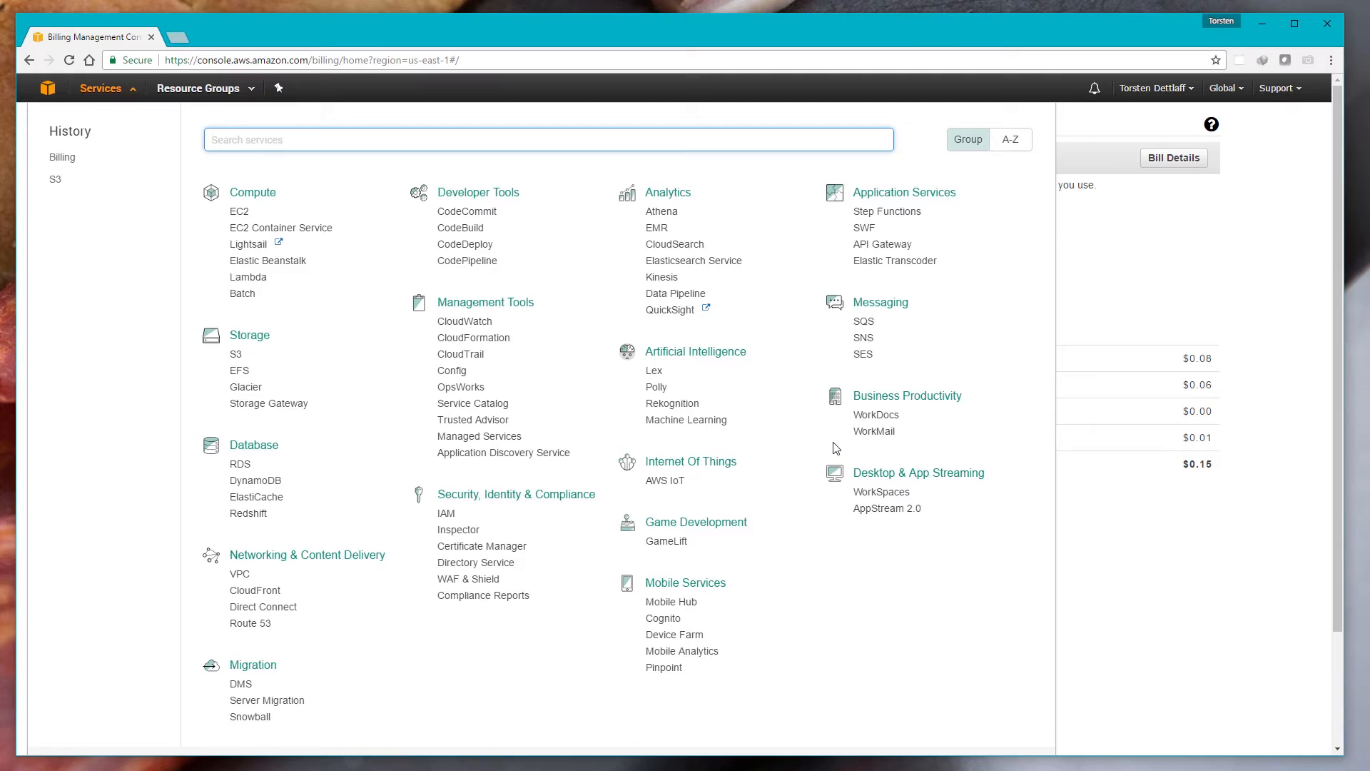
{"action": "mouse_move", "coordinate": [278, 350]}
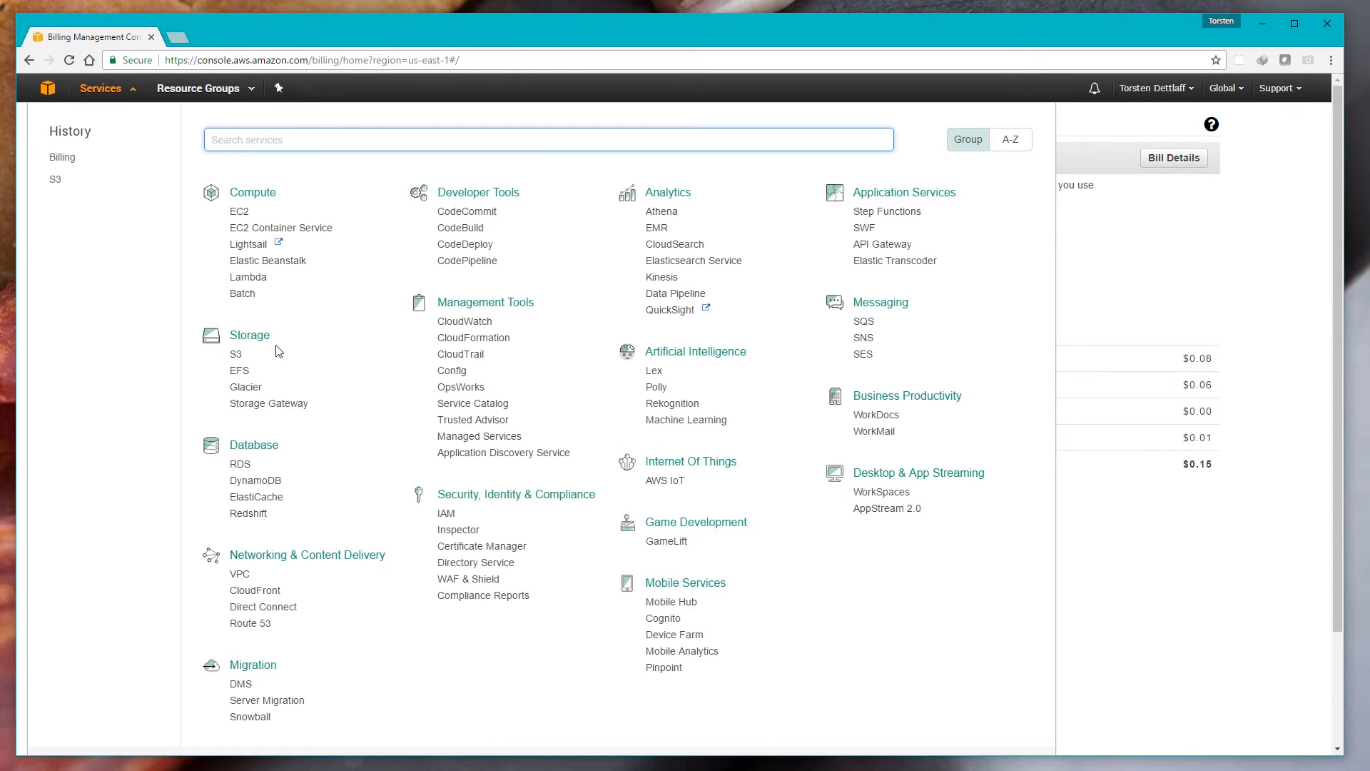
{"action": "mouse_move", "coordinate": [758, 434]}
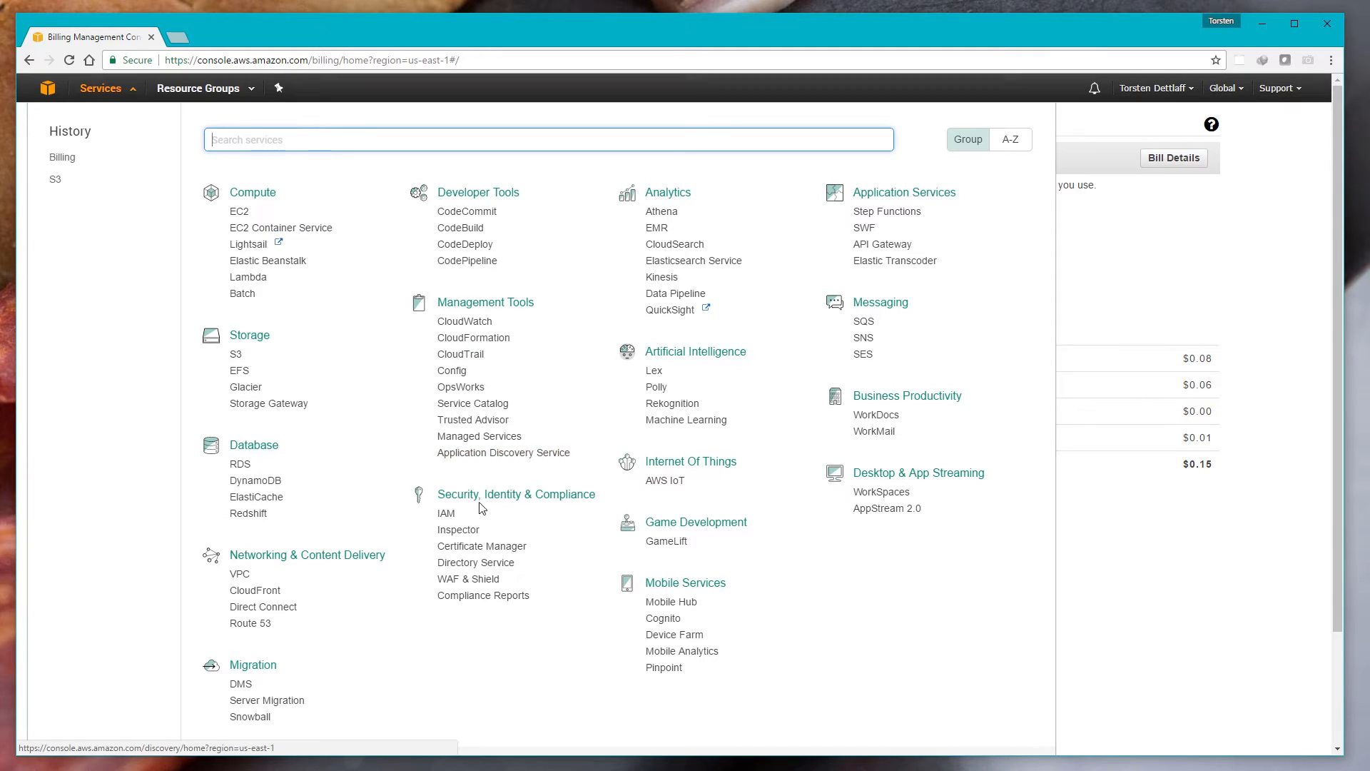
{"action": "mouse_move", "coordinate": [812, 462]}
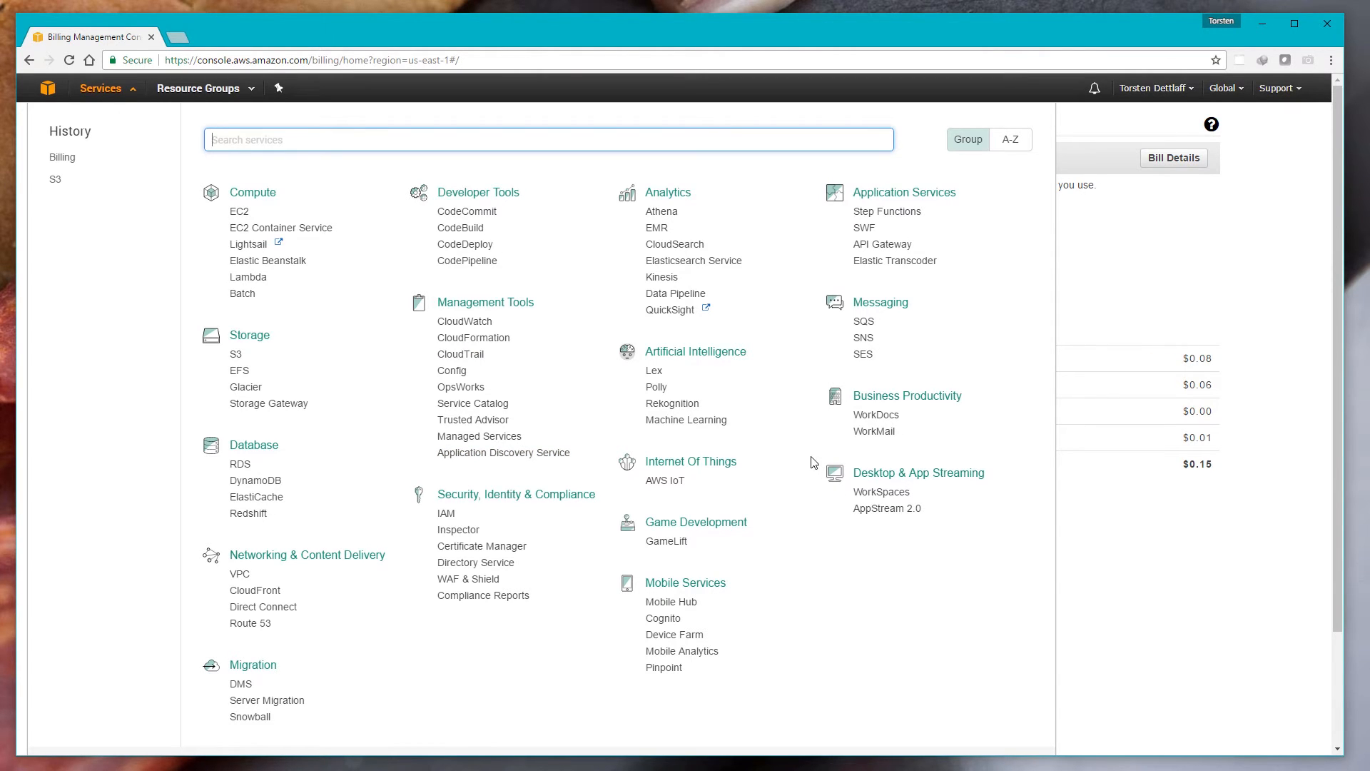
{"action": "mouse_move", "coordinate": [761, 515]}
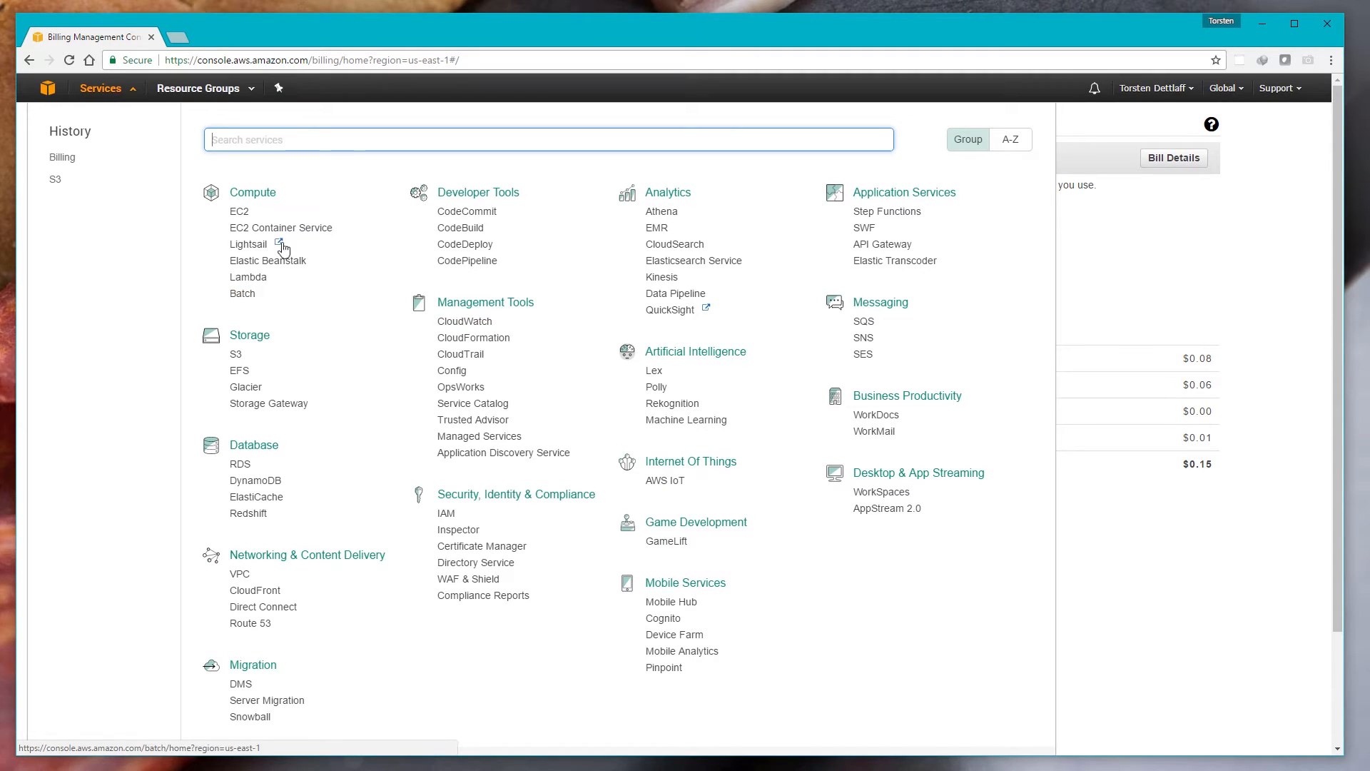
{"action": "mouse_move", "coordinate": [252, 270]}
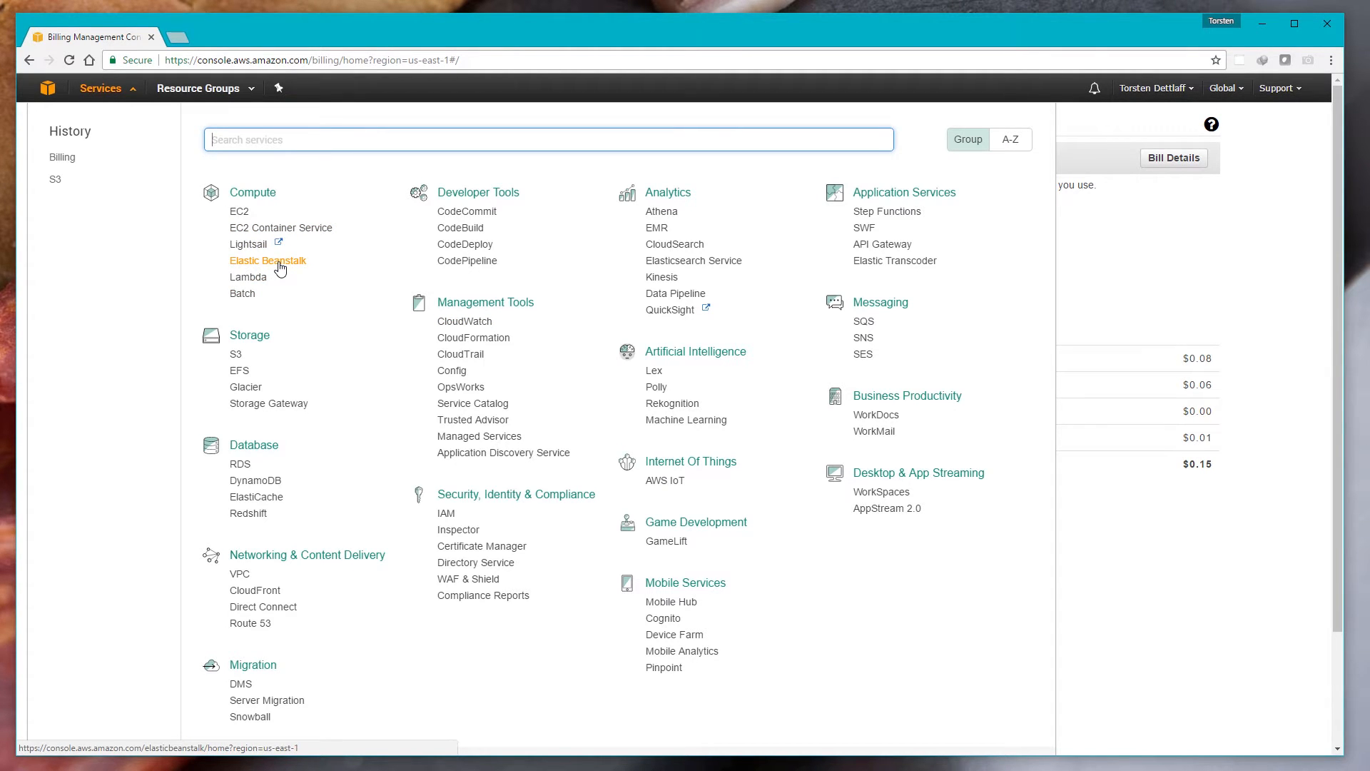
{"action": "mouse_move", "coordinate": [285, 266]}
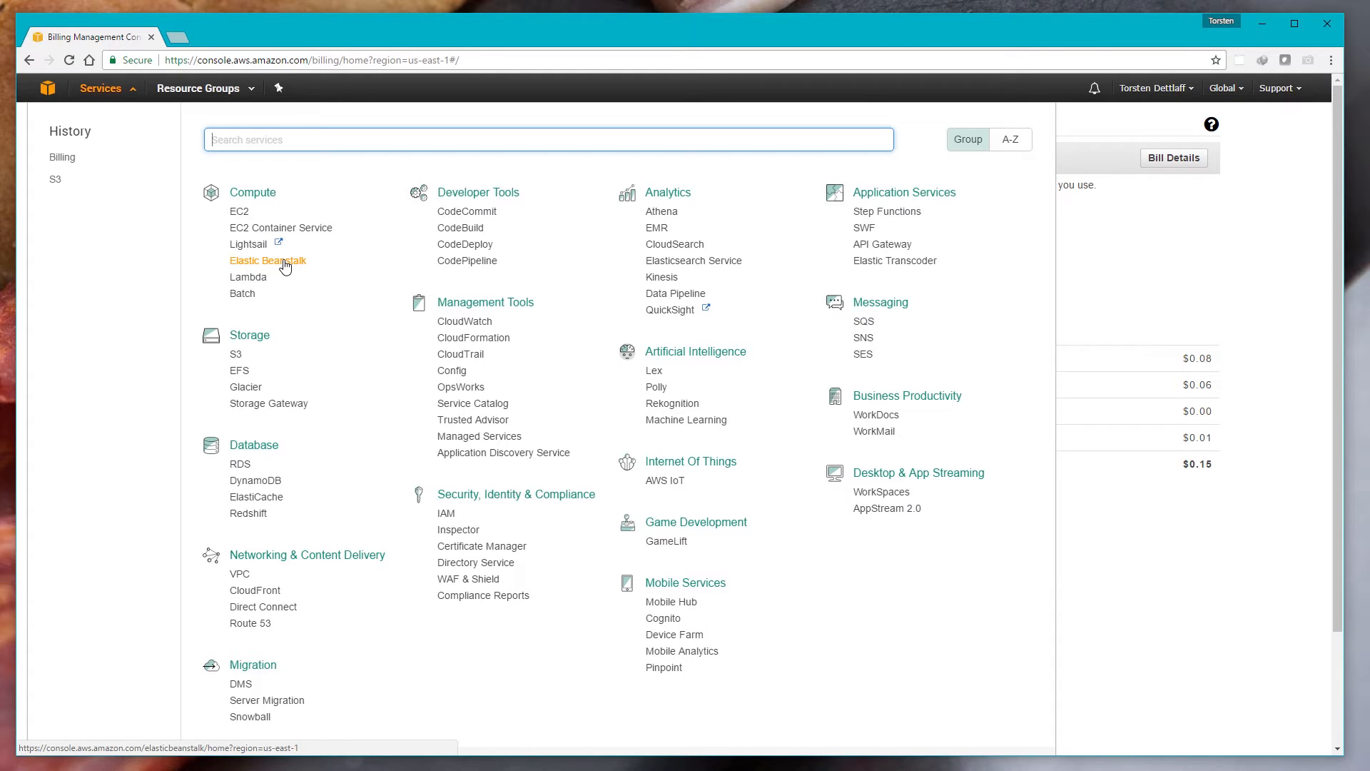
{"action": "mouse_move", "coordinate": [662, 216]}
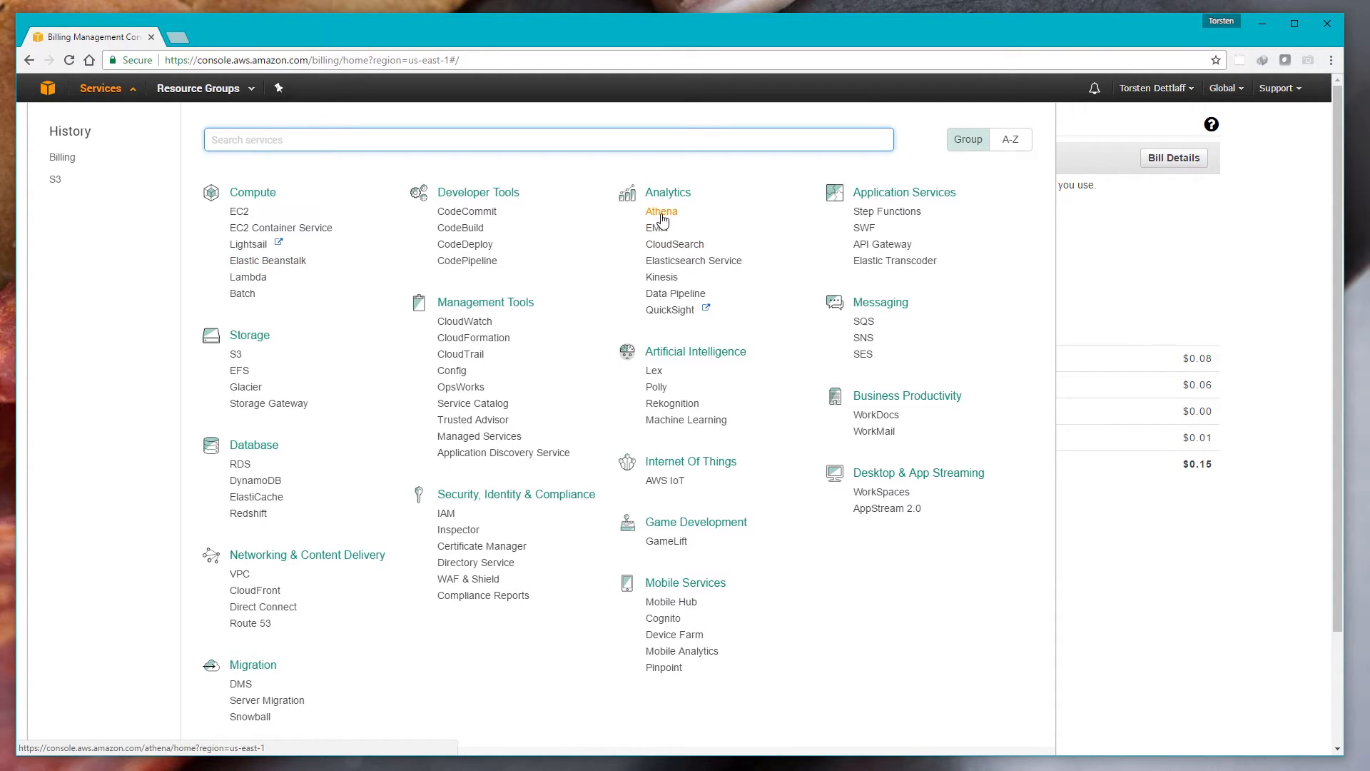
{"action": "mouse_move", "coordinate": [236, 357]}
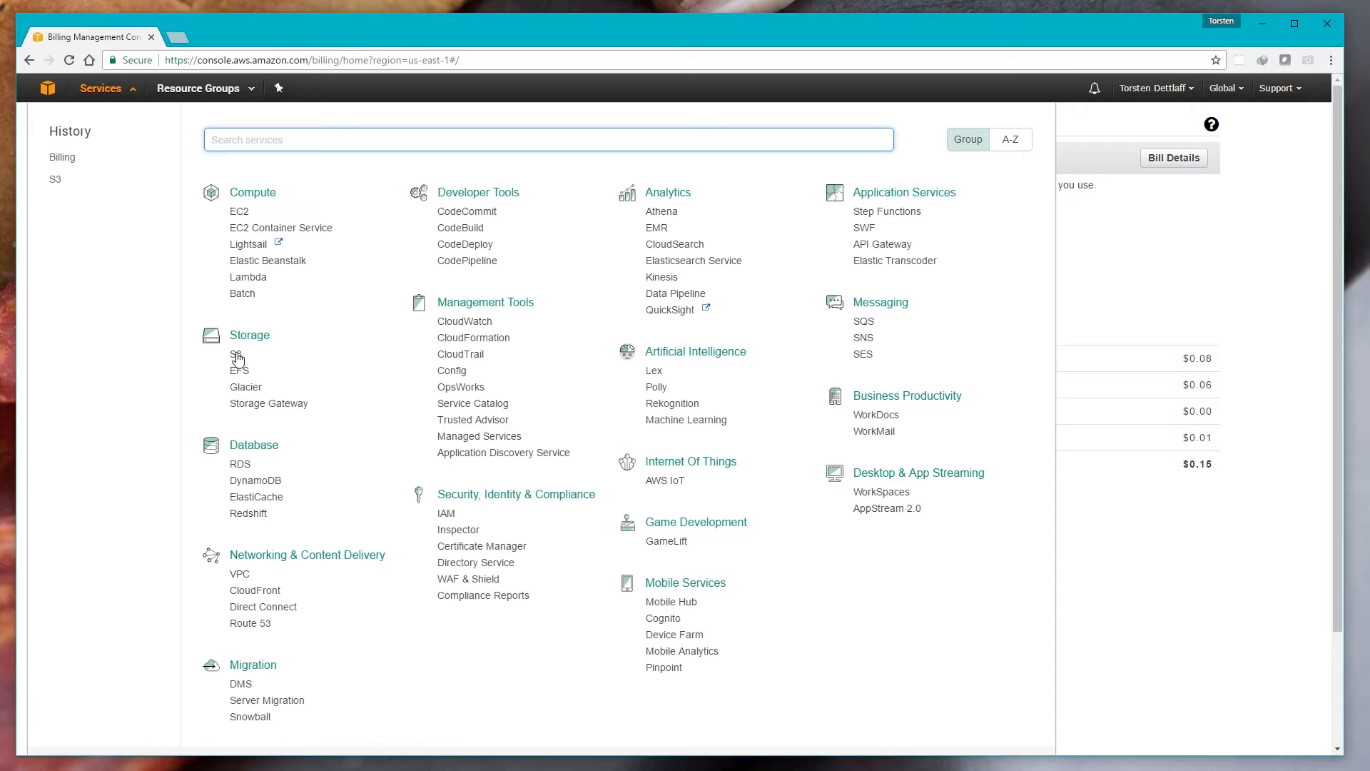
{"action": "mouse_move", "coordinate": [235, 353]}
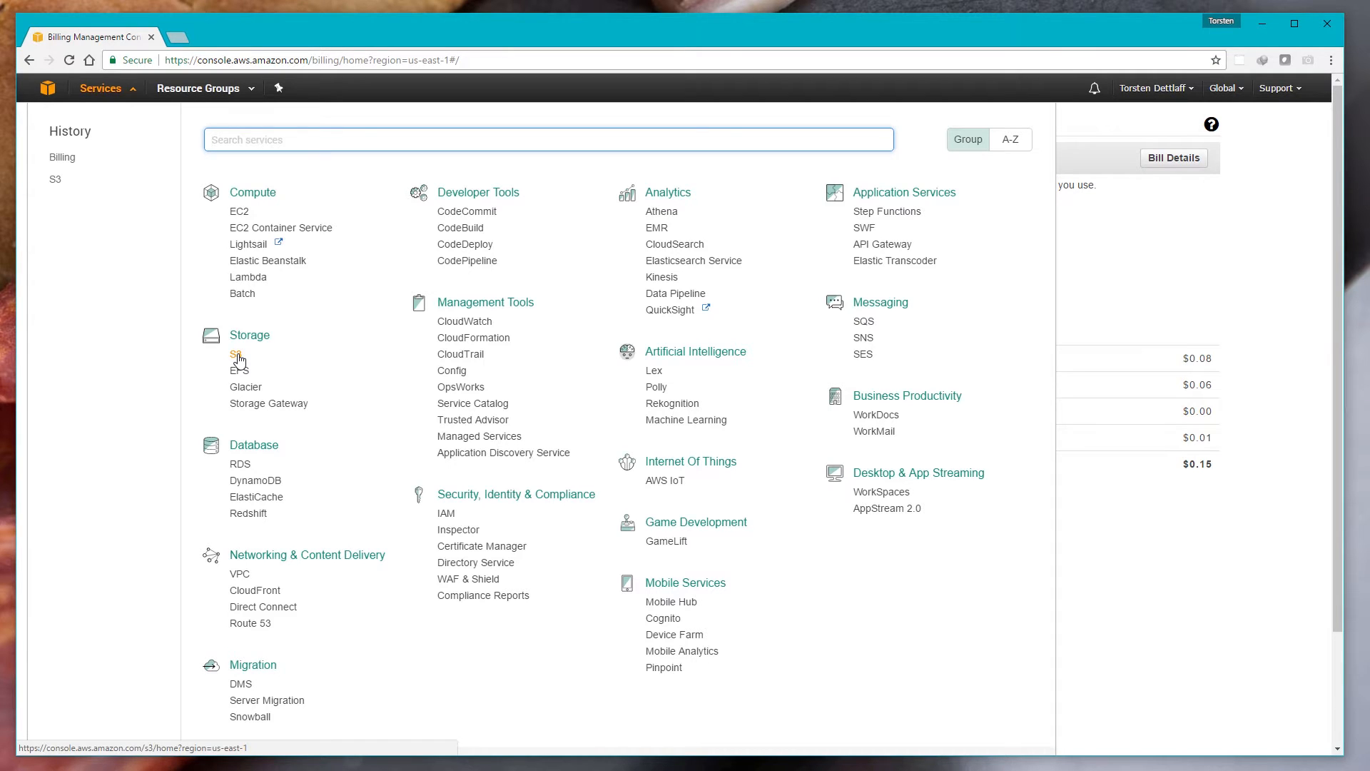
{"action": "left_click", "coordinate": [235, 354]}
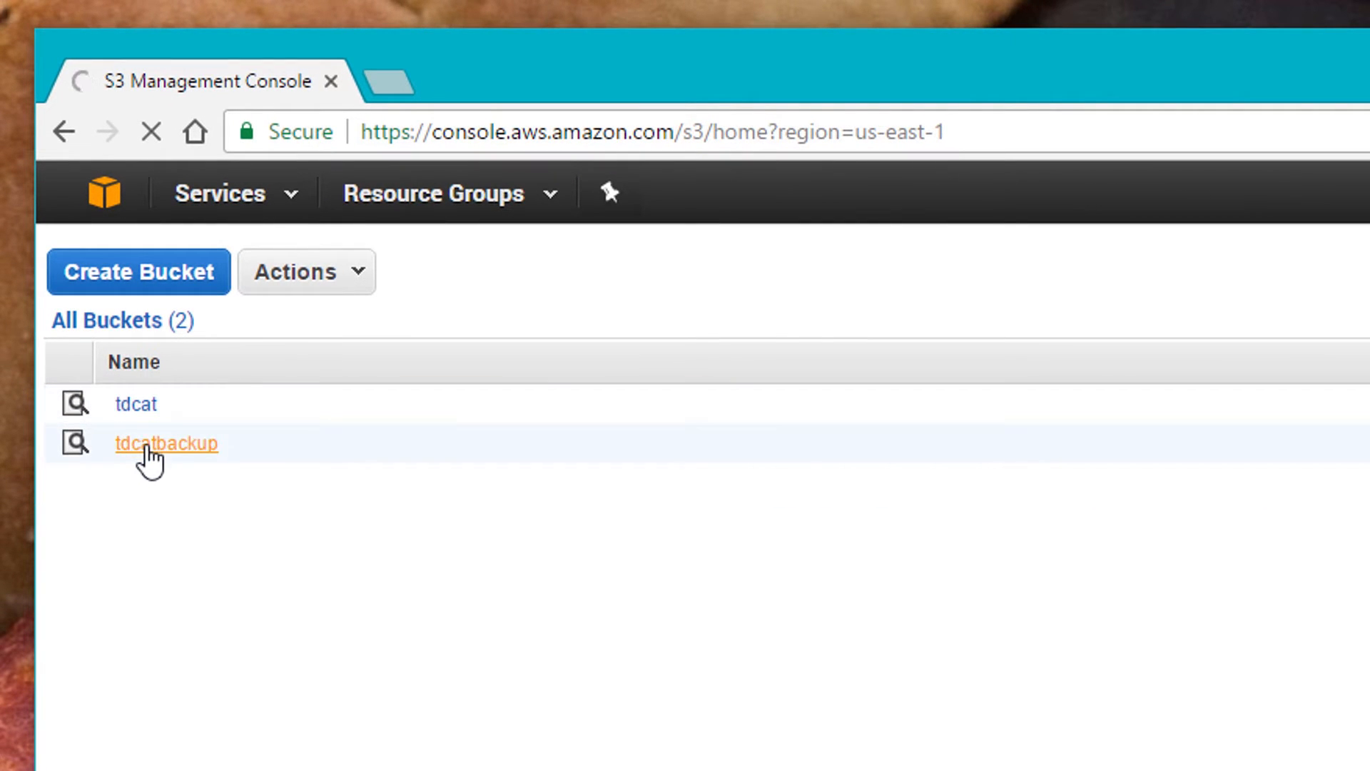
{"action": "left_click", "coordinate": [167, 444]}
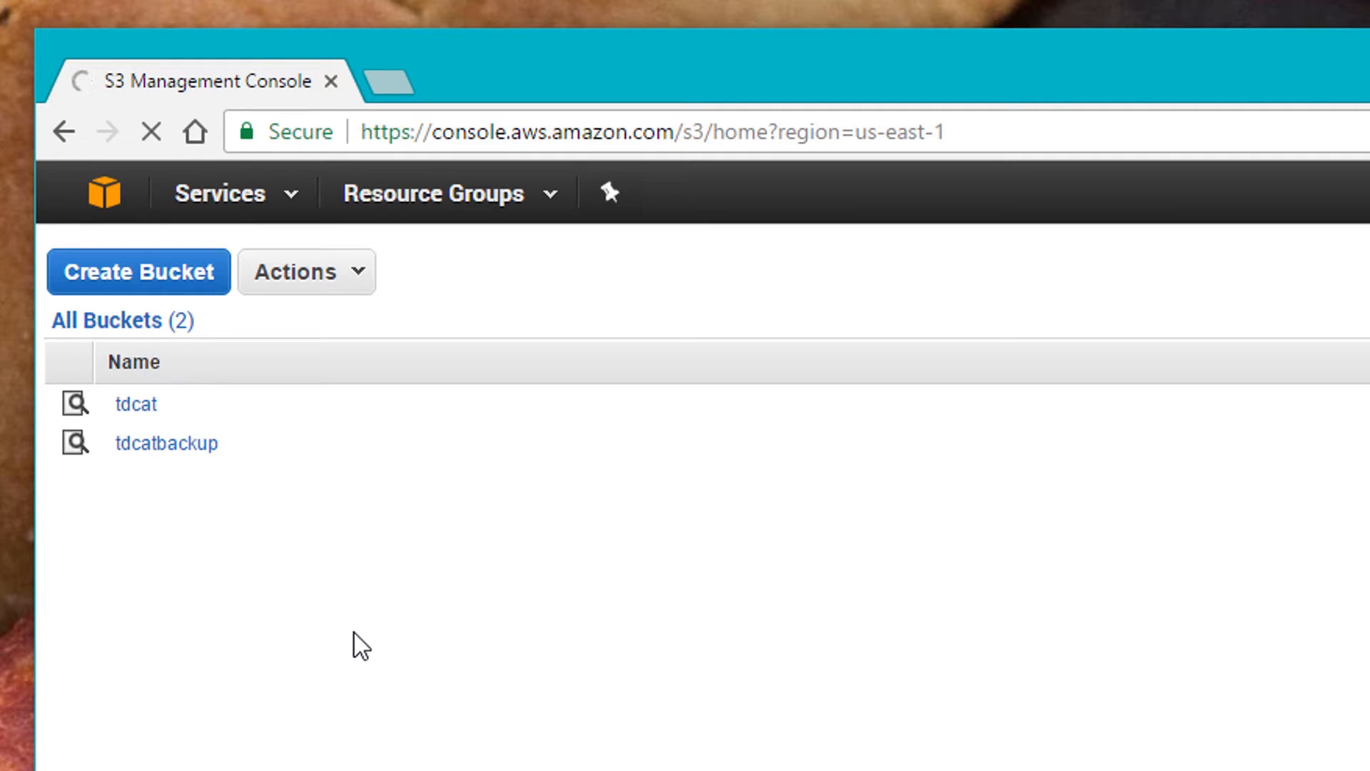
{"action": "left_click", "coordinate": [135, 405]}
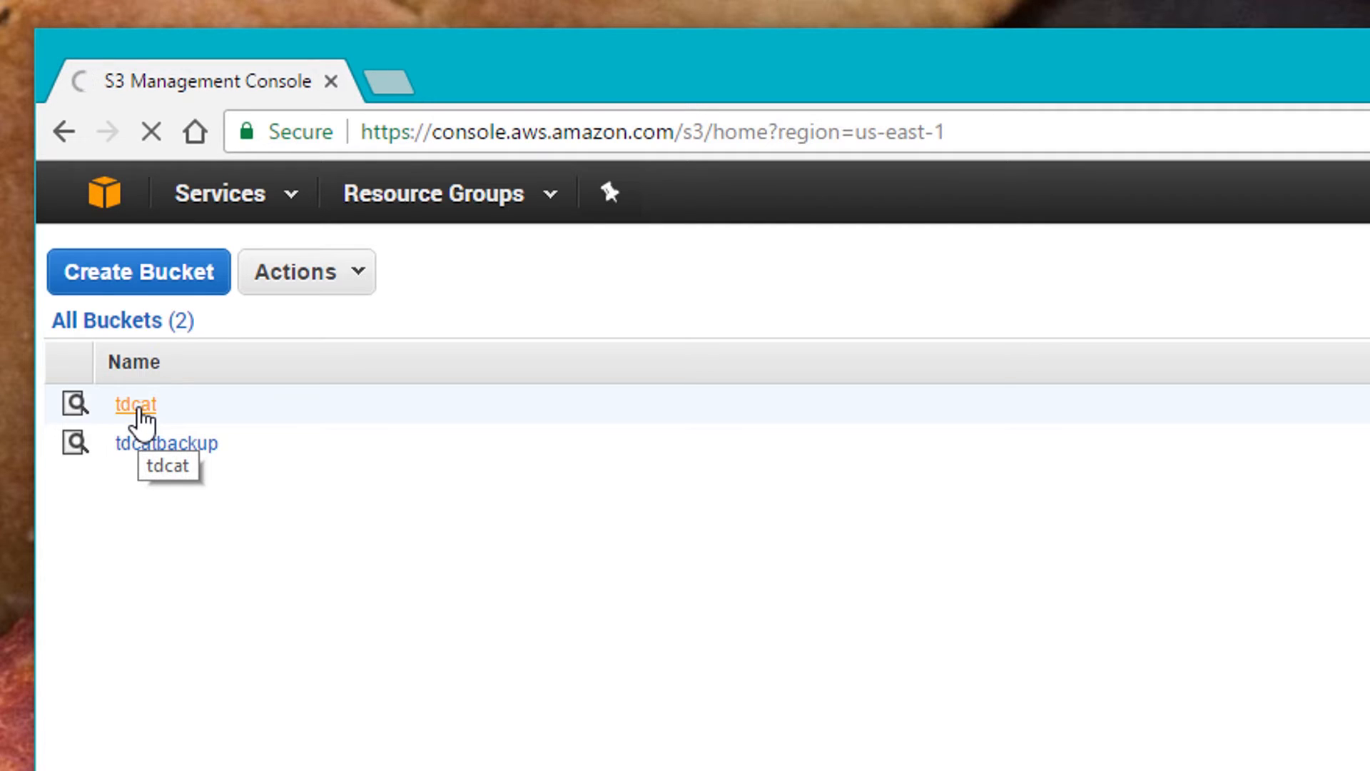
Step: Browse the tdcat bucket's folders, then return to All Buckets and open tdcatbackup
{"action": "left_click", "coordinate": [134, 403]}
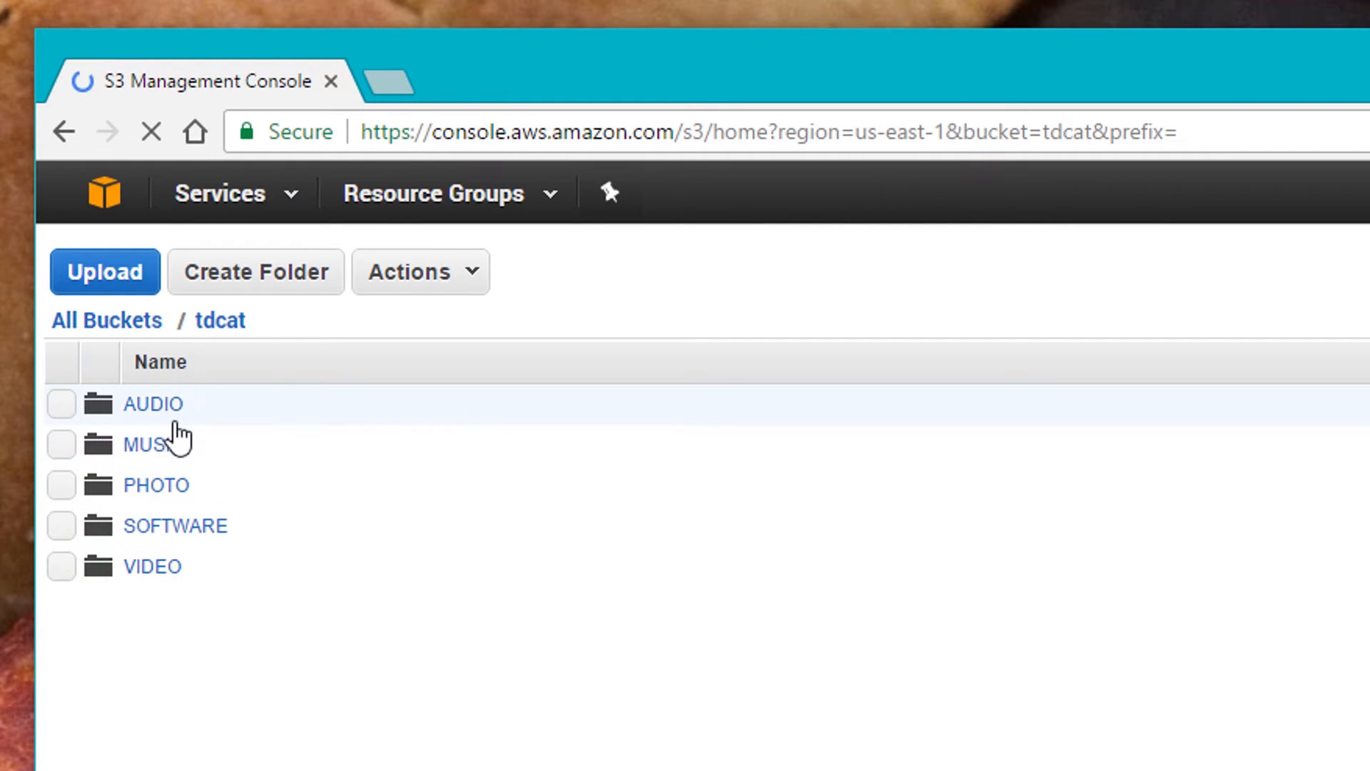
{"action": "mouse_move", "coordinate": [184, 513]}
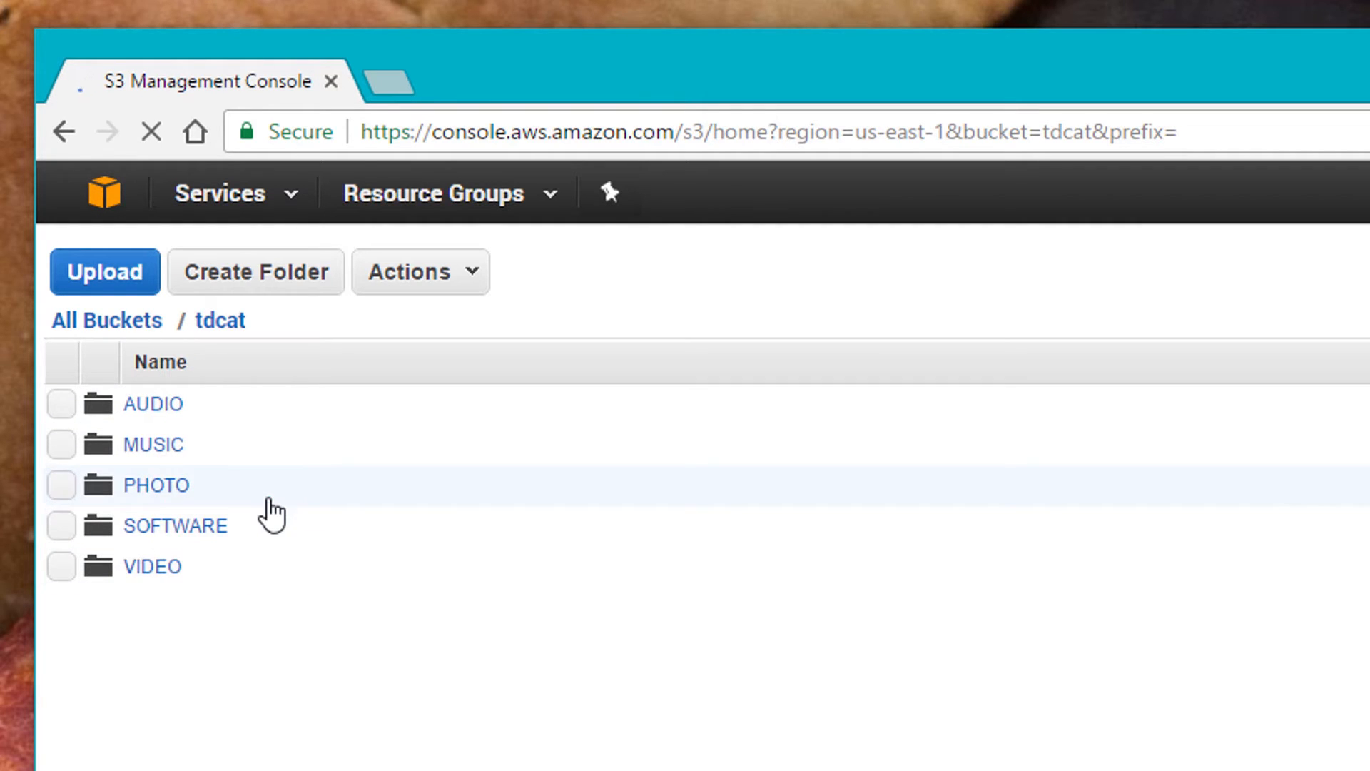
{"action": "left_click", "coordinate": [105, 320]}
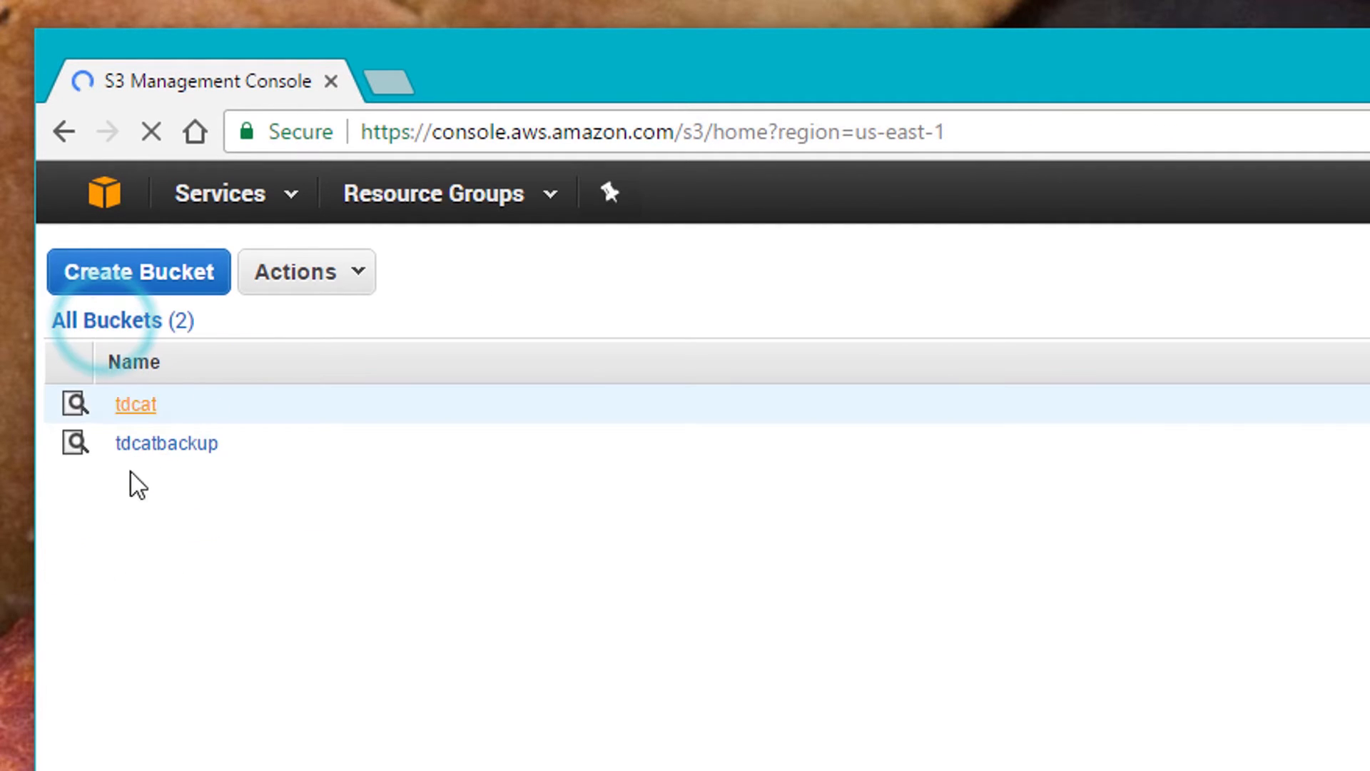
{"action": "left_click", "coordinate": [134, 404]}
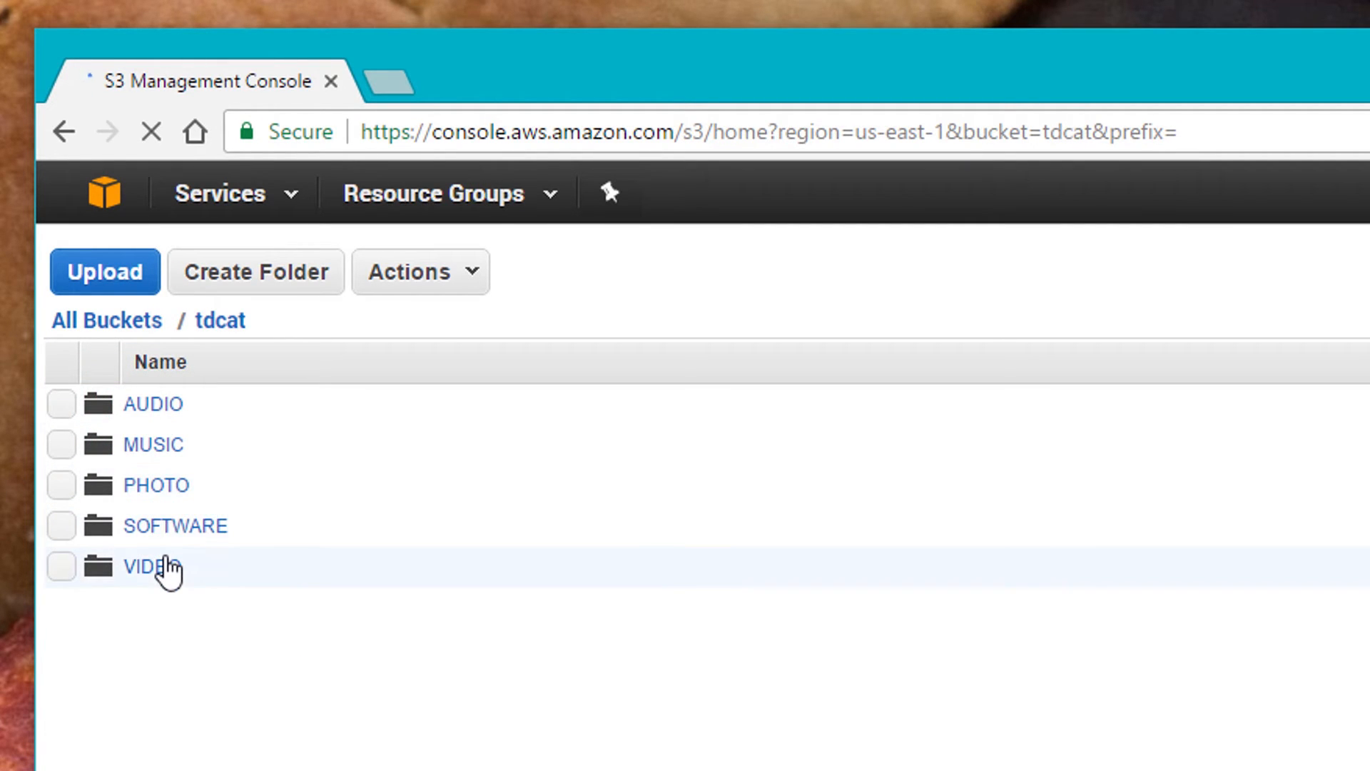
{"action": "left_click", "coordinate": [147, 567]}
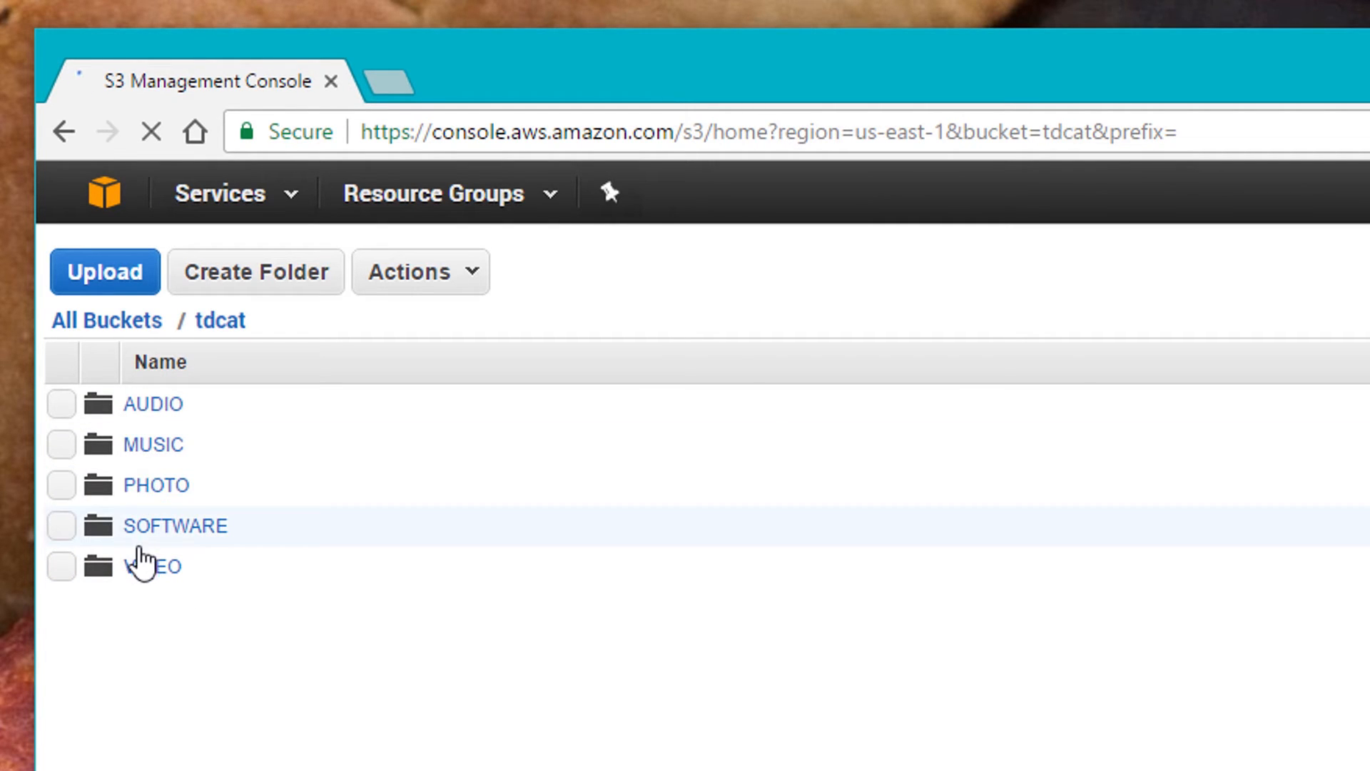
{"action": "left_click", "coordinate": [155, 486]}
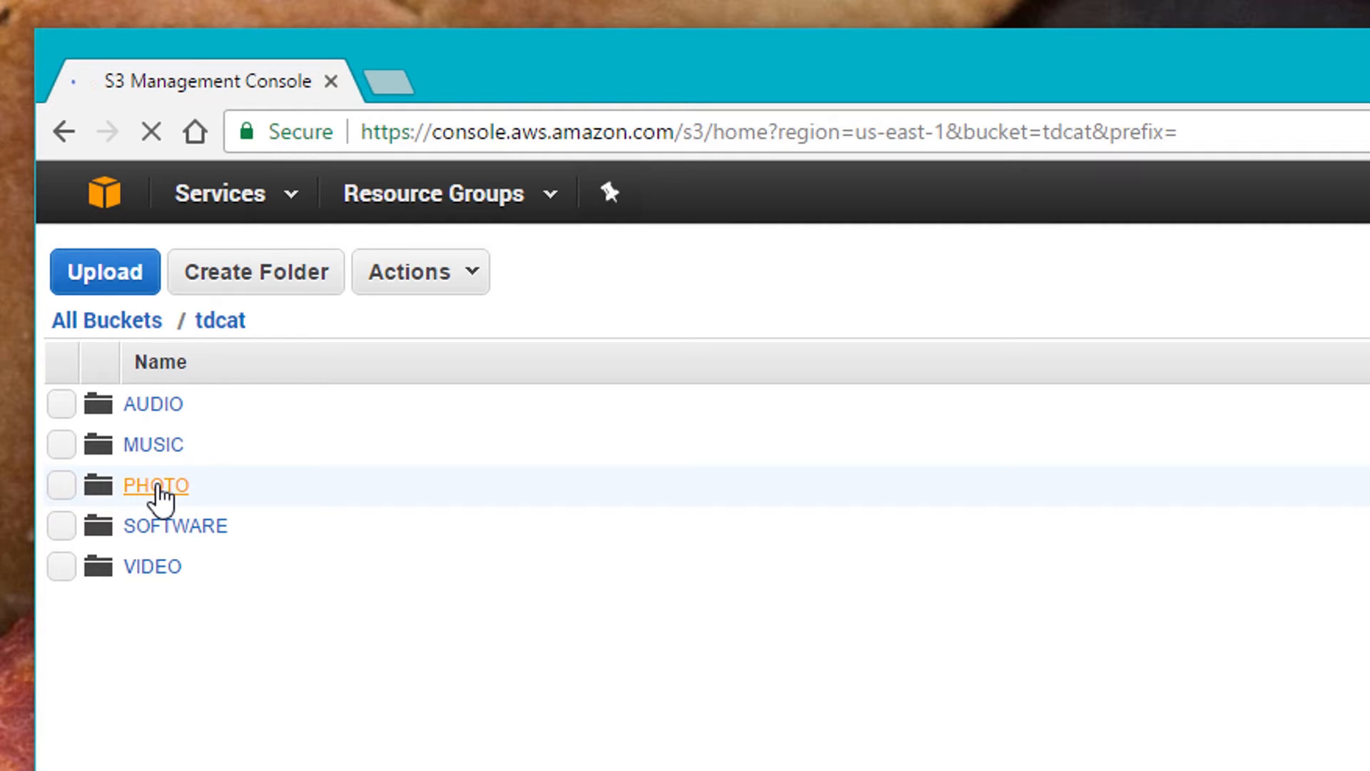
{"action": "left_click", "coordinate": [155, 486]}
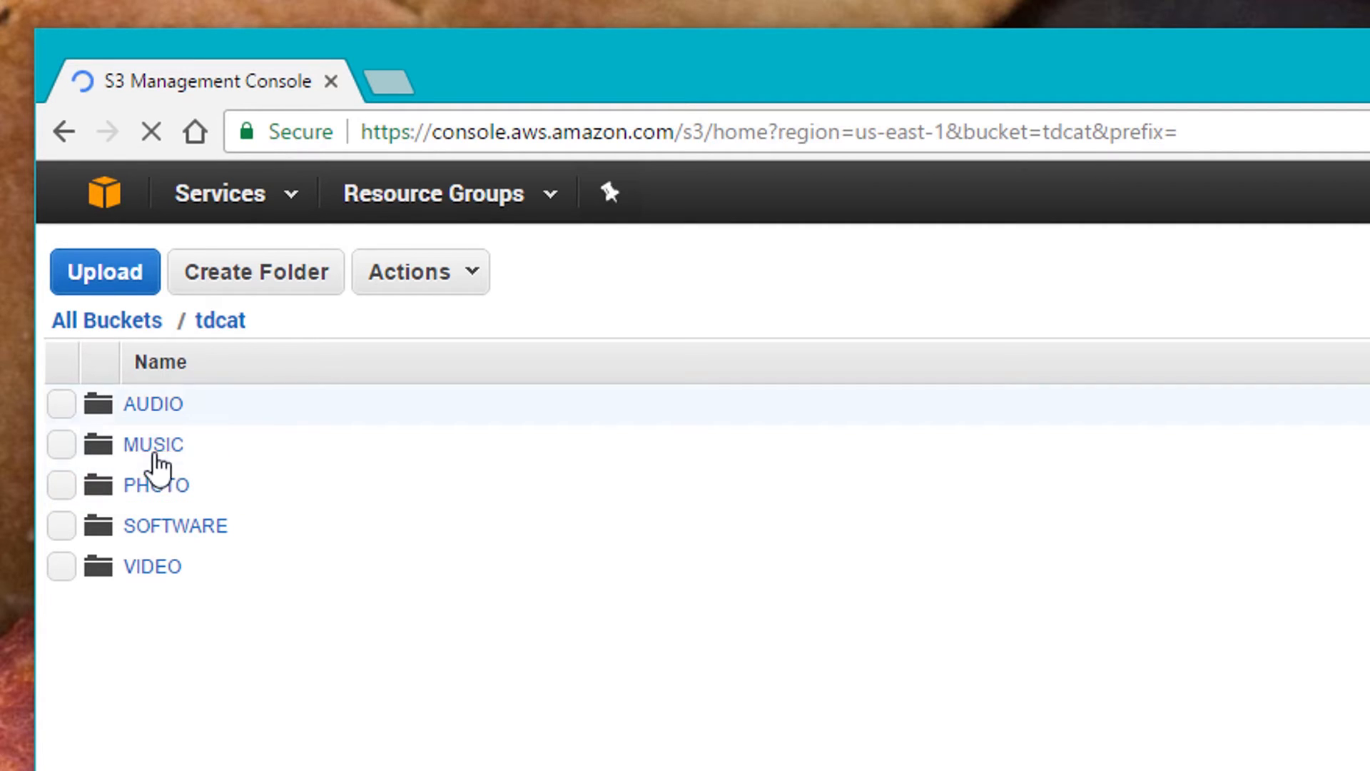
{"action": "mouse_move", "coordinate": [125, 642]}
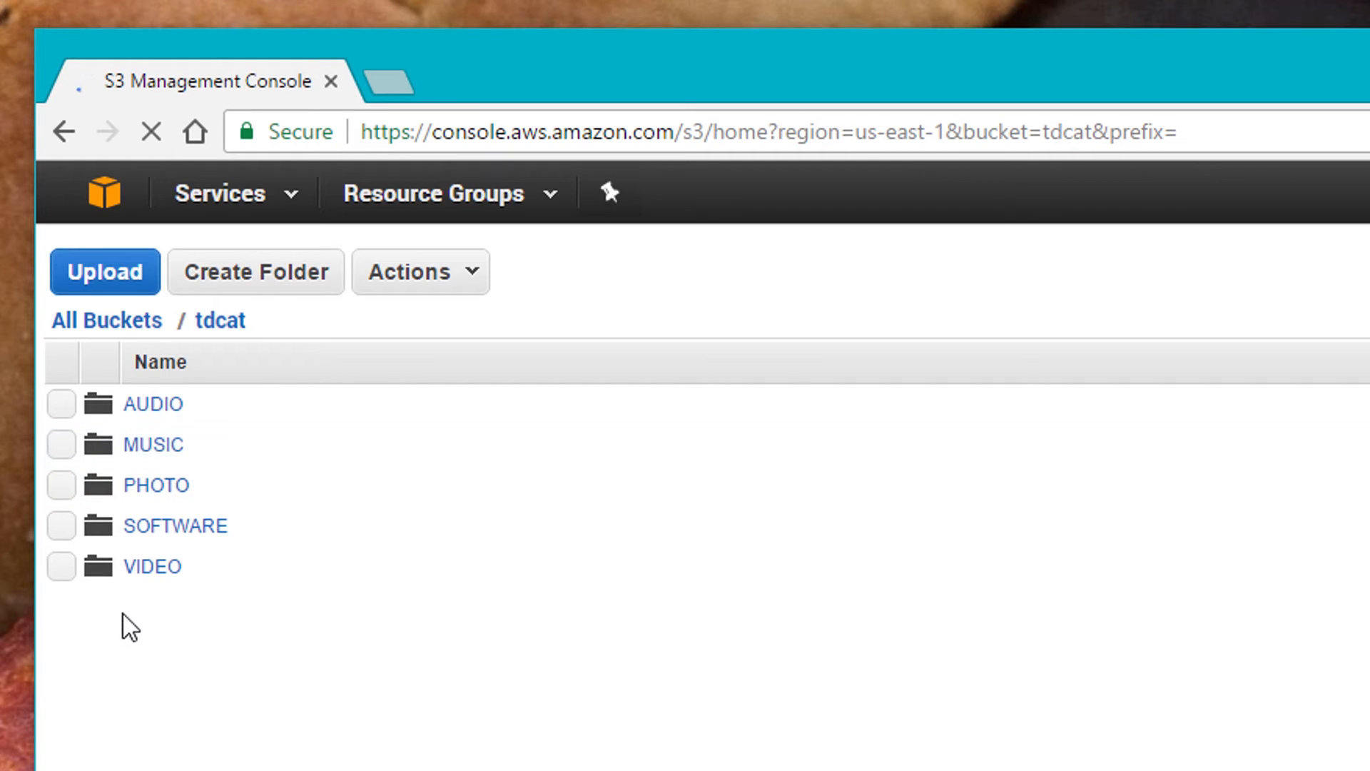
{"action": "left_click", "coordinate": [107, 320]}
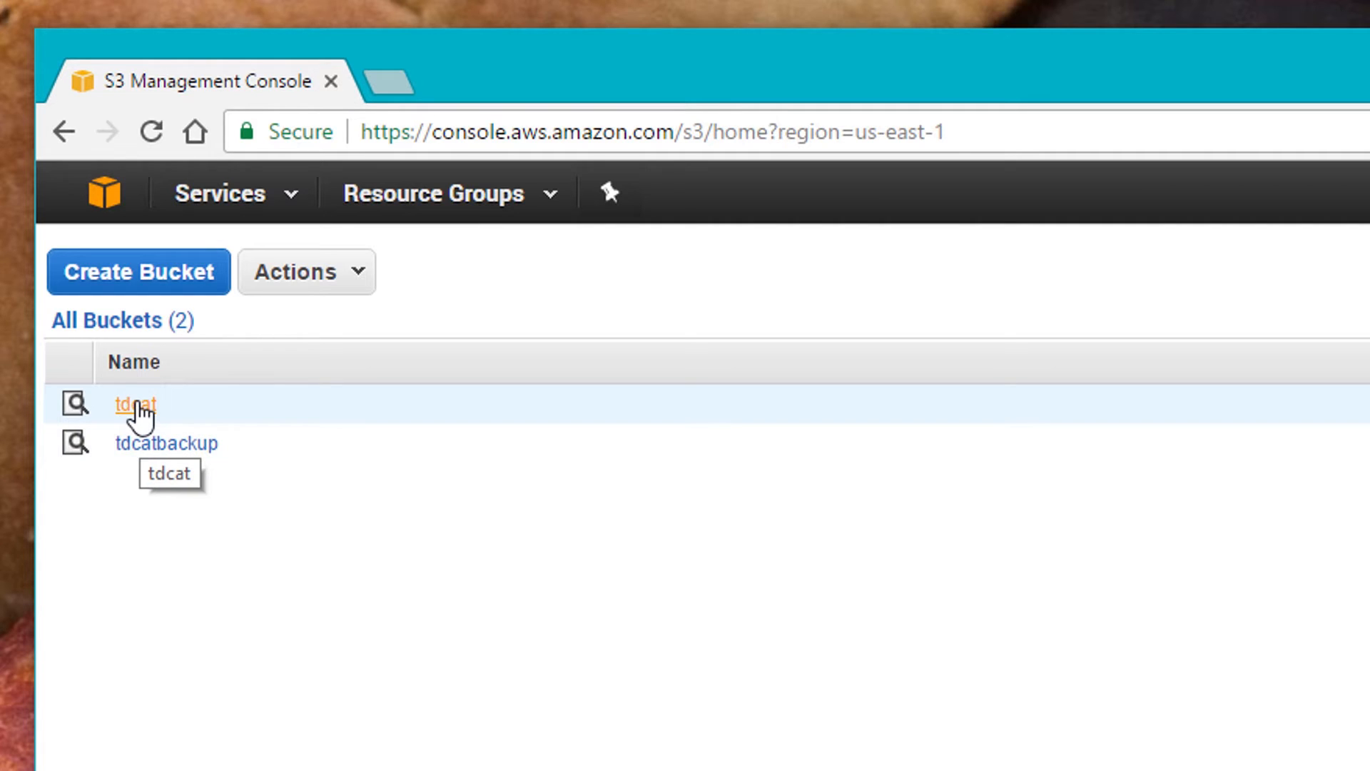
{"action": "mouse_move", "coordinate": [897, 601]}
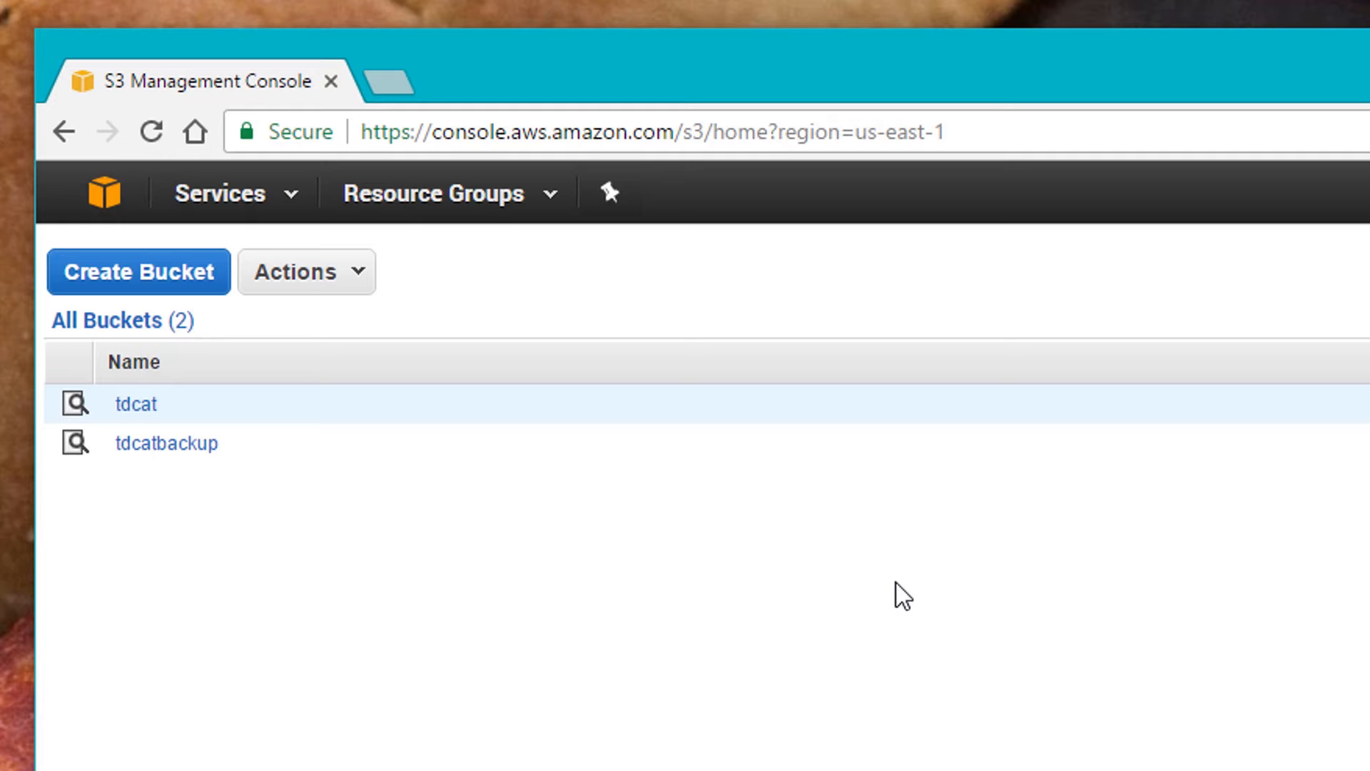
{"action": "mouse_move", "coordinate": [501, 548]}
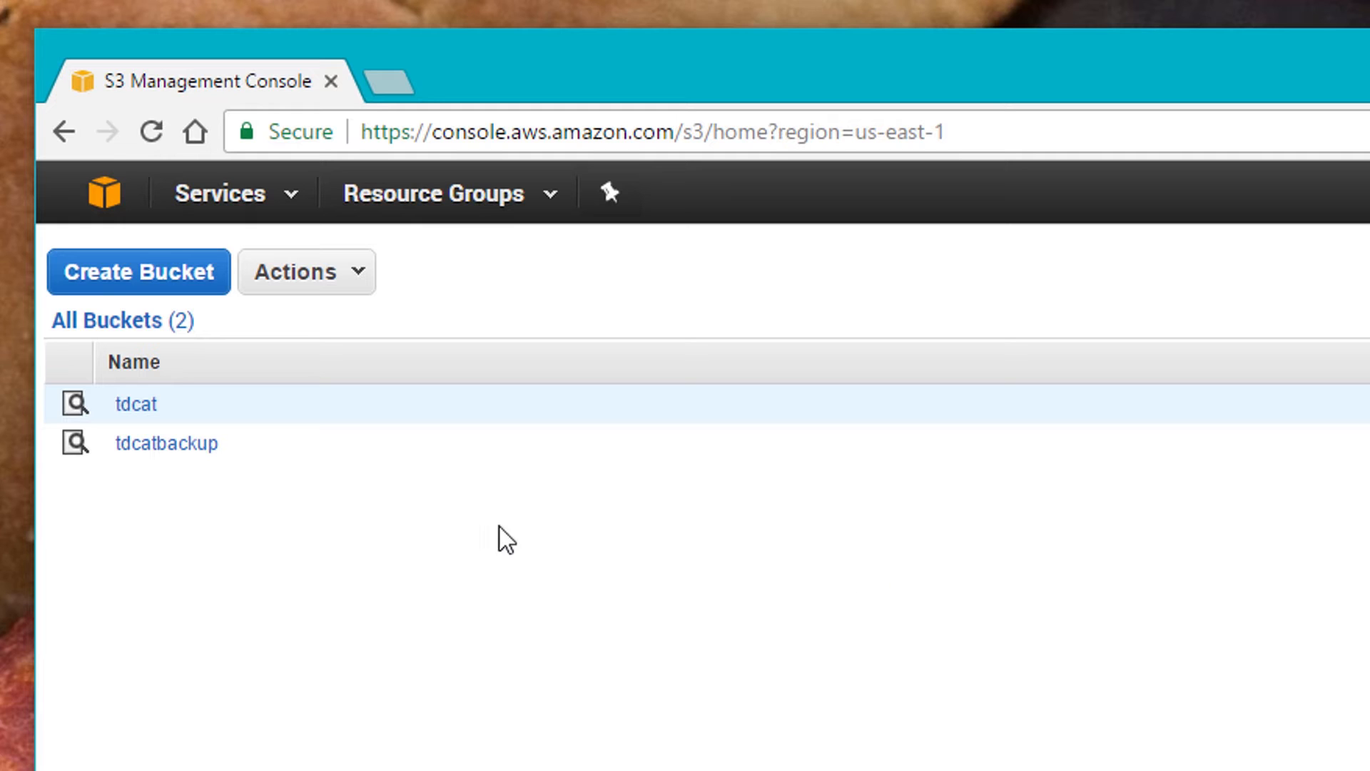
{"action": "mouse_move", "coordinate": [162, 465]}
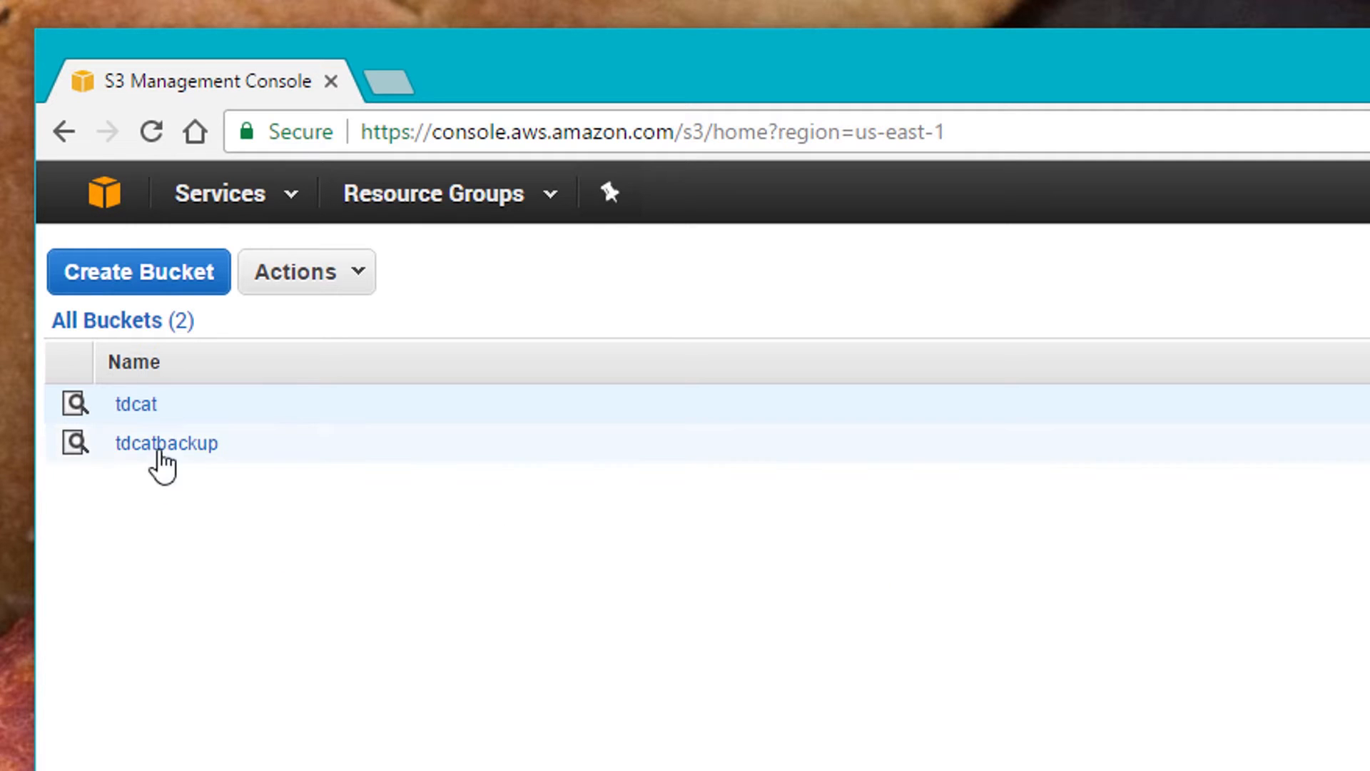
{"action": "mouse_move", "coordinate": [725, 594]}
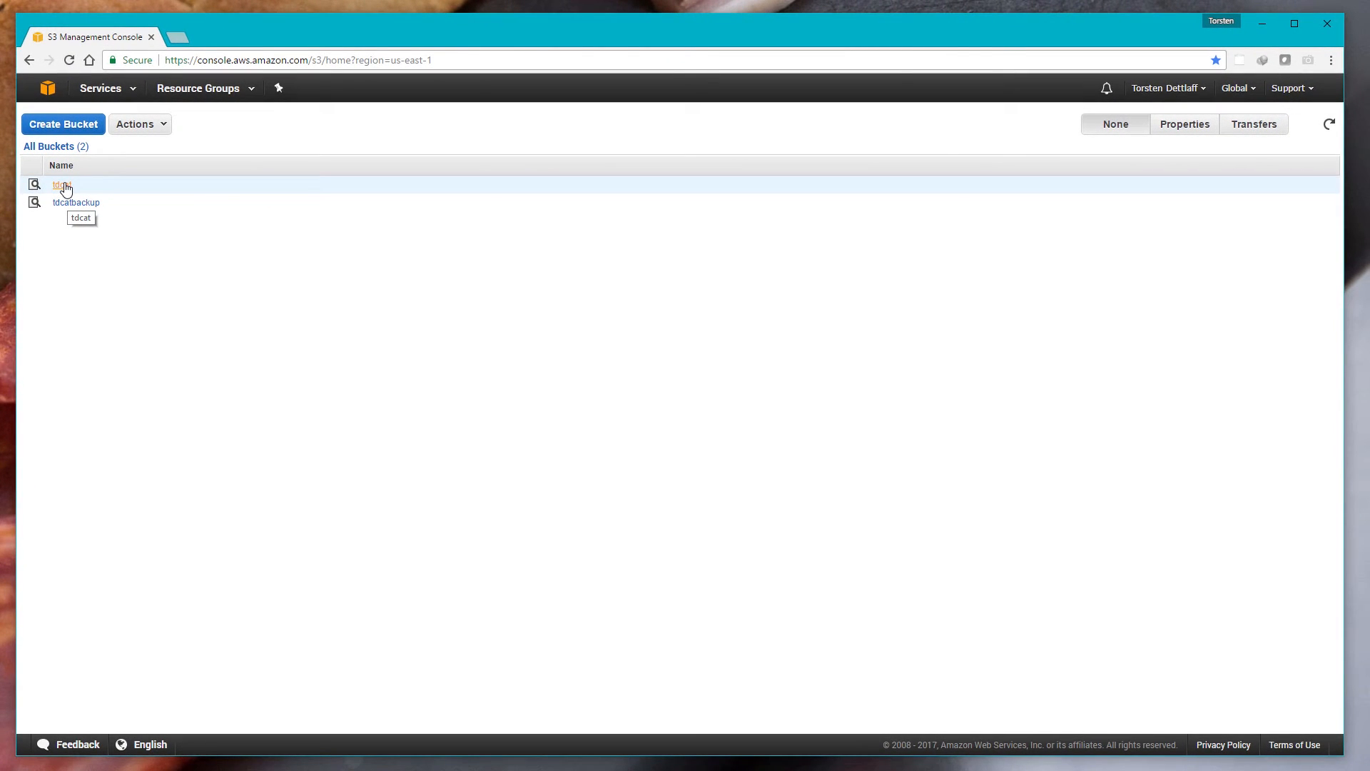
{"action": "mouse_move", "coordinate": [126, 306]}
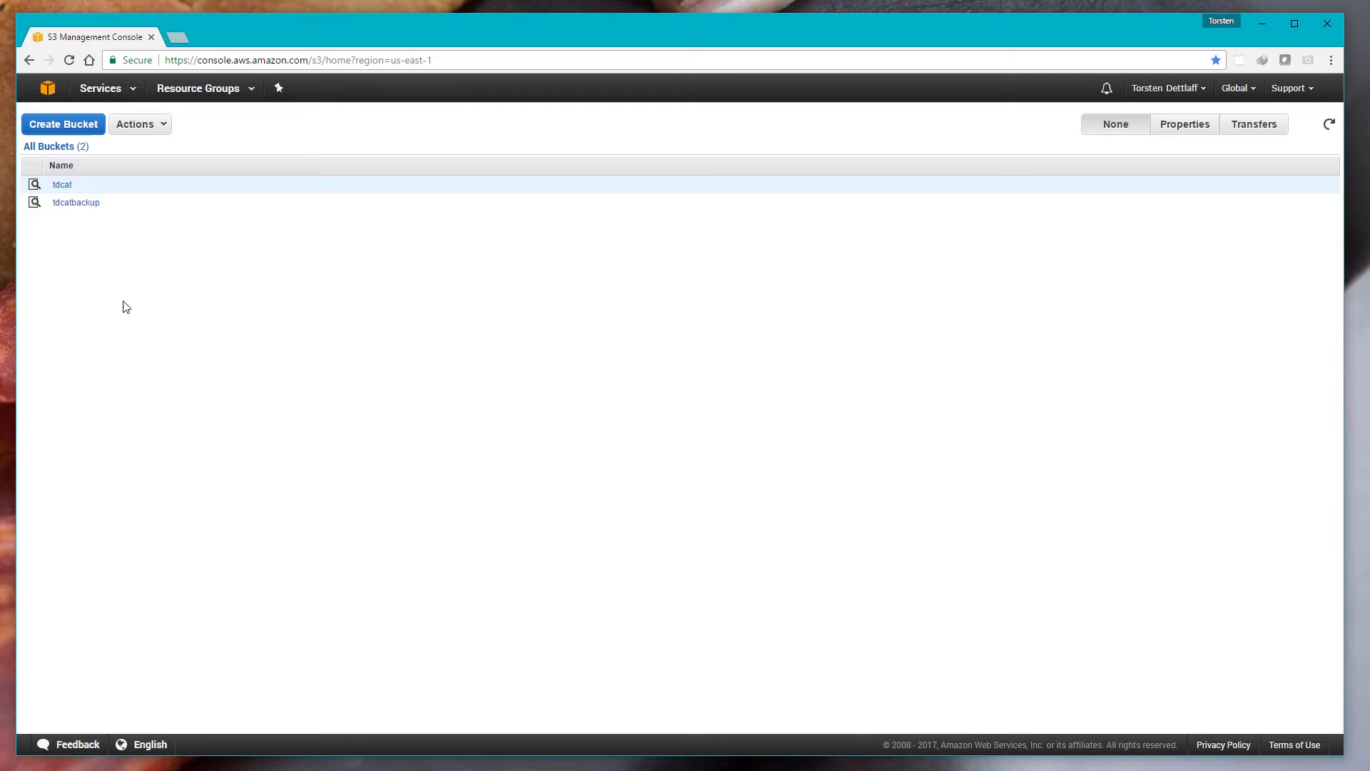
{"action": "left_click", "coordinate": [77, 201]}
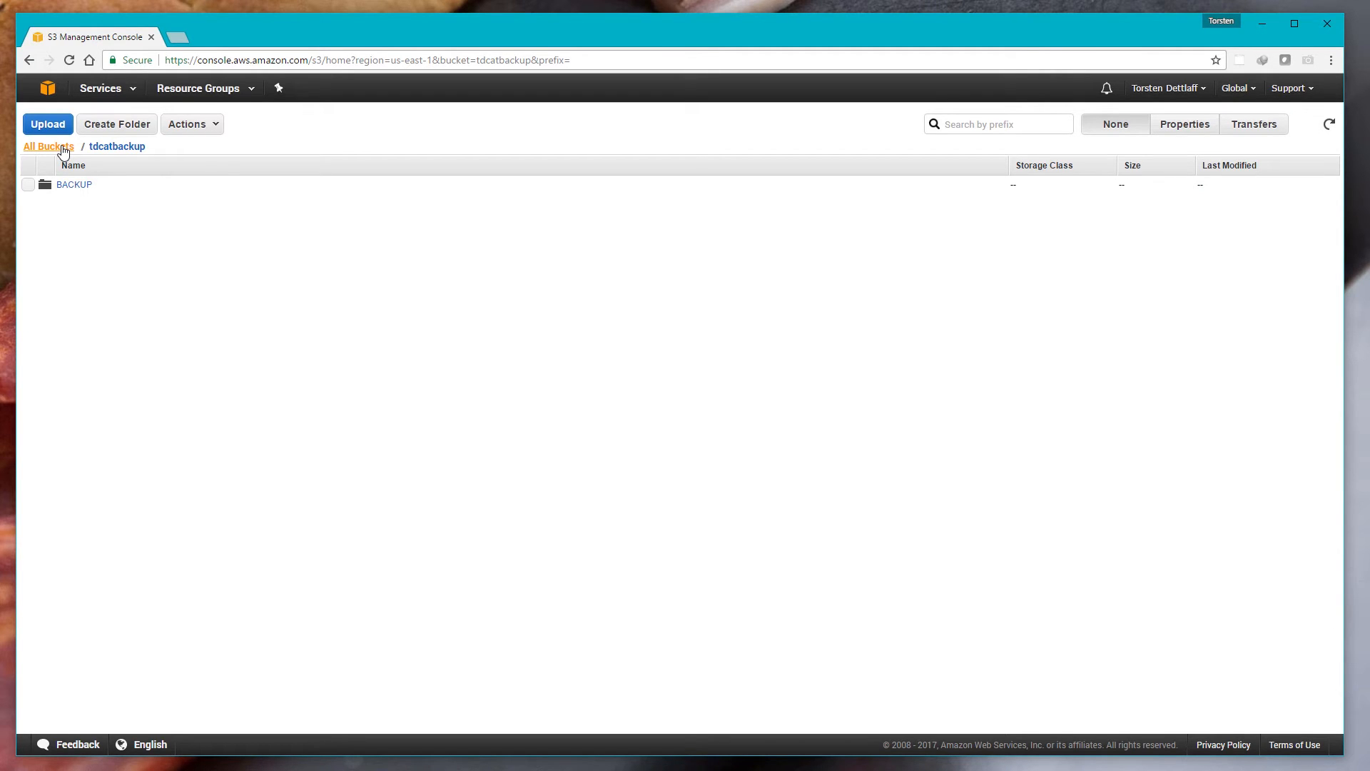
Step: Navigate from All Buckets into tdcat/VIDEO/INFERNO/VLOG/WATERFRONT to list its nine MOV clips
{"action": "left_click", "coordinate": [48, 147]}
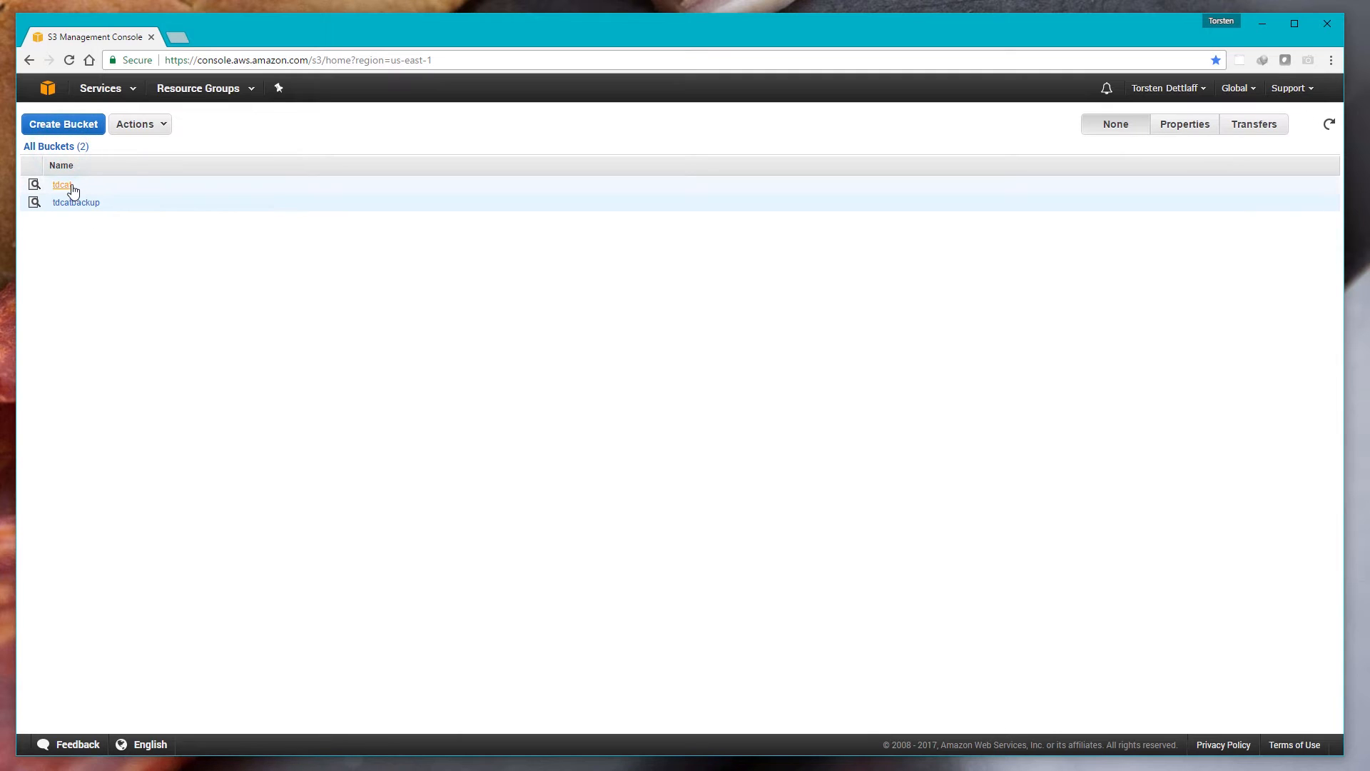
{"action": "mouse_move", "coordinate": [61, 186]}
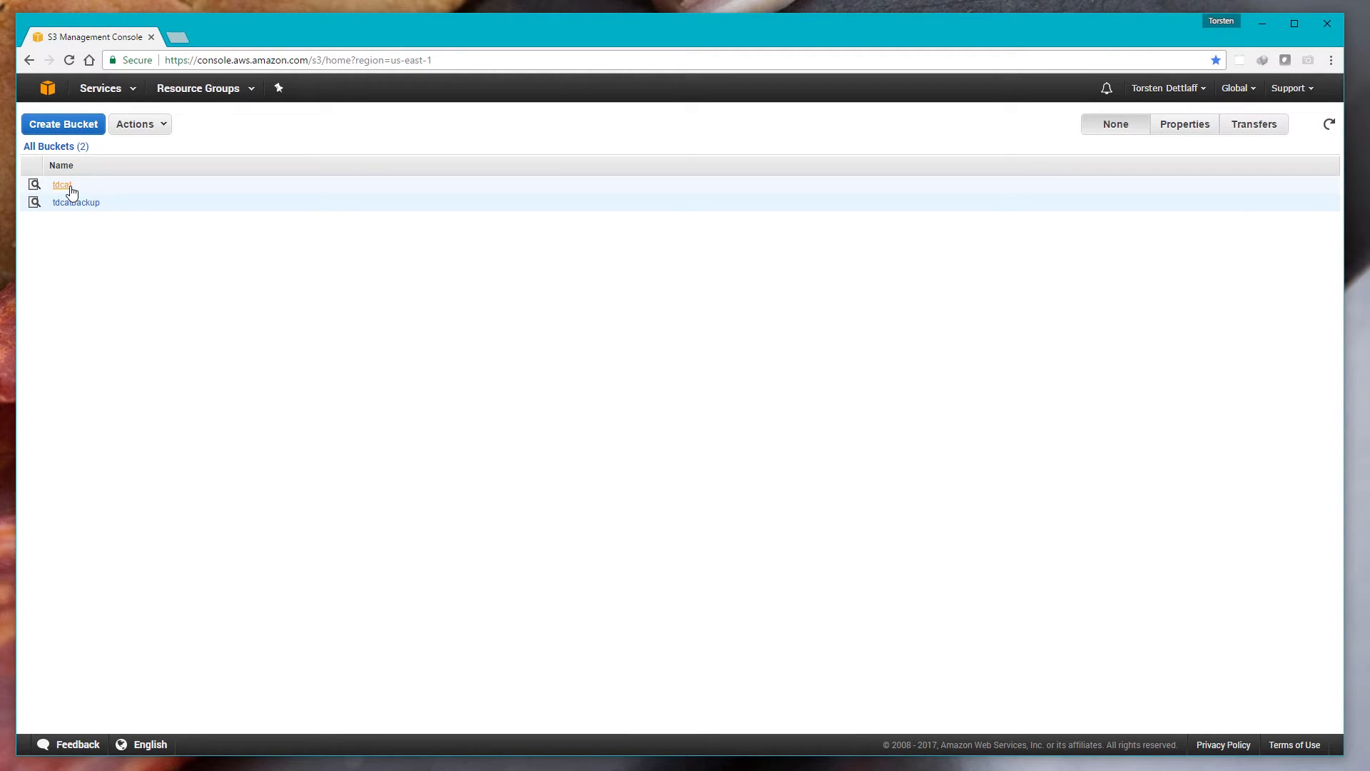
{"action": "mouse_move", "coordinate": [70, 190]}
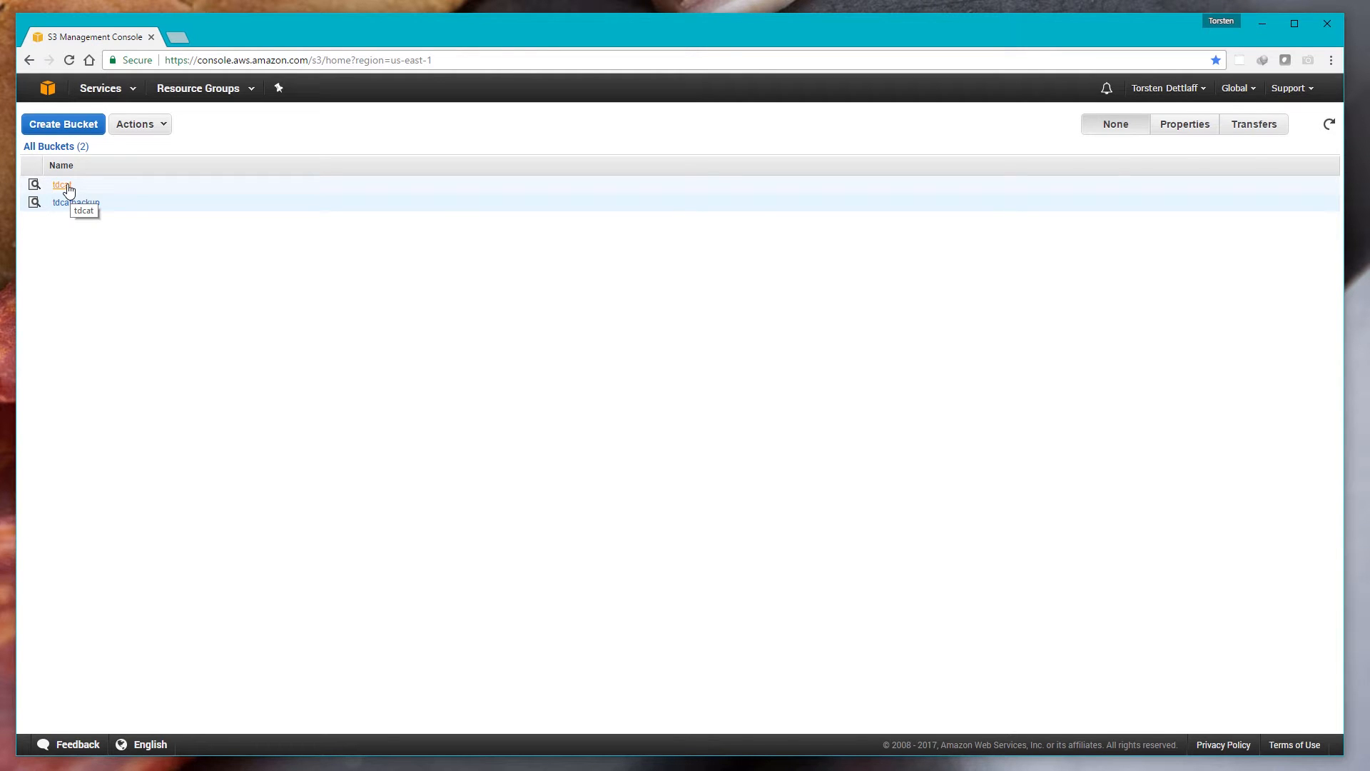
{"action": "left_click", "coordinate": [59, 185]}
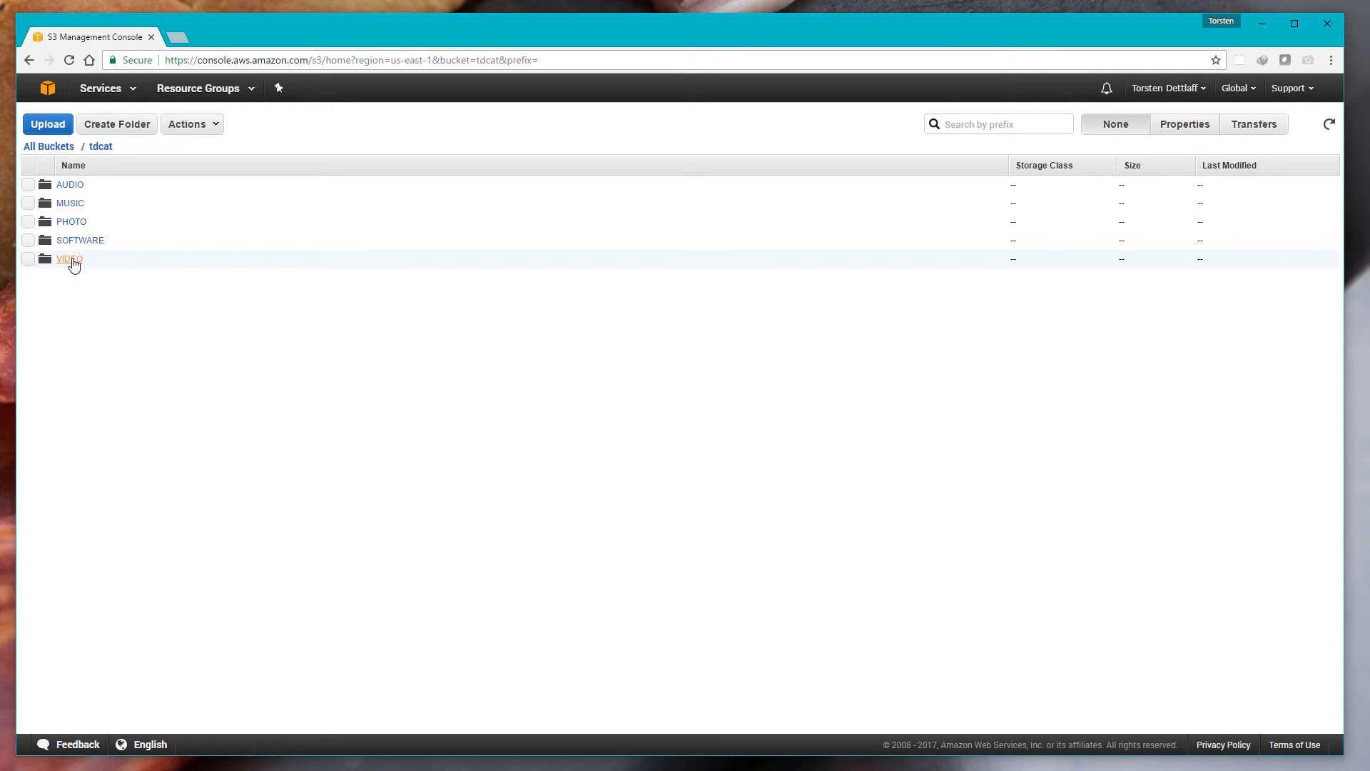
{"action": "mouse_move", "coordinate": [86, 268]}
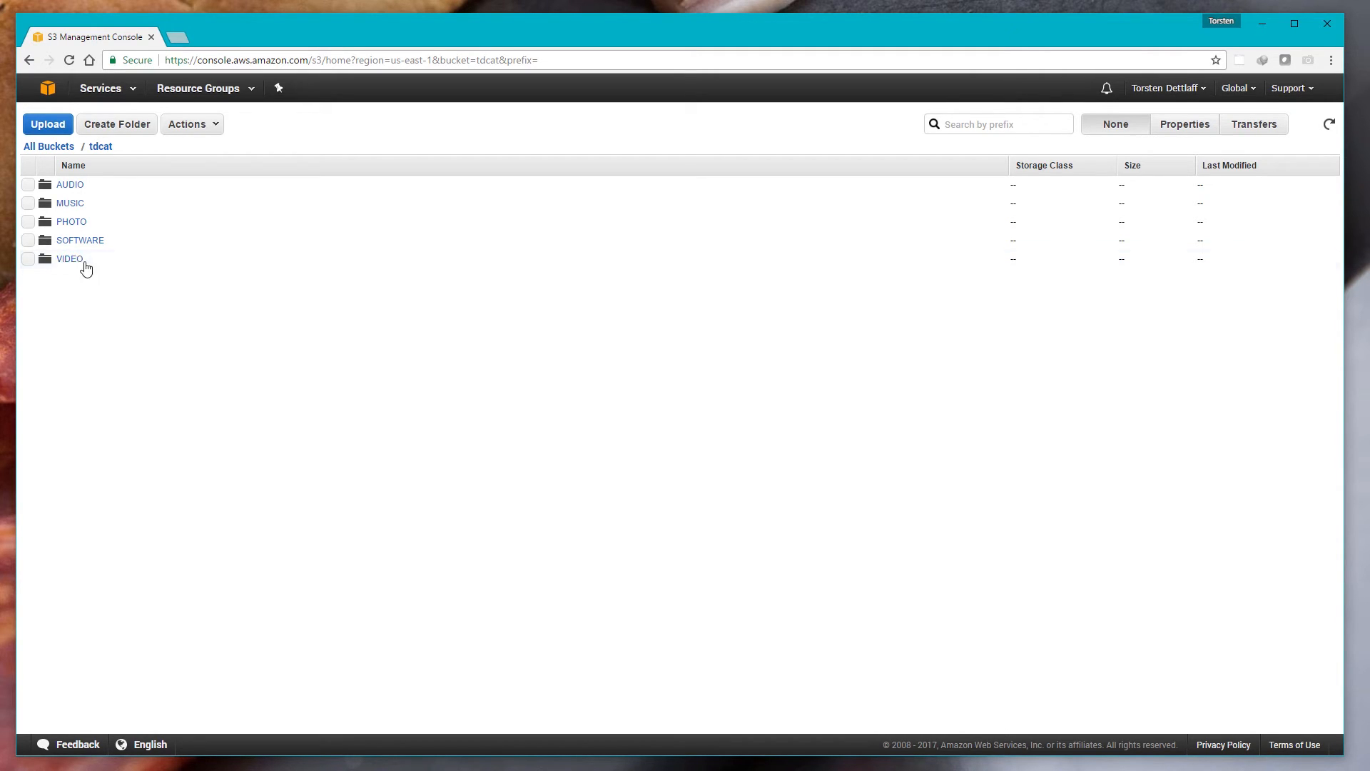
{"action": "left_click", "coordinate": [69, 258]}
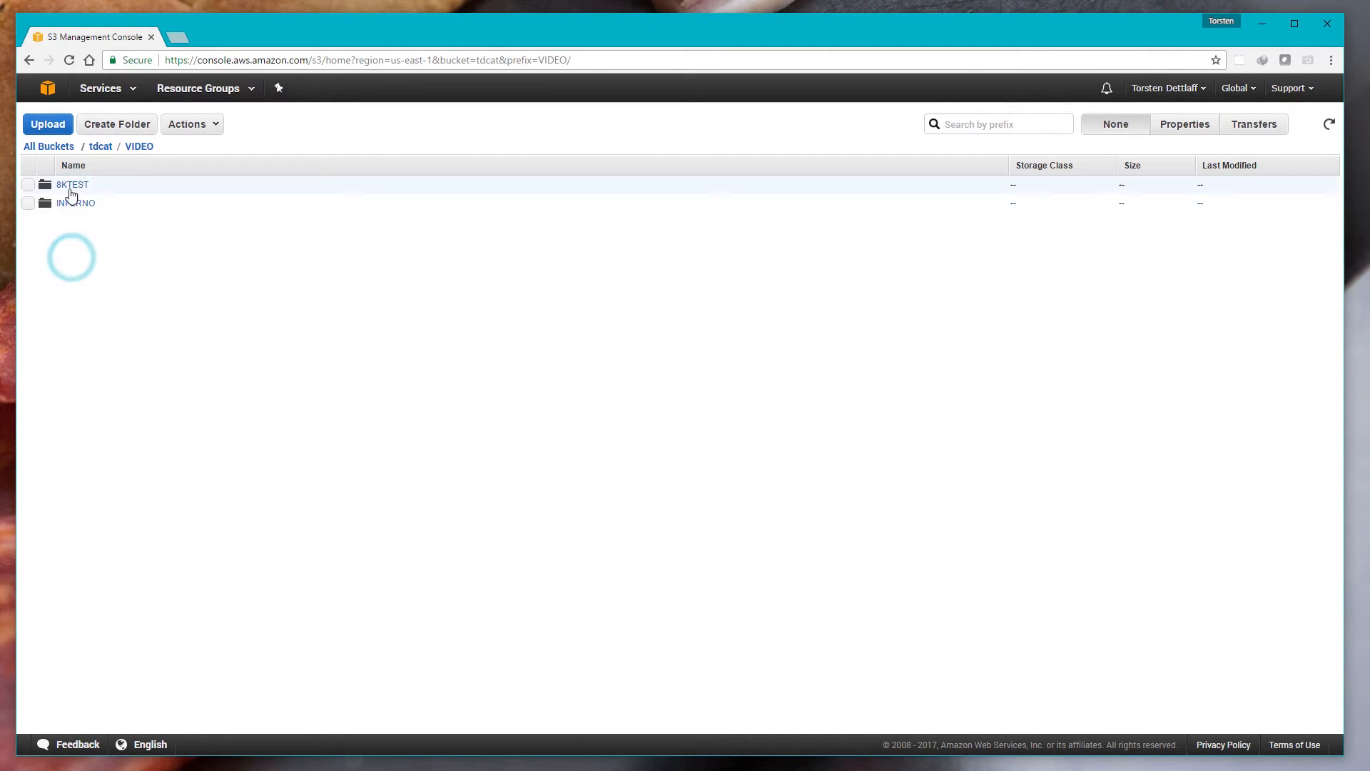
{"action": "left_click", "coordinate": [74, 202]}
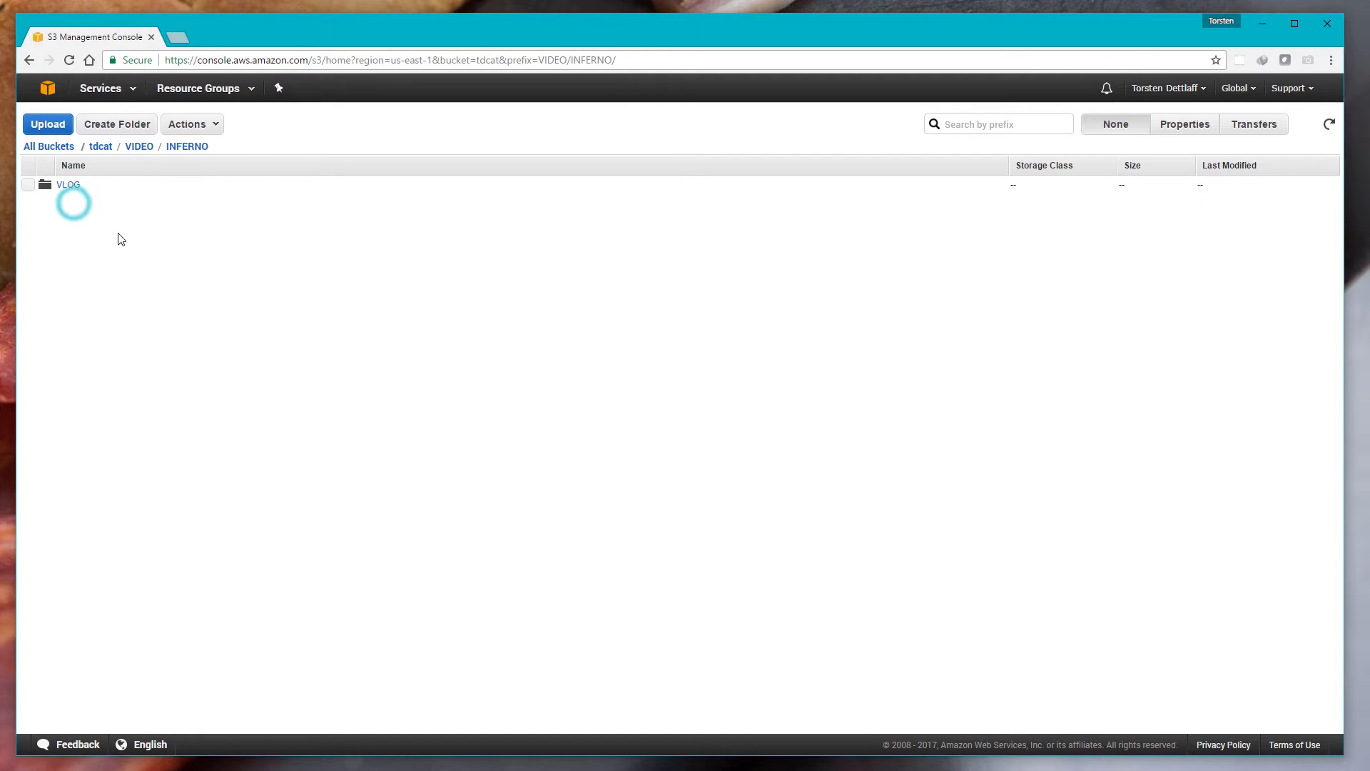
{"action": "left_click", "coordinate": [68, 184]}
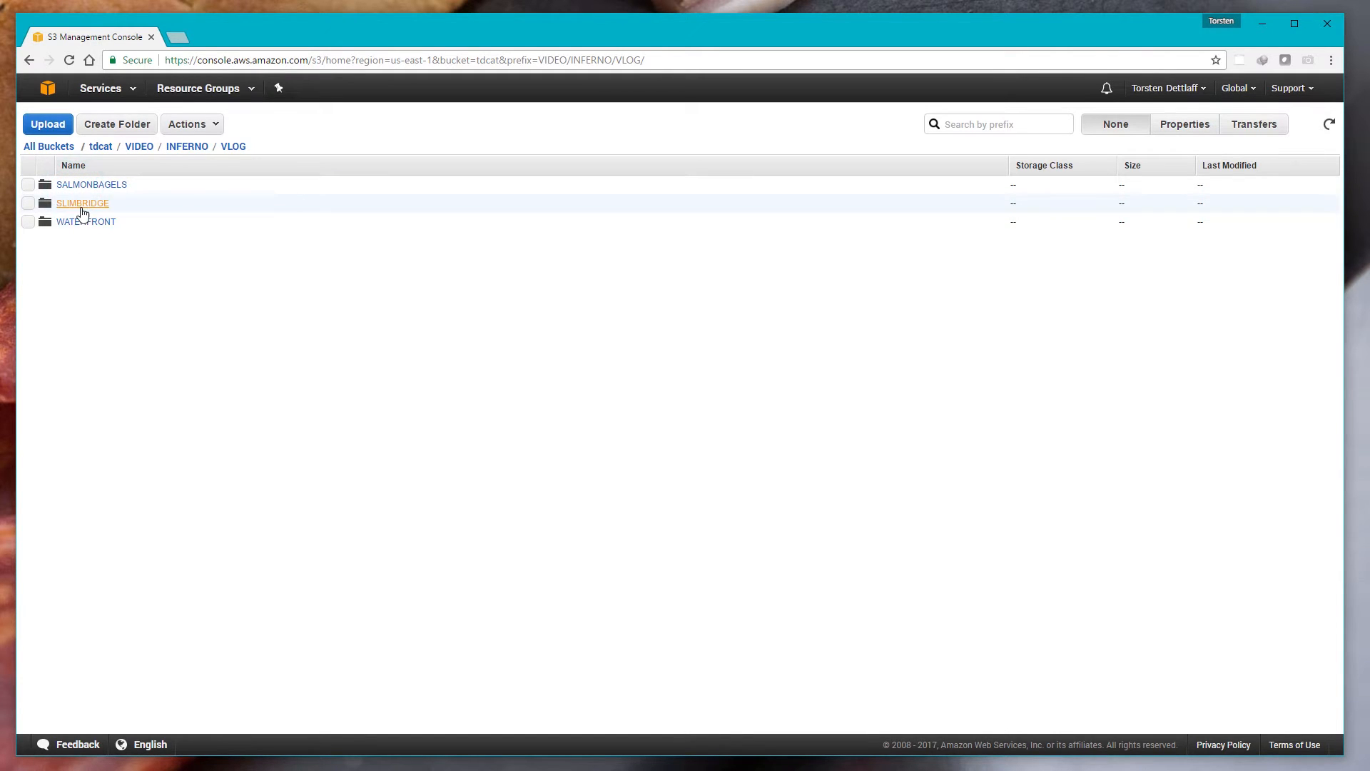
{"action": "left_click", "coordinate": [84, 221]}
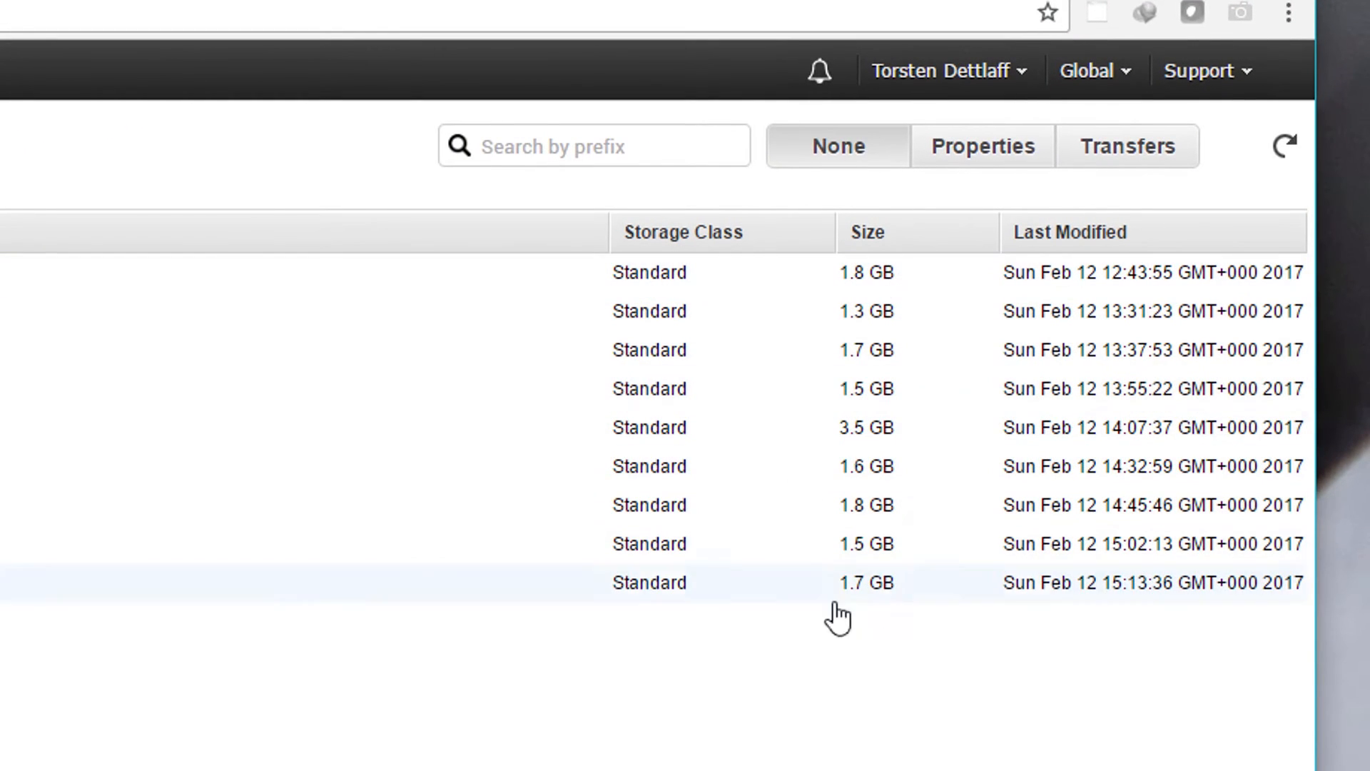
{"action": "mouse_move", "coordinate": [857, 448]}
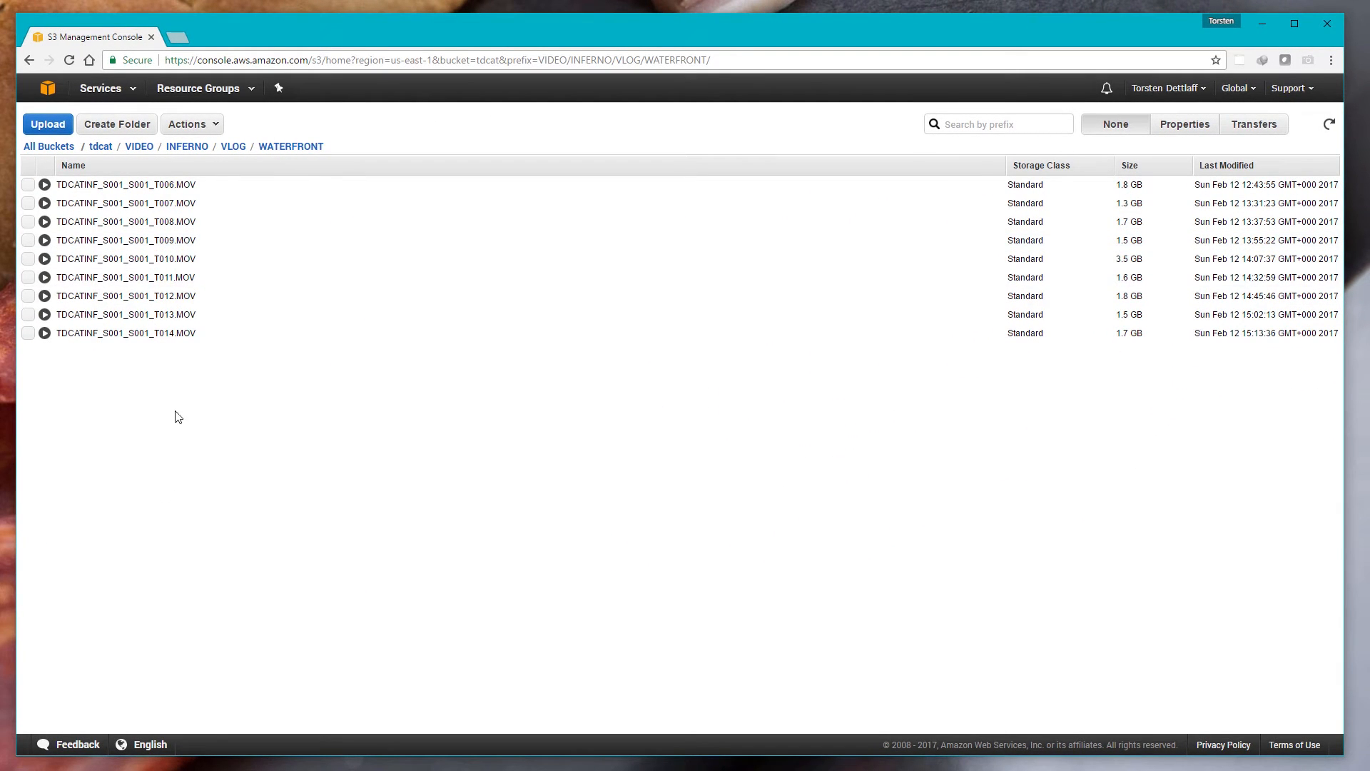
Step: Show the Properties pane for the first MOV clip in the WATERFRONT folder
{"action": "right_click", "coordinate": [107, 184]}
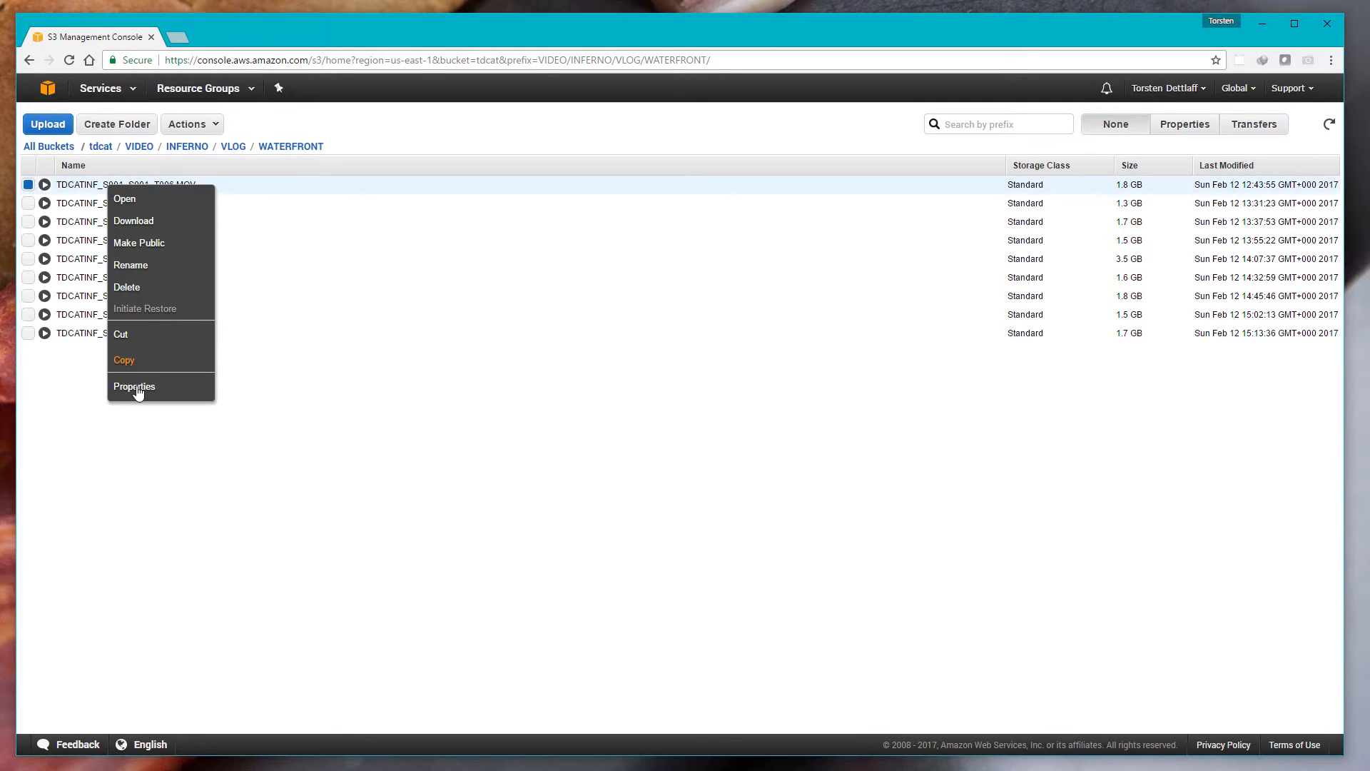
{"action": "left_click", "coordinate": [135, 386]}
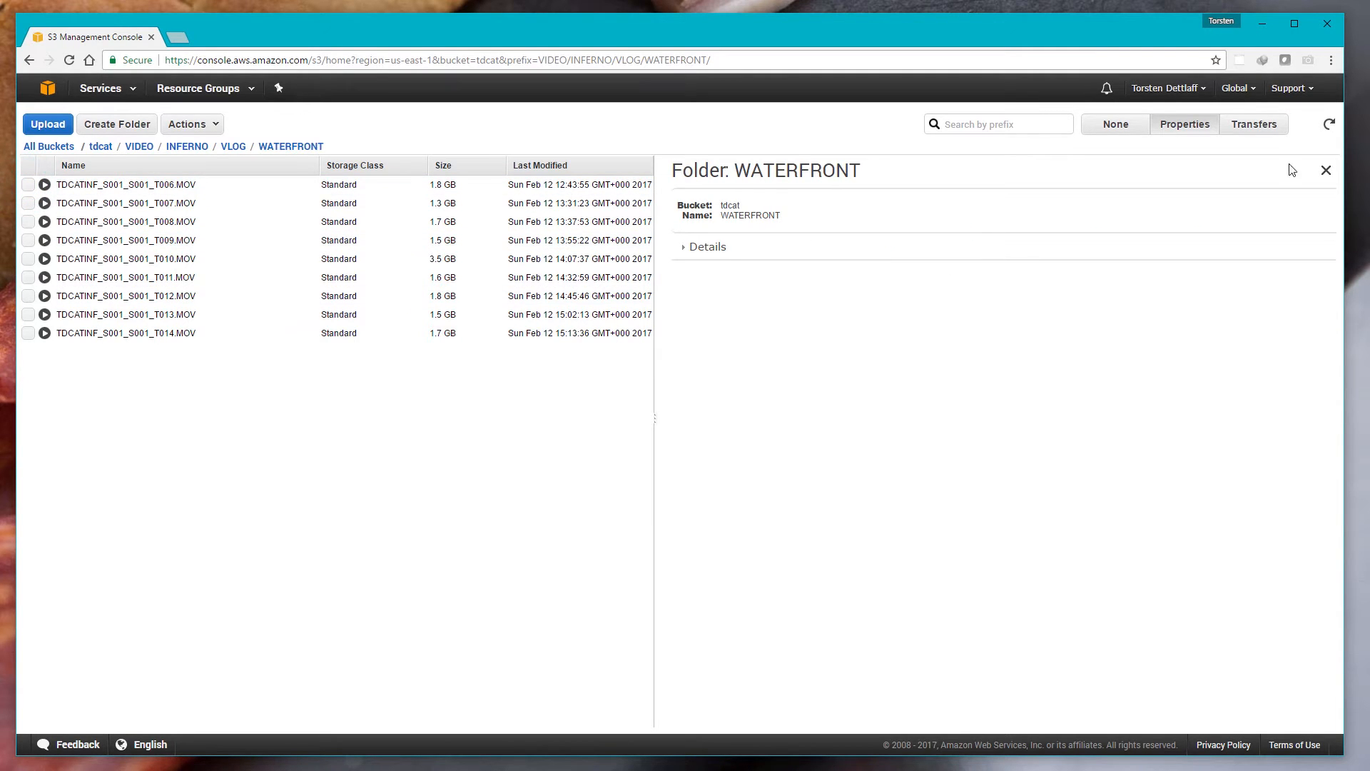
{"action": "left_click", "coordinate": [1326, 170]}
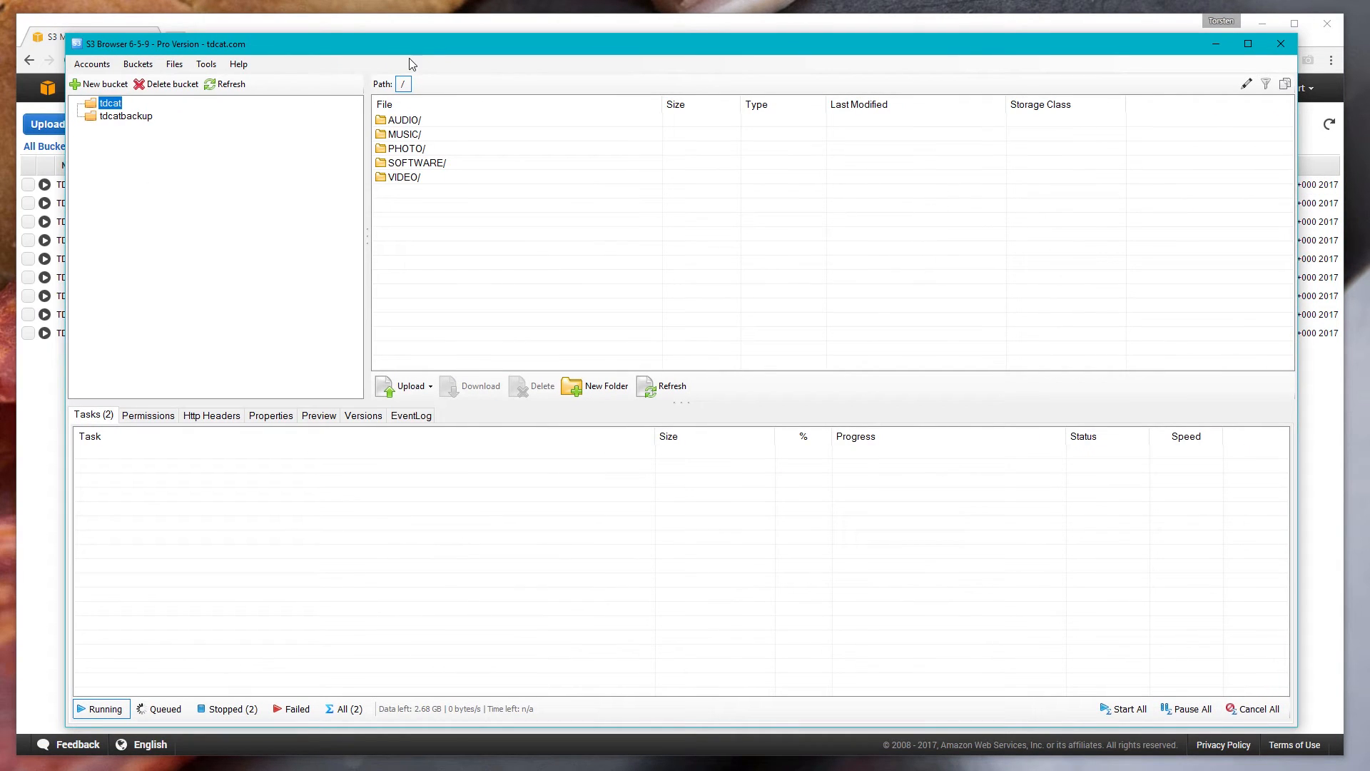
{"action": "mouse_move", "coordinate": [332, 213]}
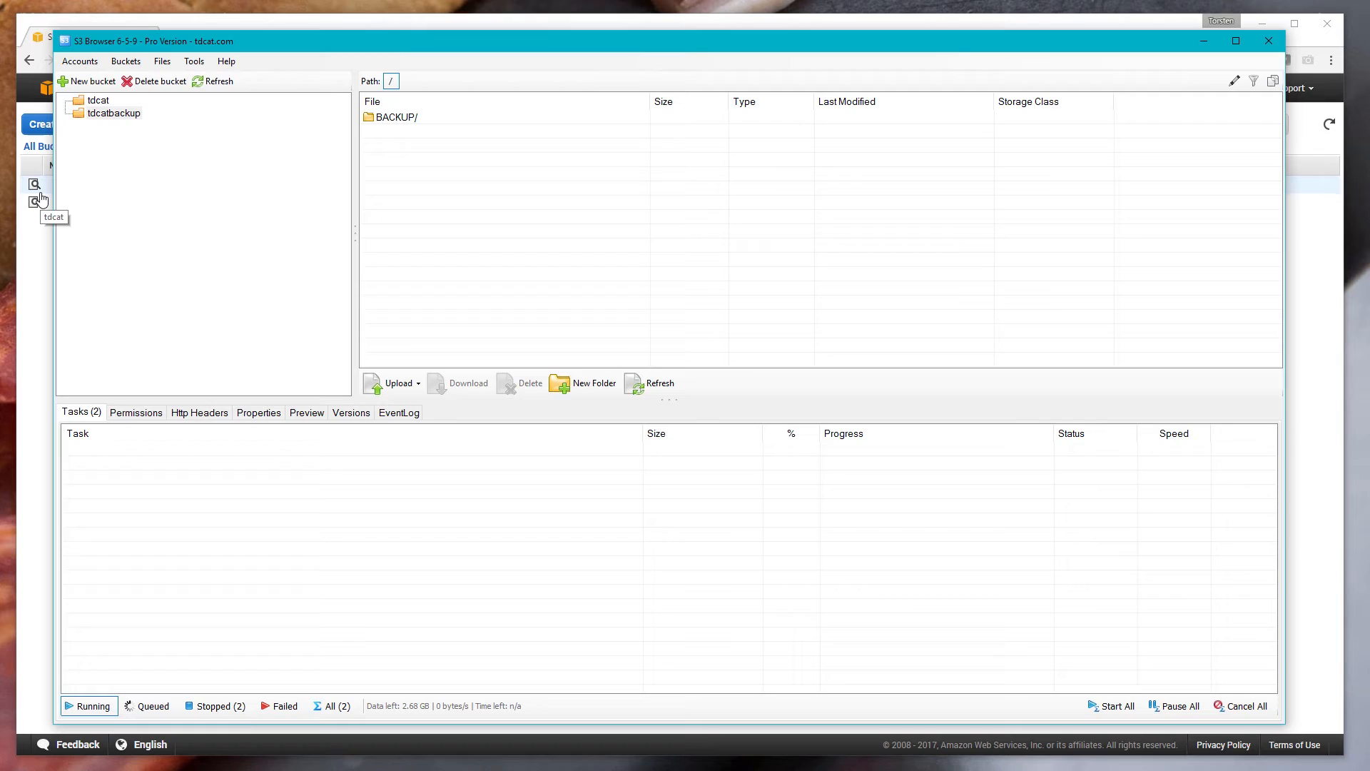
{"action": "mouse_move", "coordinate": [381, 118]}
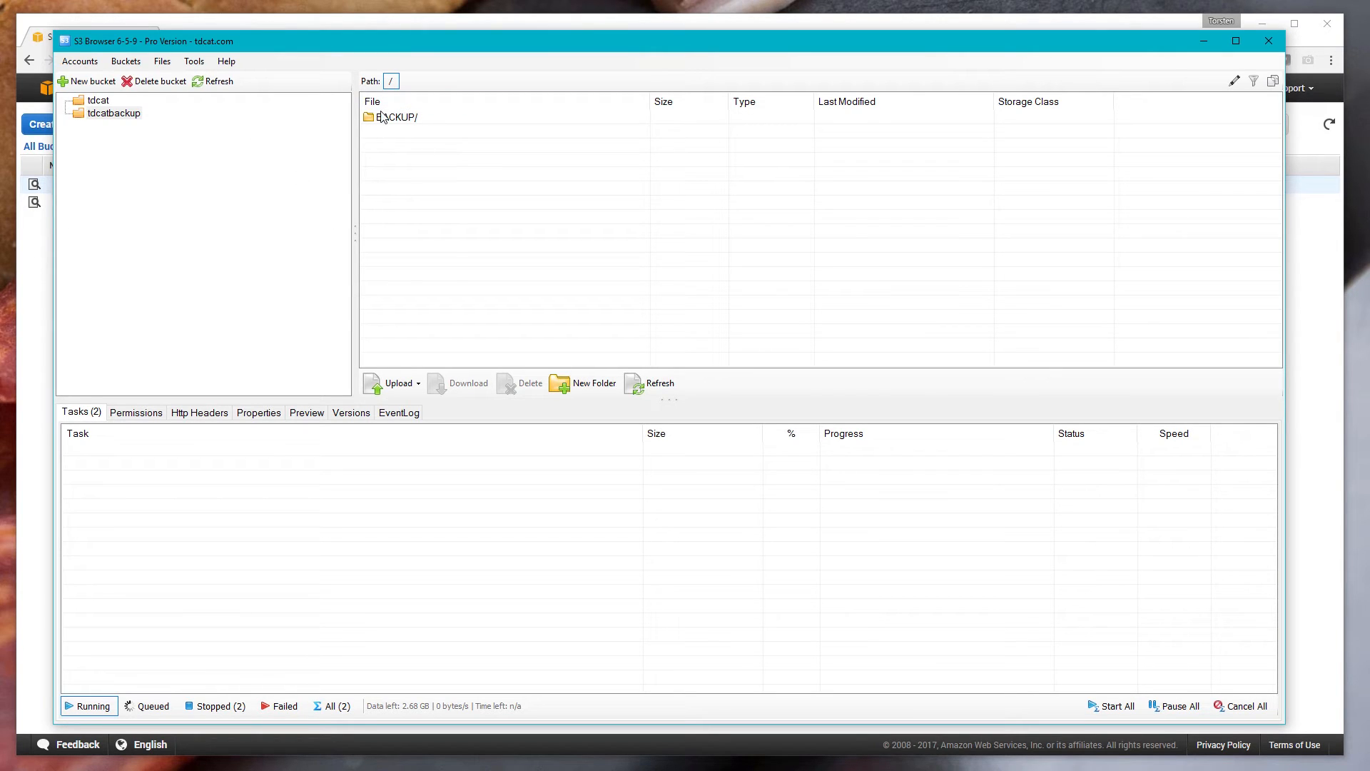
{"action": "mouse_move", "coordinate": [400, 127]}
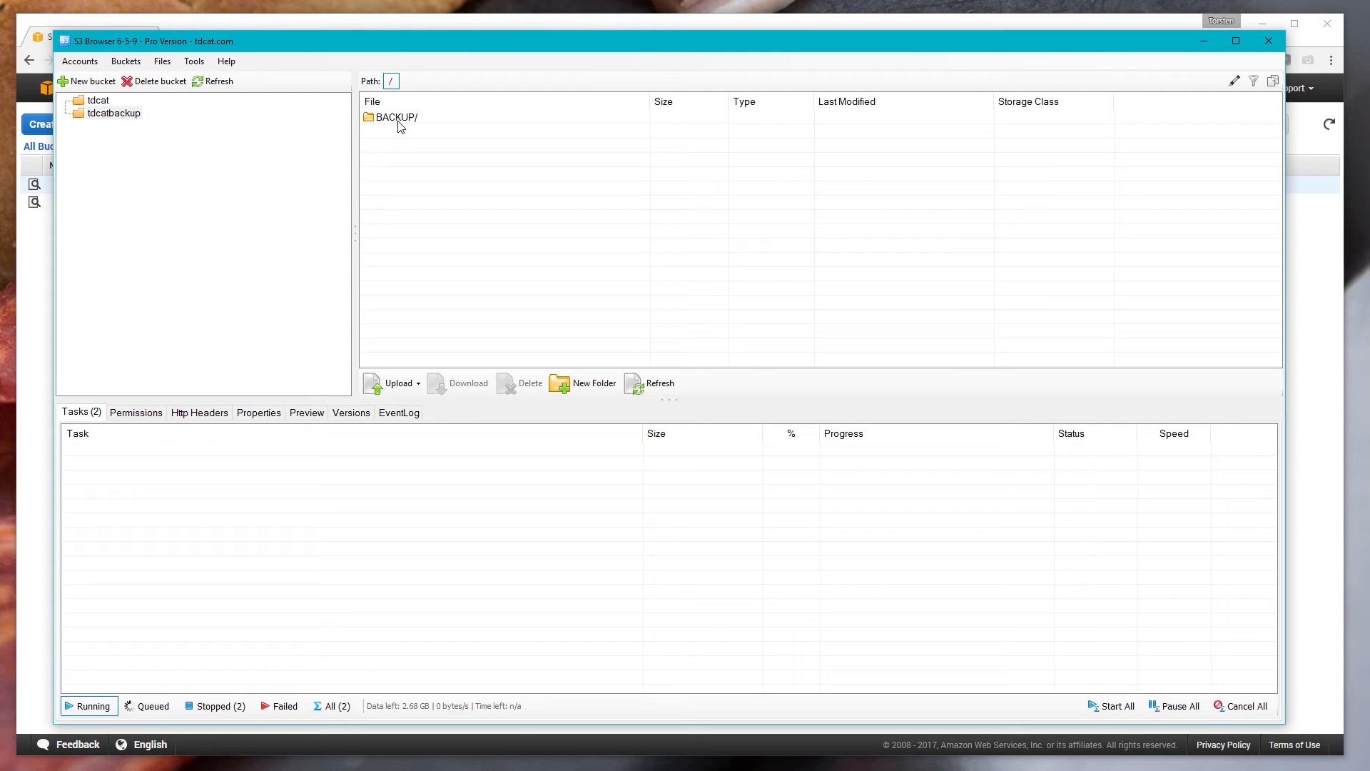
{"action": "mouse_move", "coordinate": [379, 52]}
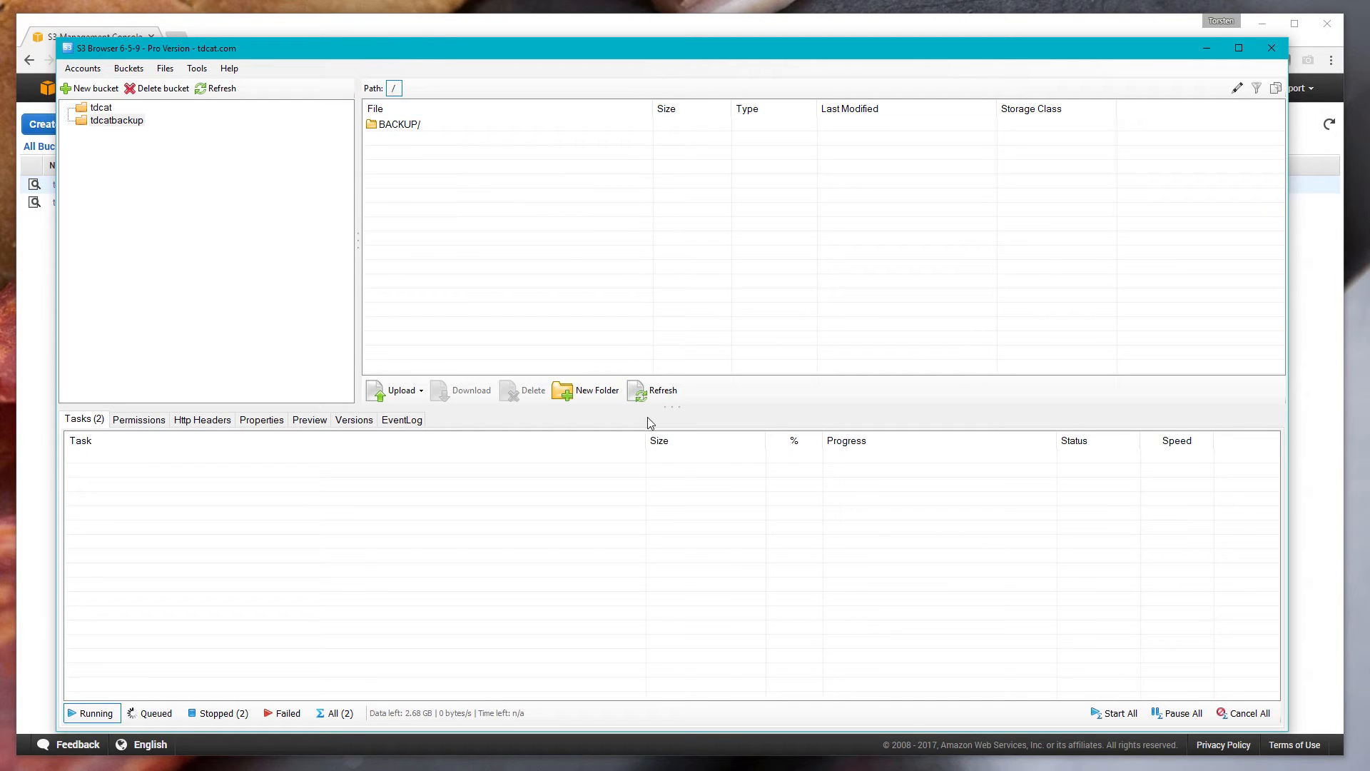
{"action": "mouse_move", "coordinate": [654, 466]}
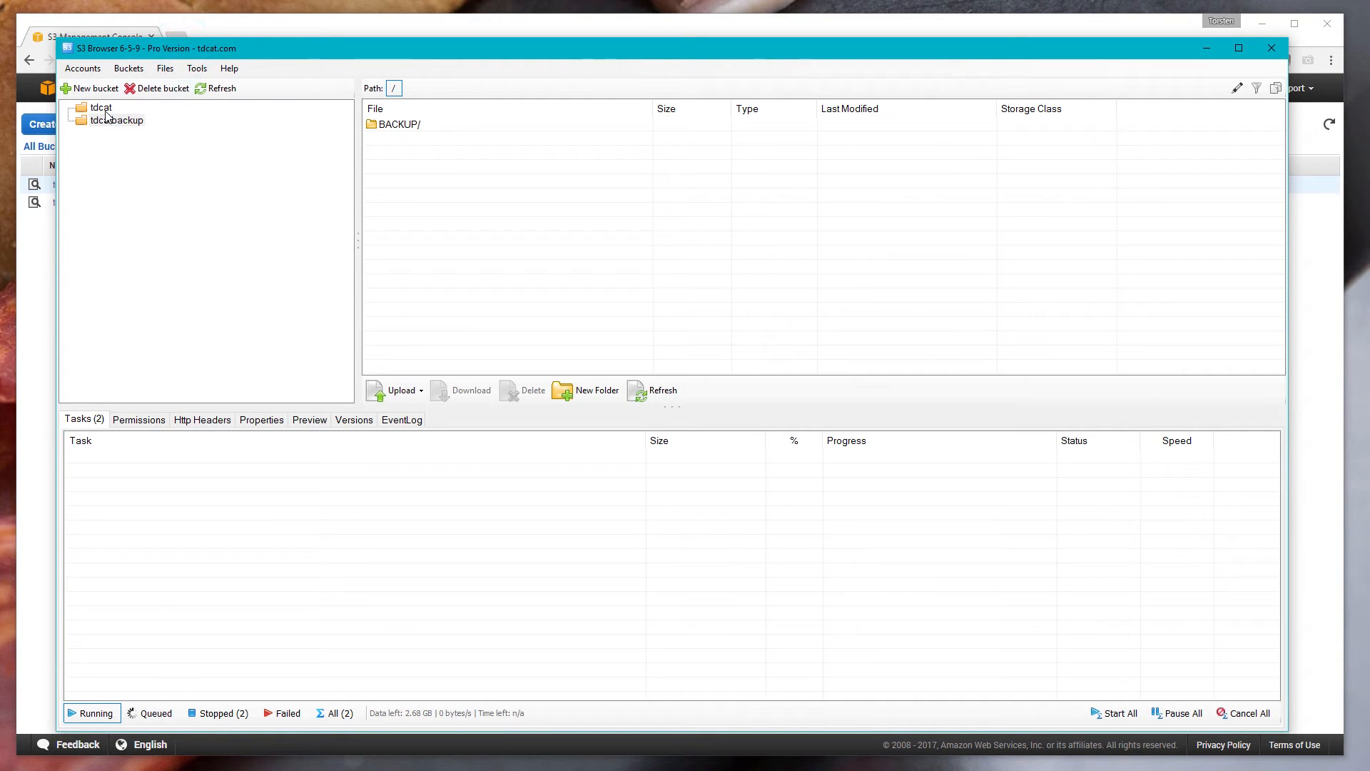
Step: Select the tdcat bucket in S3 Browser's bucket tree
{"action": "left_click", "coordinate": [99, 108]}
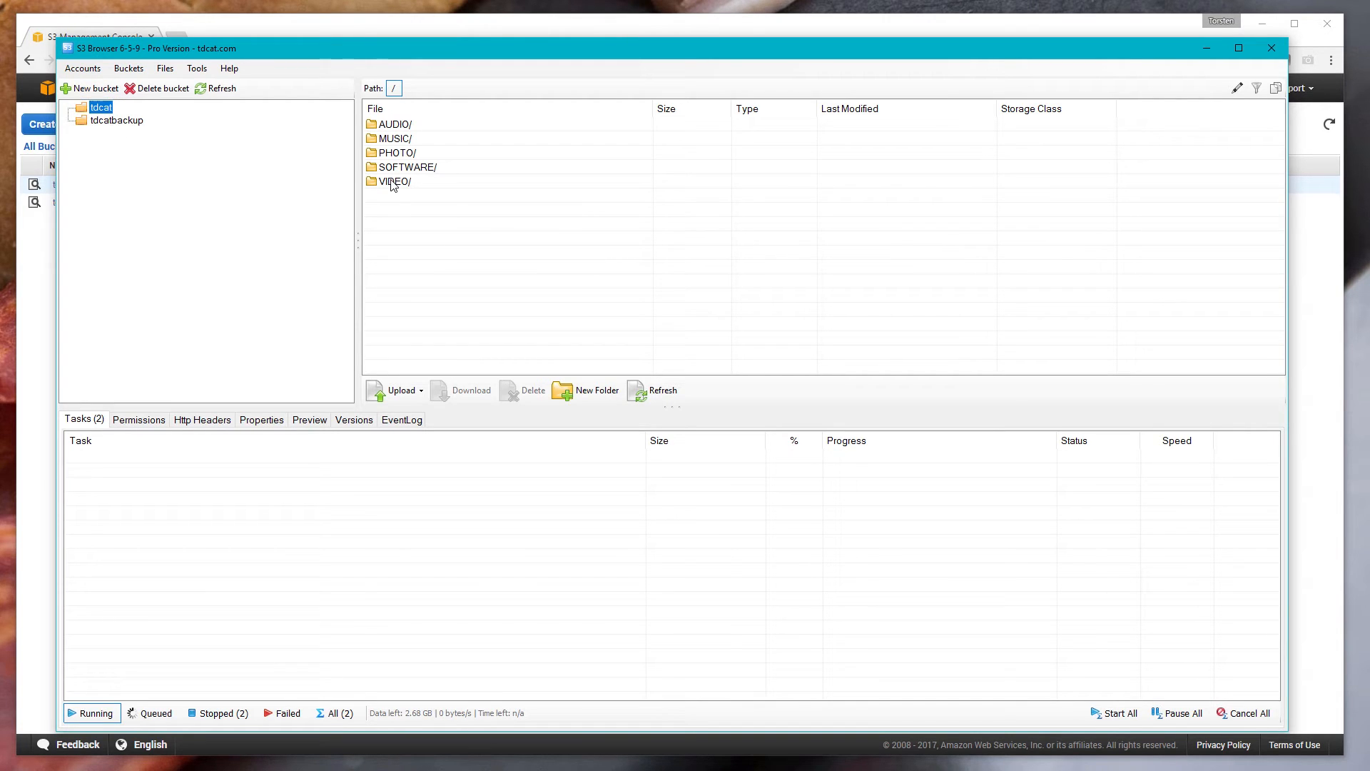
Step: Inside tdcat's VIDEO folder, create a new folder named TEST and open it
{"action": "double_click", "coordinate": [392, 182]}
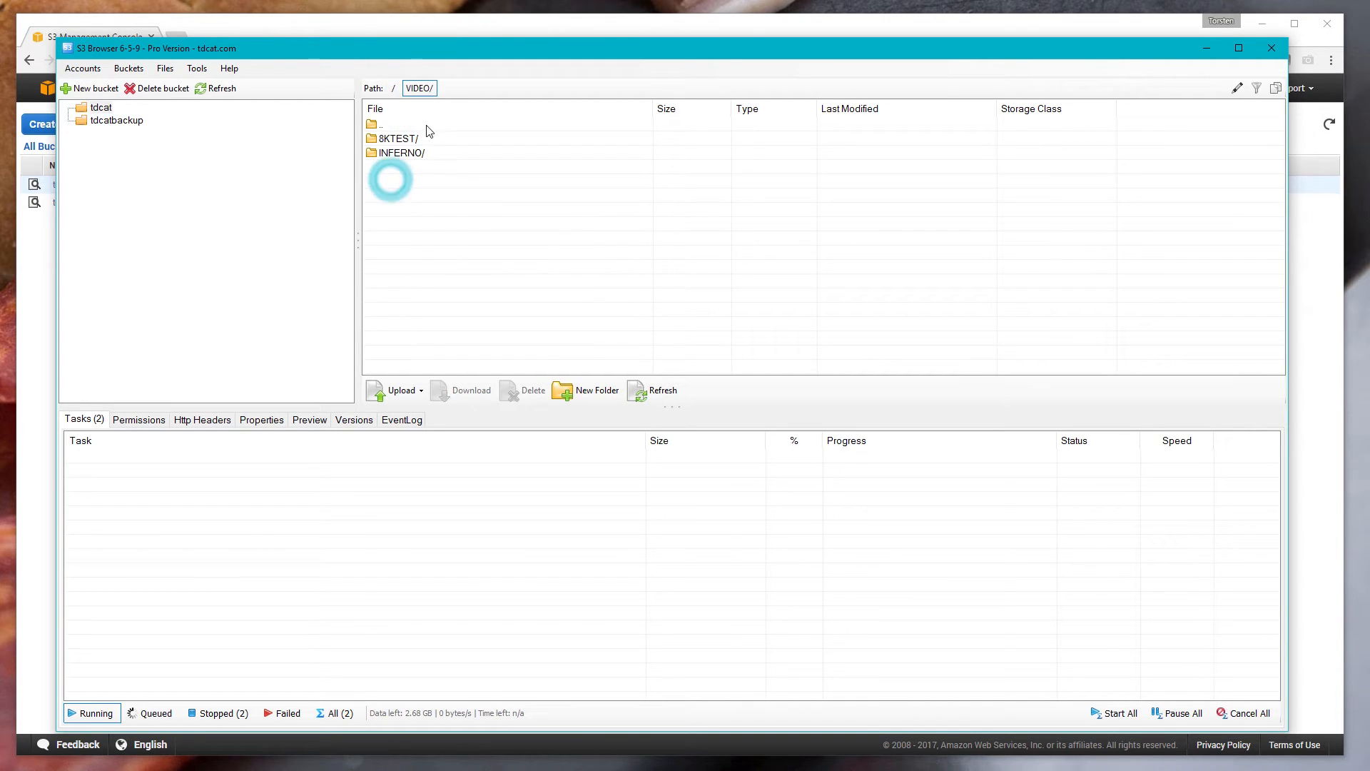
{"action": "left_click", "coordinate": [587, 390]}
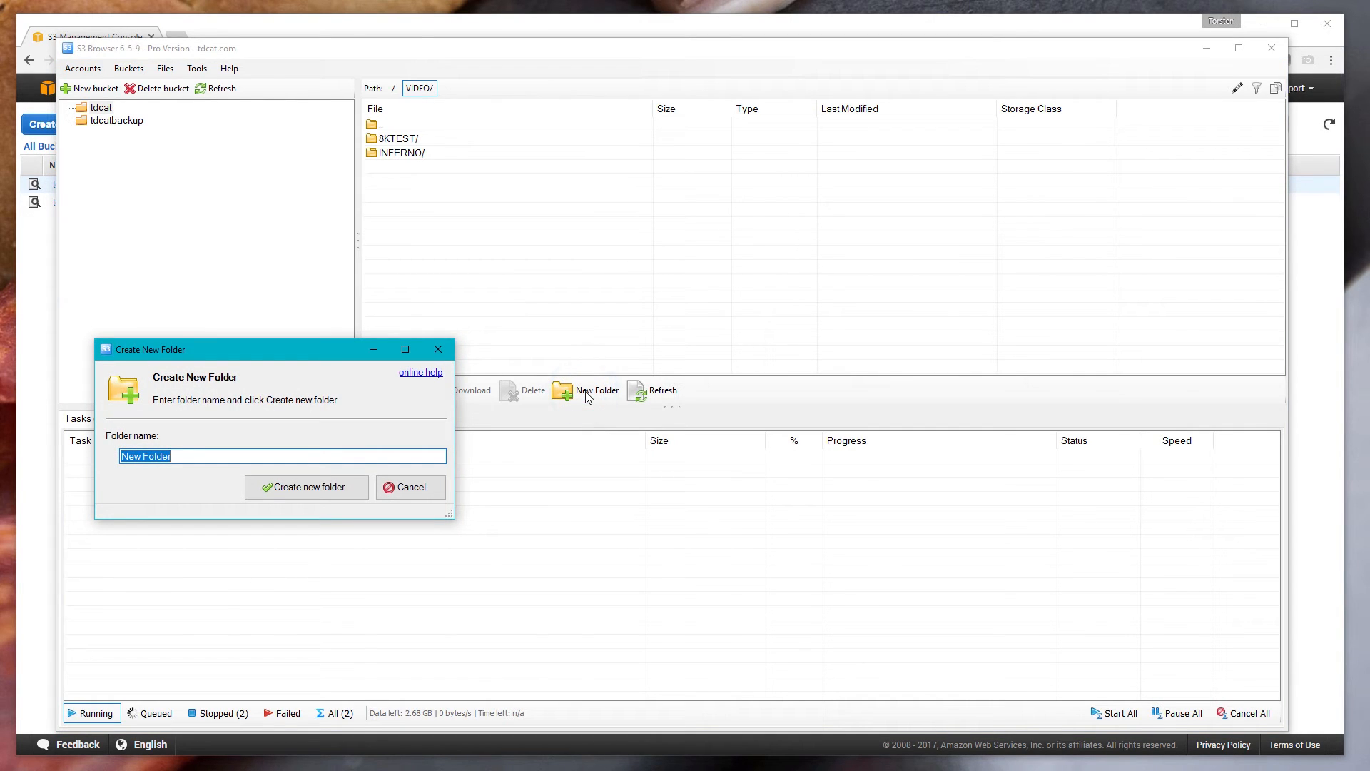
{"action": "left_click", "coordinate": [306, 487]}
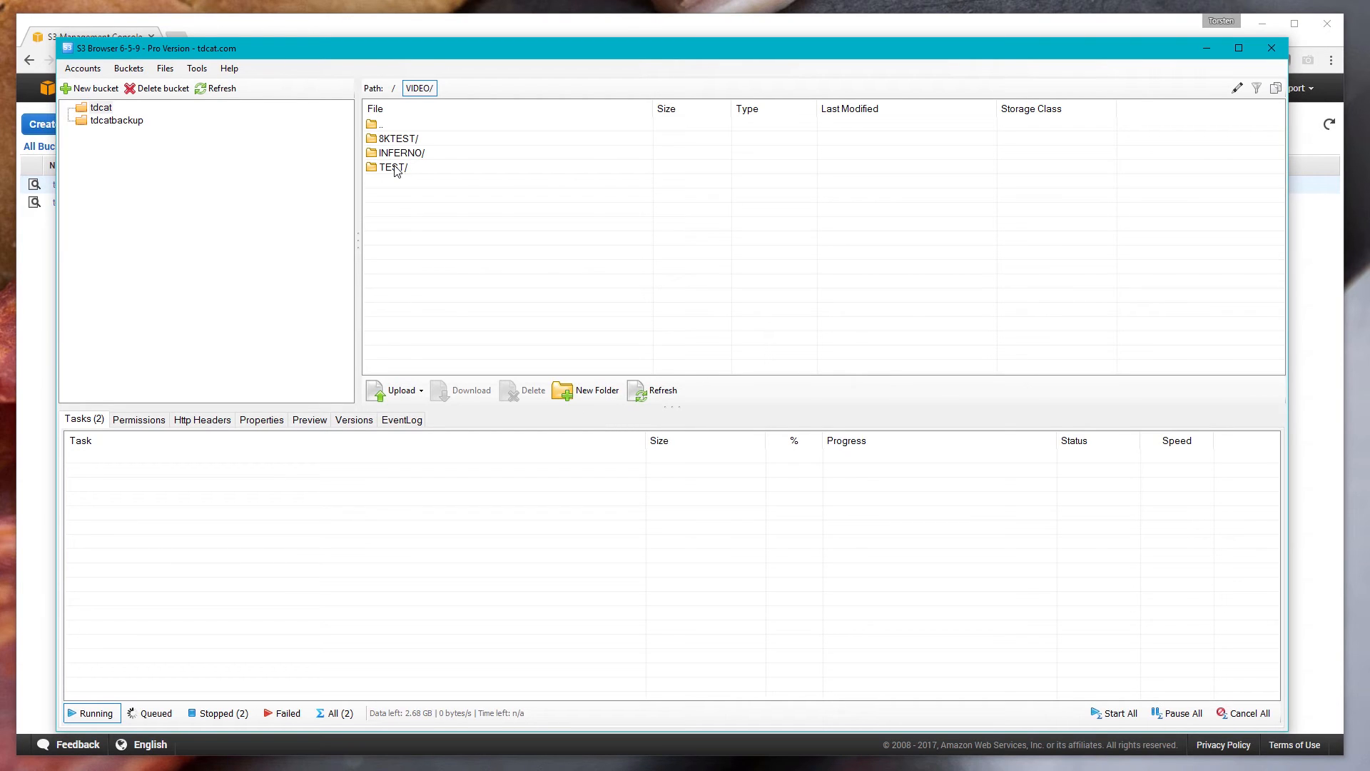
{"action": "double_click", "coordinate": [391, 167]}
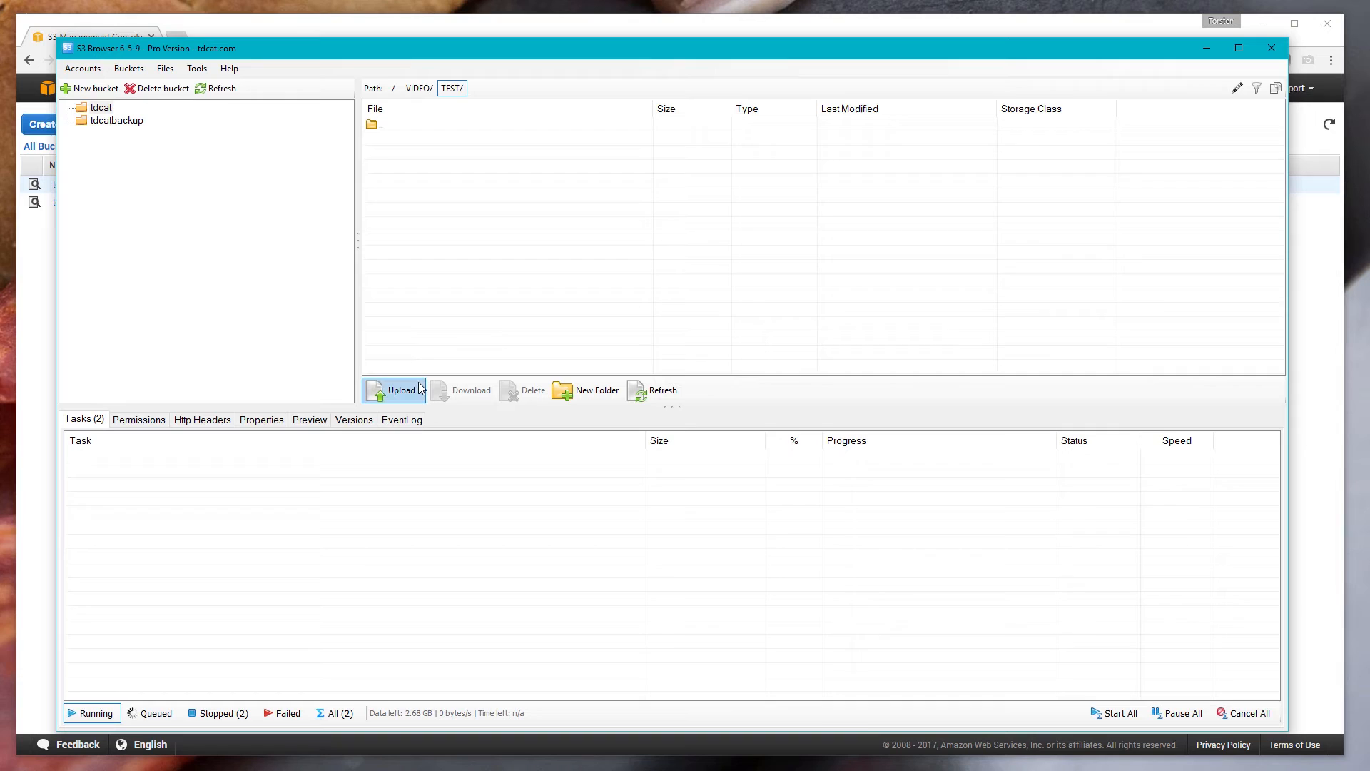
{"action": "mouse_move", "coordinate": [422, 391]}
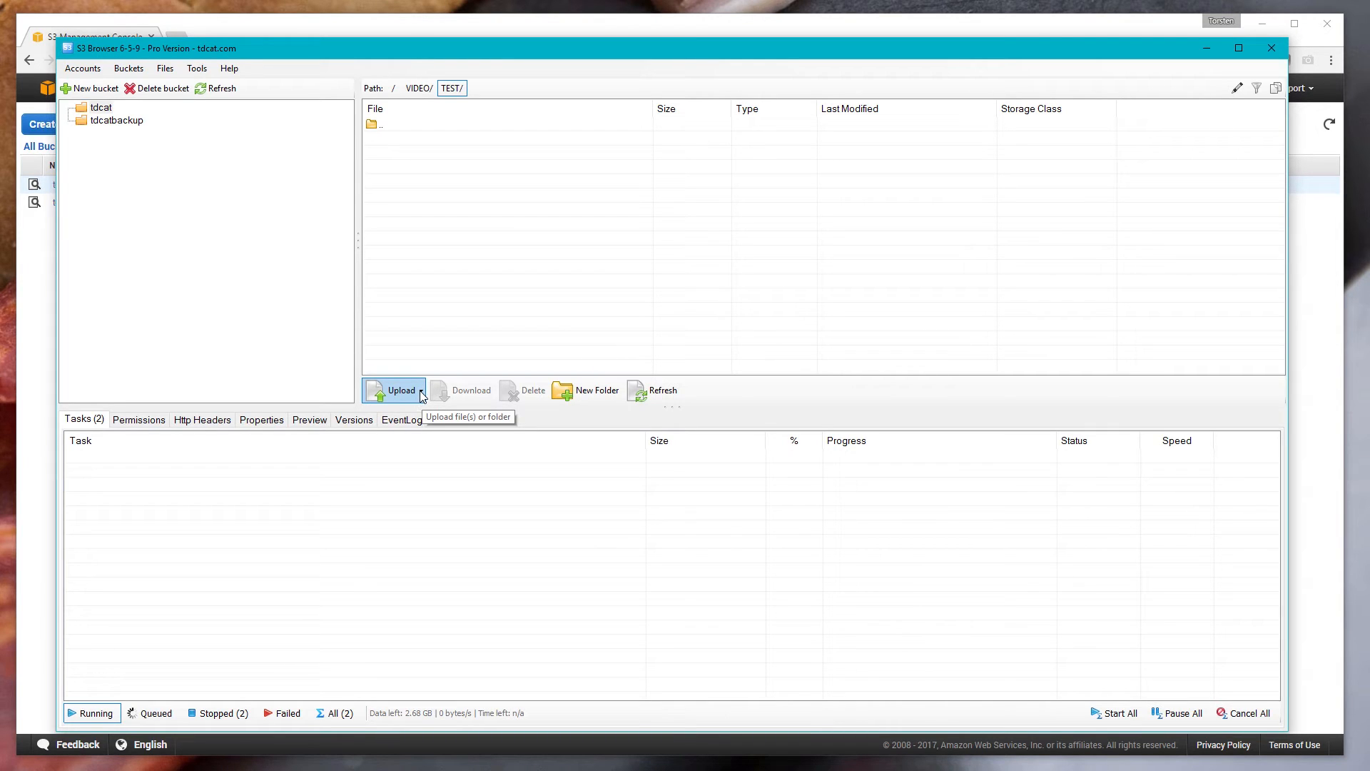
{"action": "left_click", "coordinate": [420, 390]}
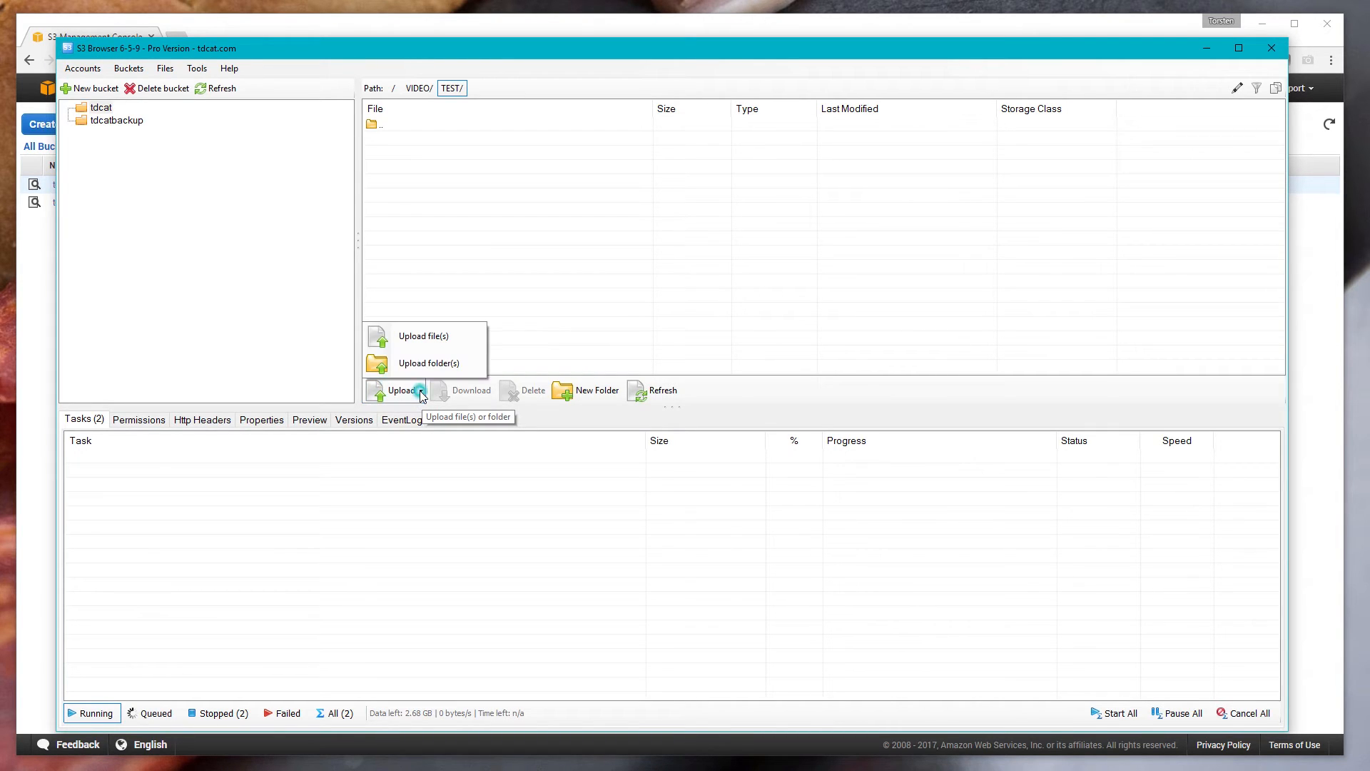
Step: Upload the 15.3 GB TDCATINF_S001_S001_T001.MOV file into tdcat/VIDEO/TEST
{"action": "left_click", "coordinate": [423, 336]}
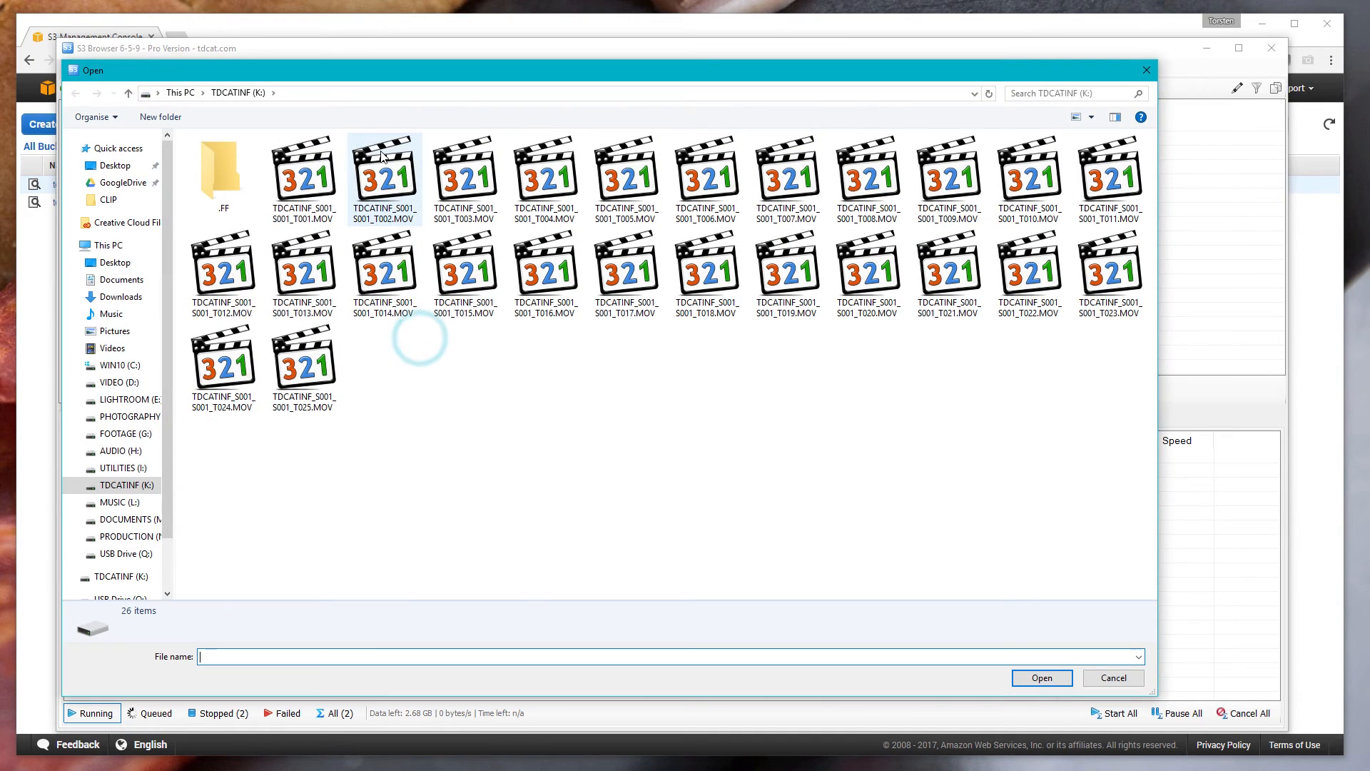
{"action": "left_click", "coordinate": [304, 171]}
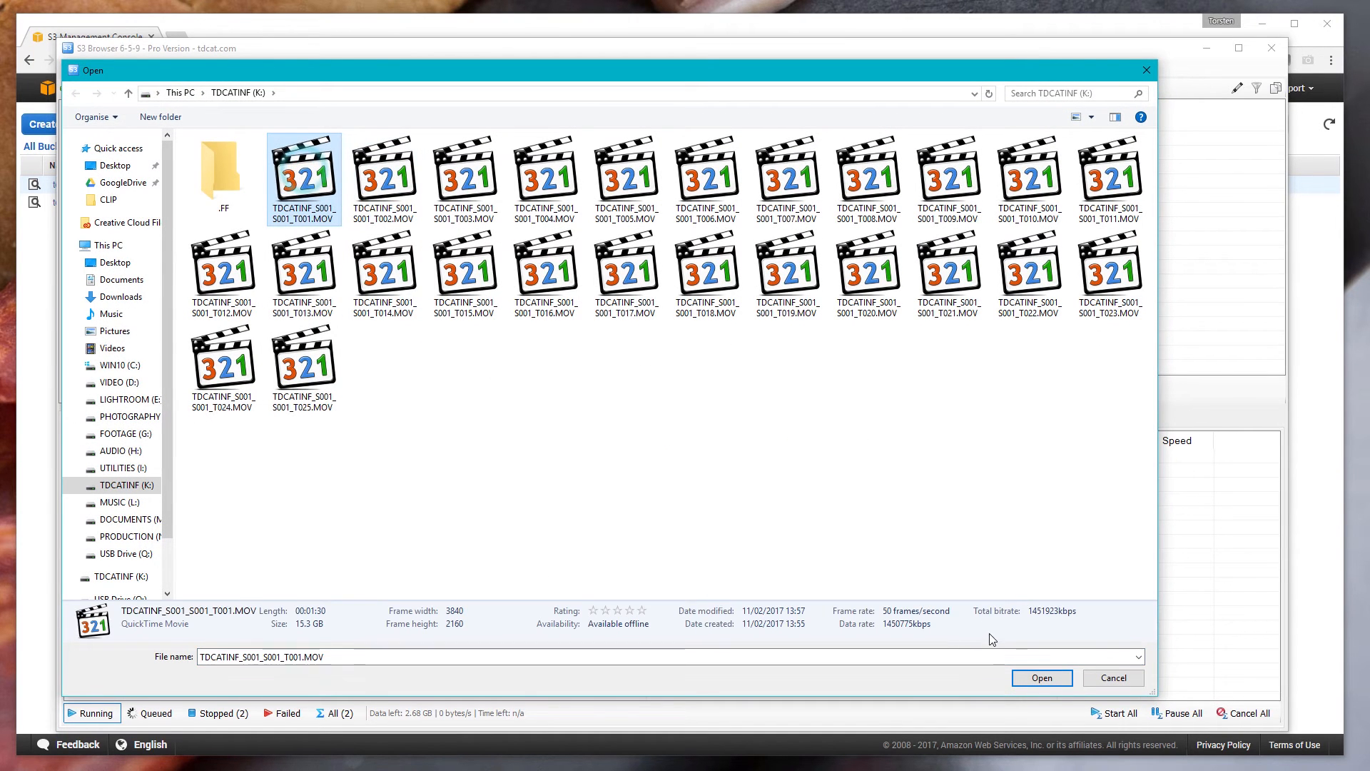
{"action": "left_click", "coordinate": [1042, 678]}
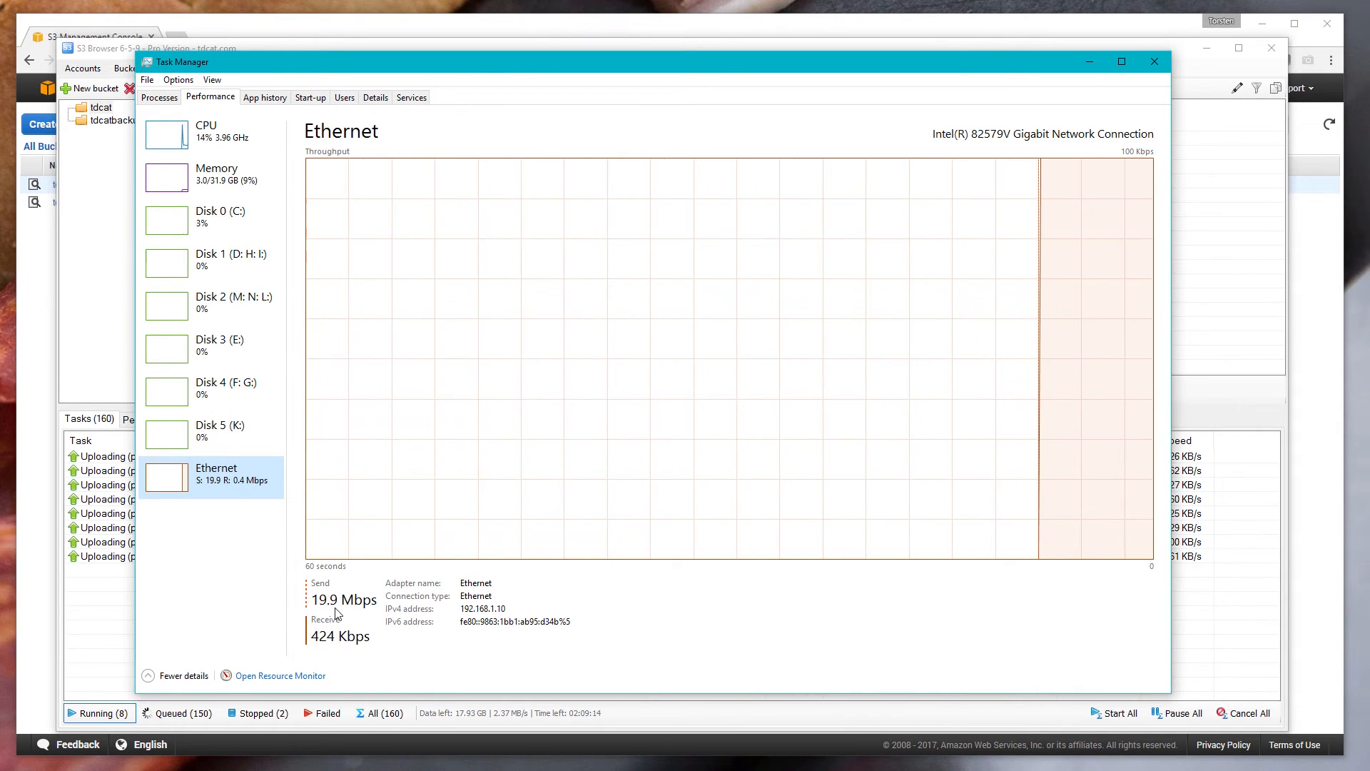
{"action": "mouse_move", "coordinate": [361, 617]}
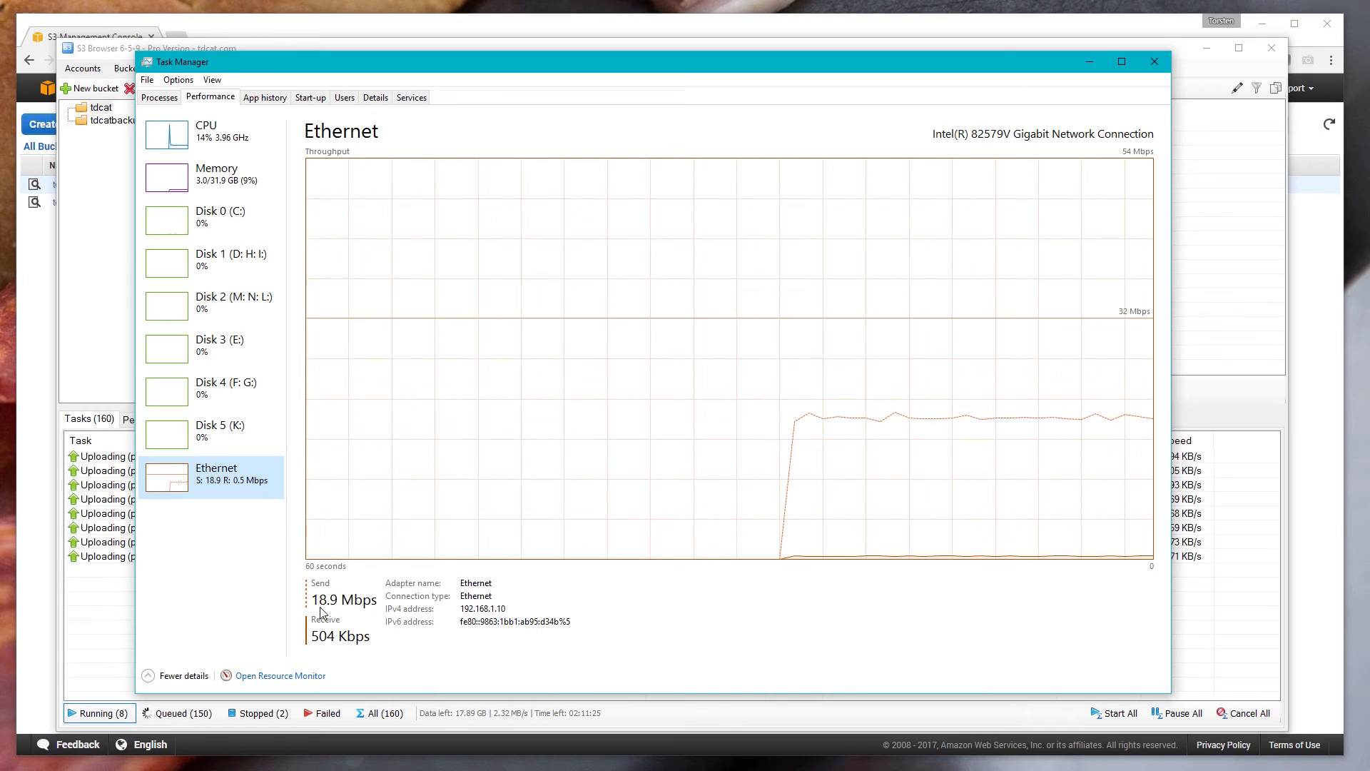
{"action": "mouse_move", "coordinate": [871, 441]}
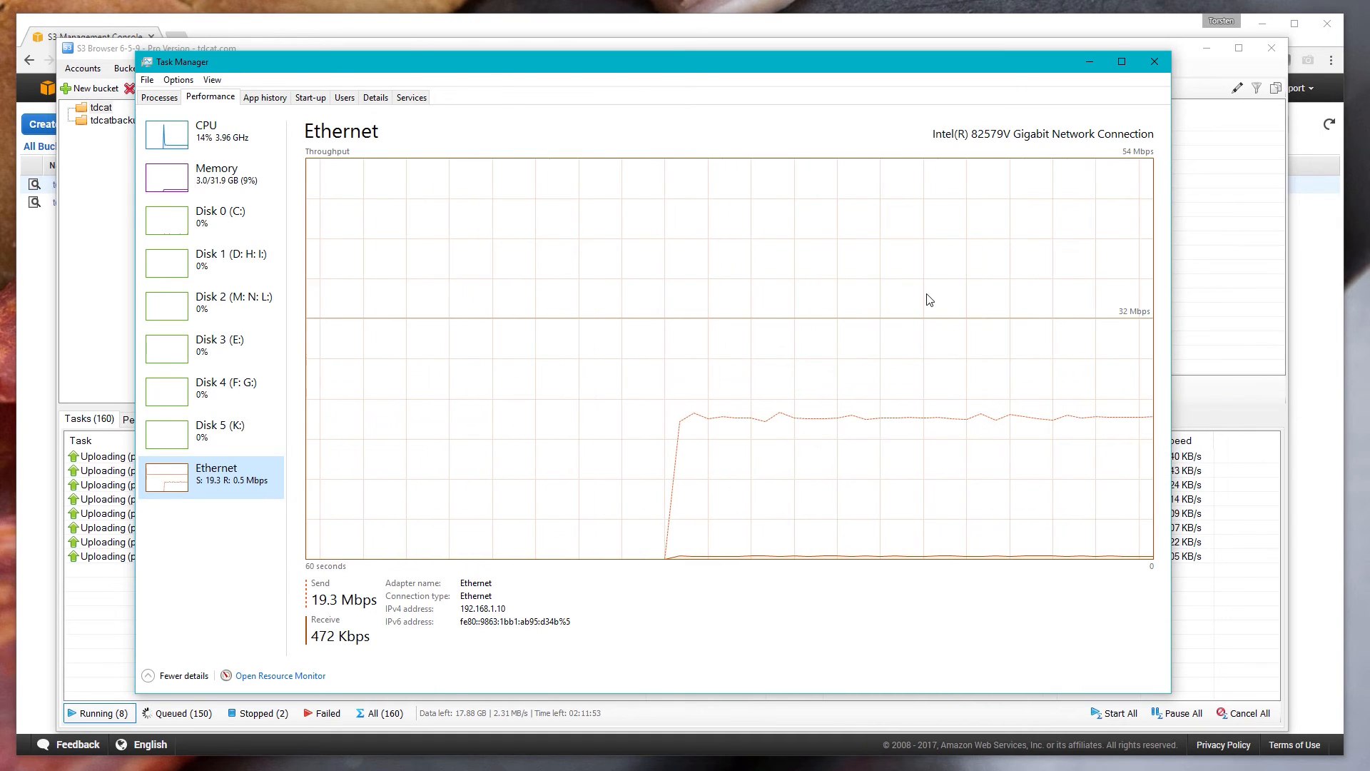
{"action": "mouse_move", "coordinate": [1111, 52]}
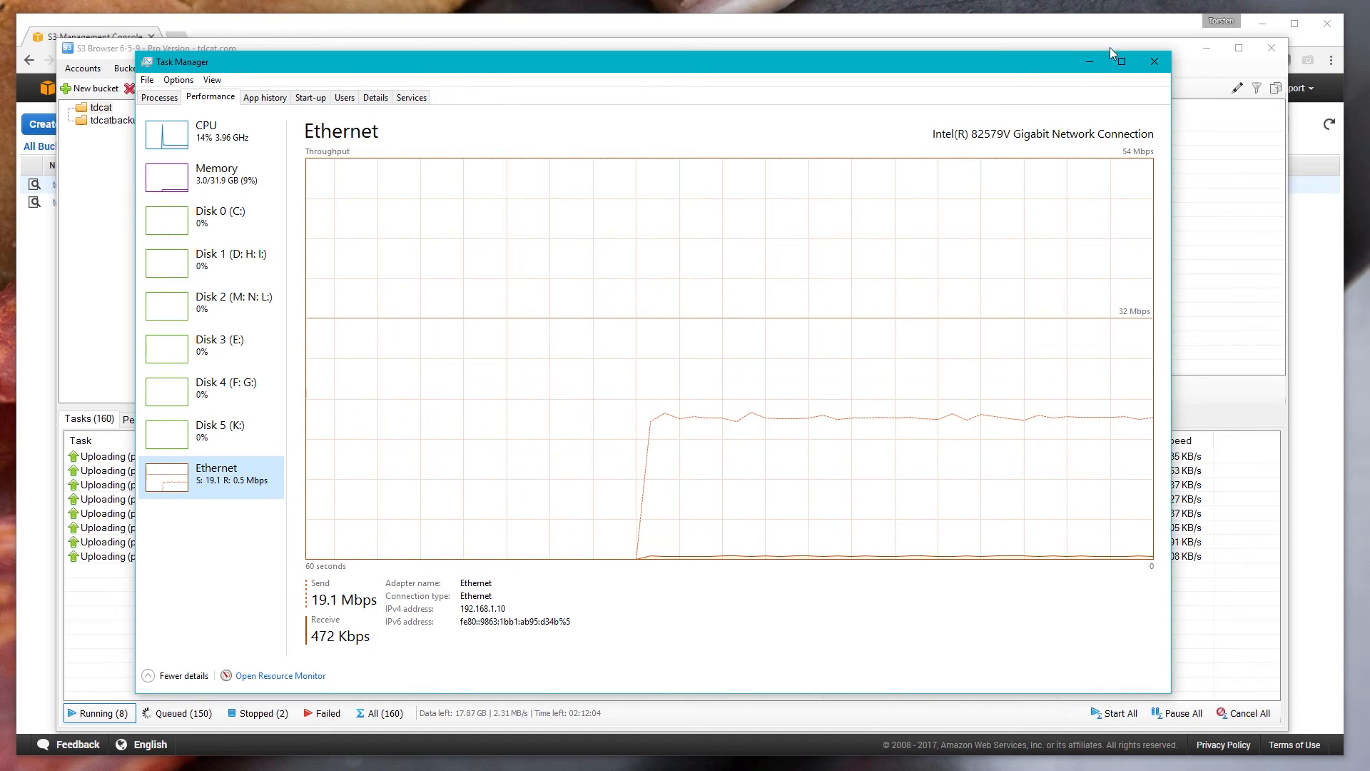
Step: Close Task Manager and open VIDEO/INFERNO/VLOG to check the clips' Standard storage class
{"action": "left_click", "coordinate": [1154, 61]}
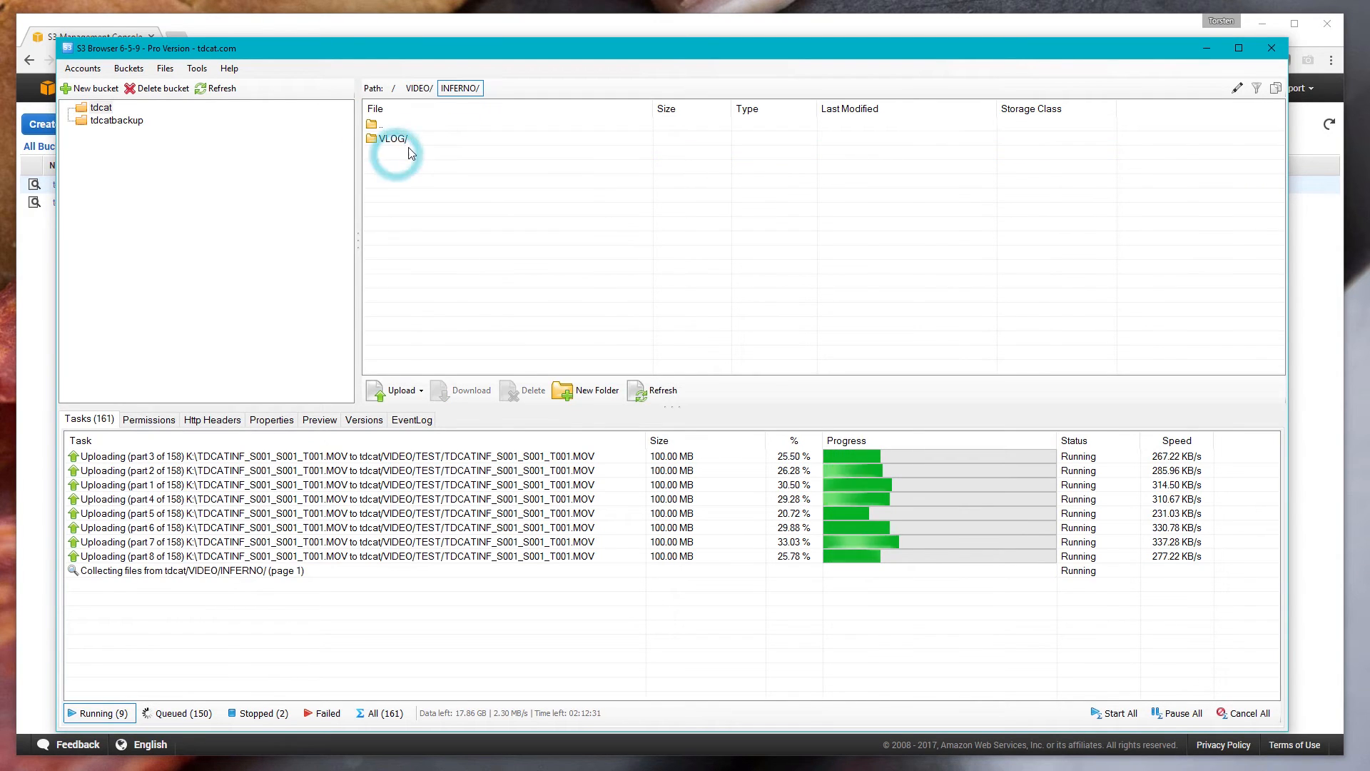
{"action": "double_click", "coordinate": [392, 138]}
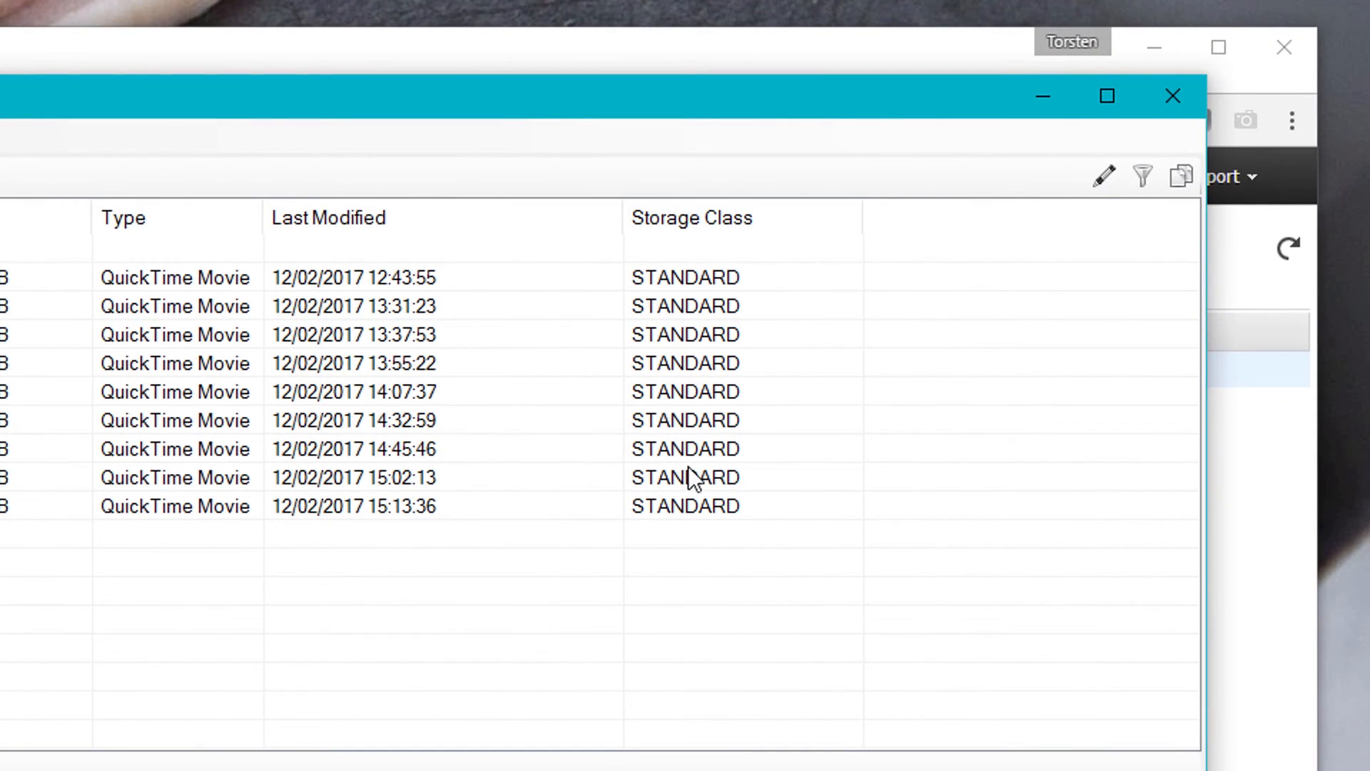
{"action": "mouse_move", "coordinate": [717, 484]}
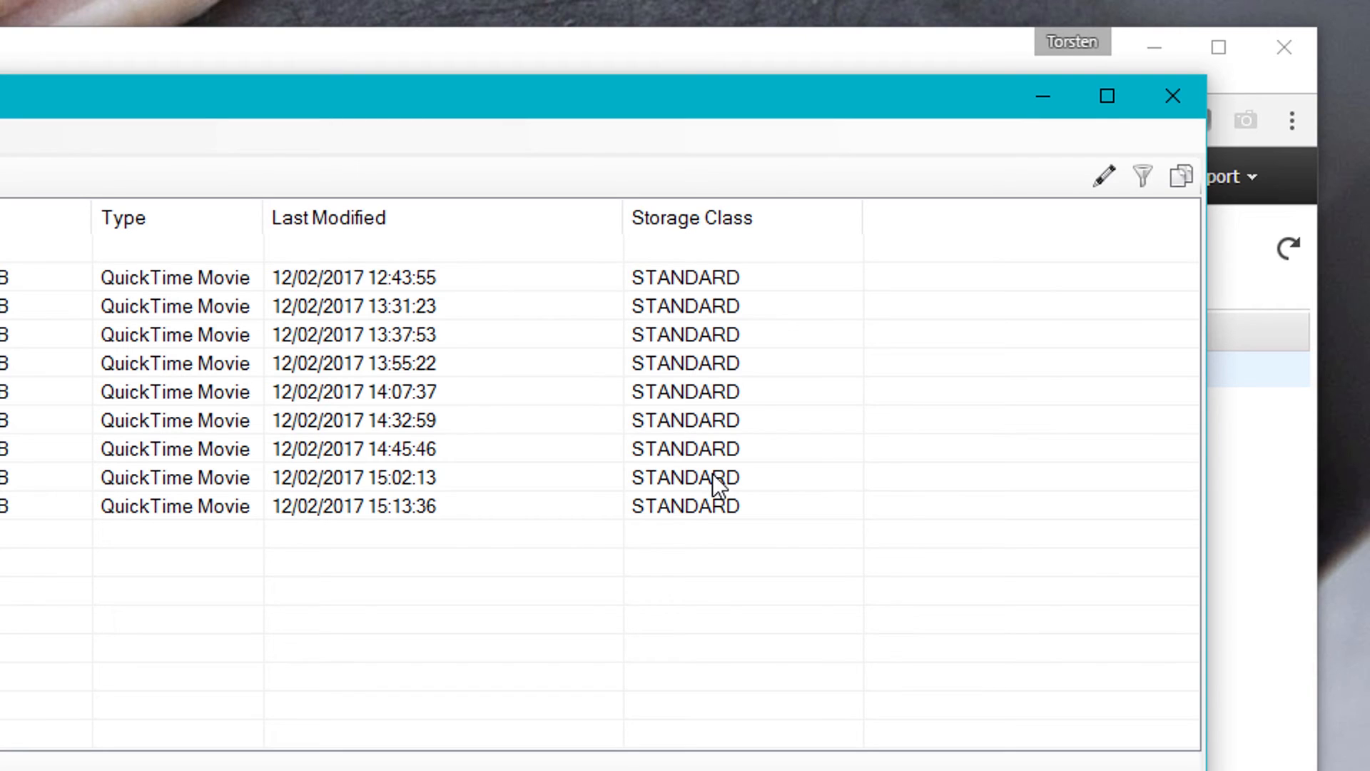
{"action": "mouse_move", "coordinate": [686, 354]}
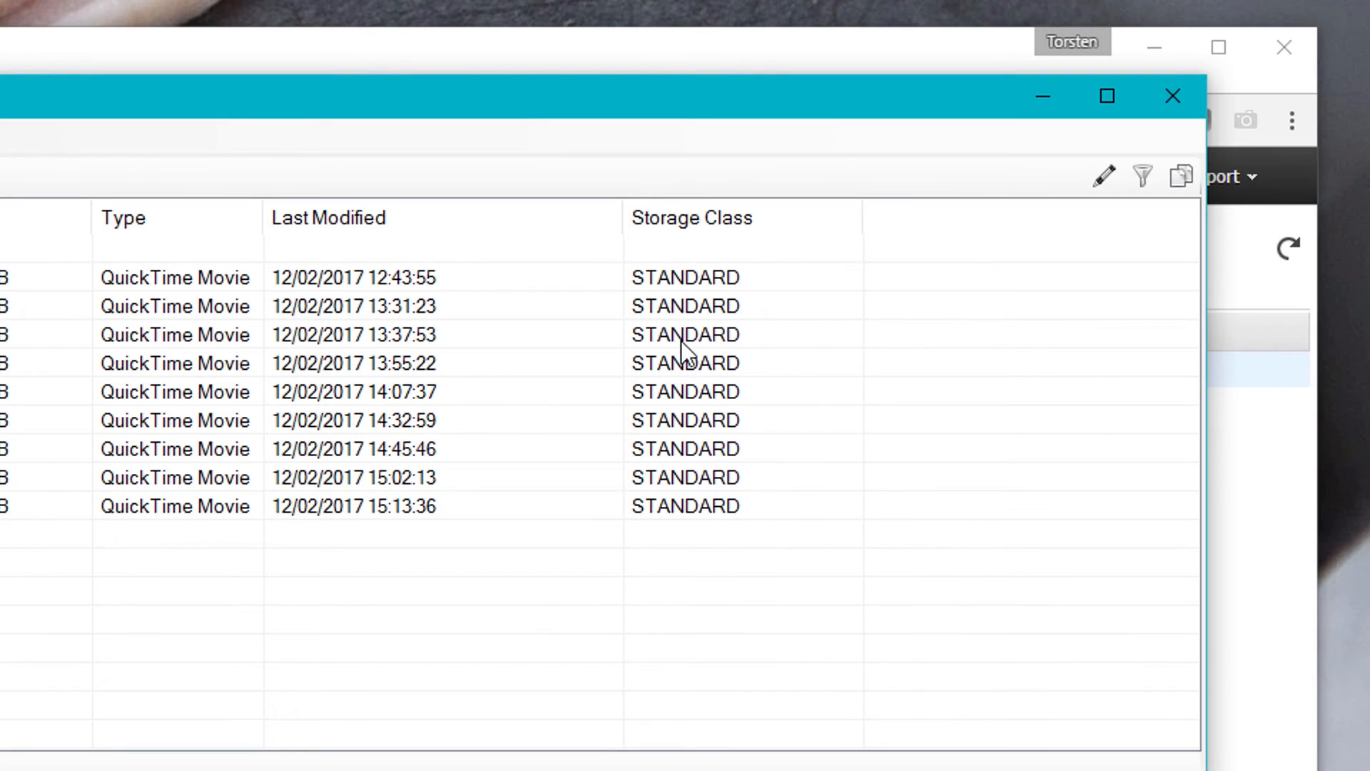
{"action": "mouse_move", "coordinate": [722, 392]}
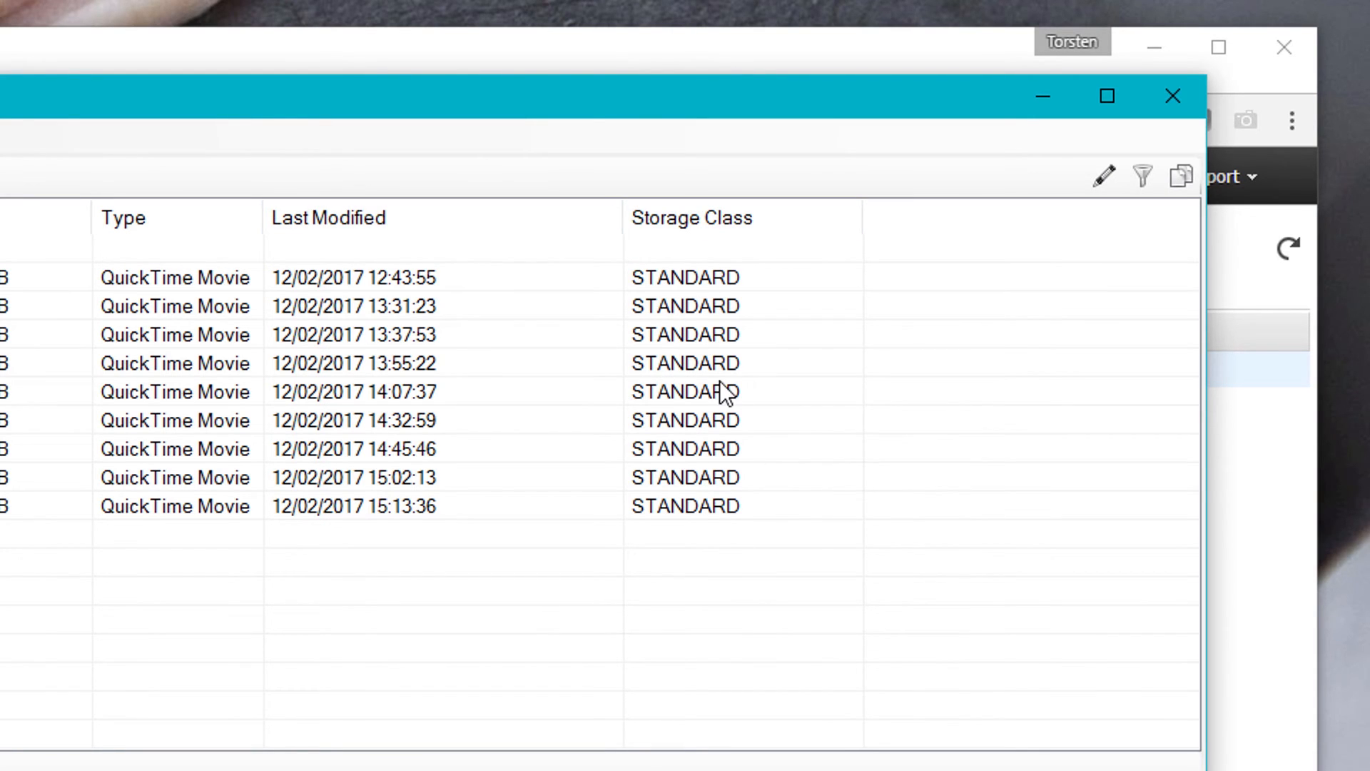
{"action": "mouse_move", "coordinate": [721, 389]}
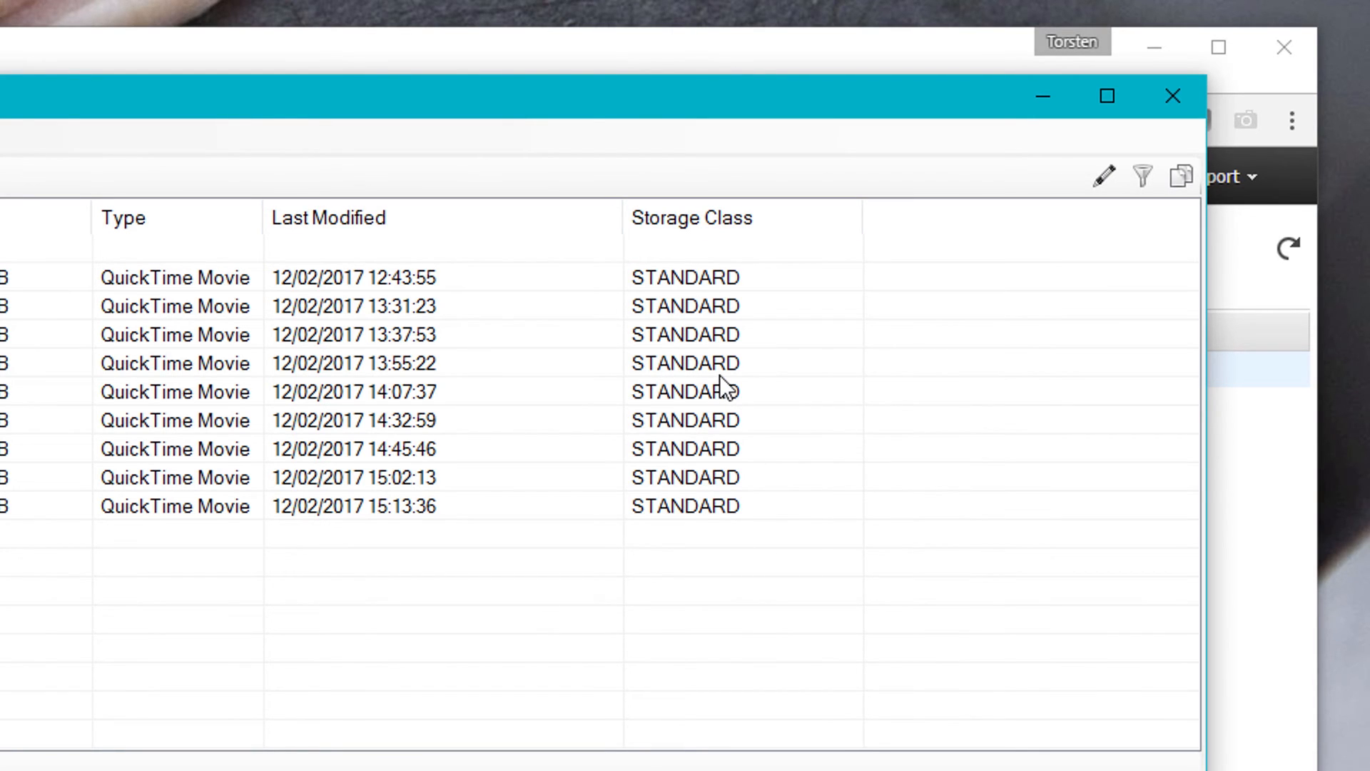
{"action": "mouse_move", "coordinate": [718, 393]}
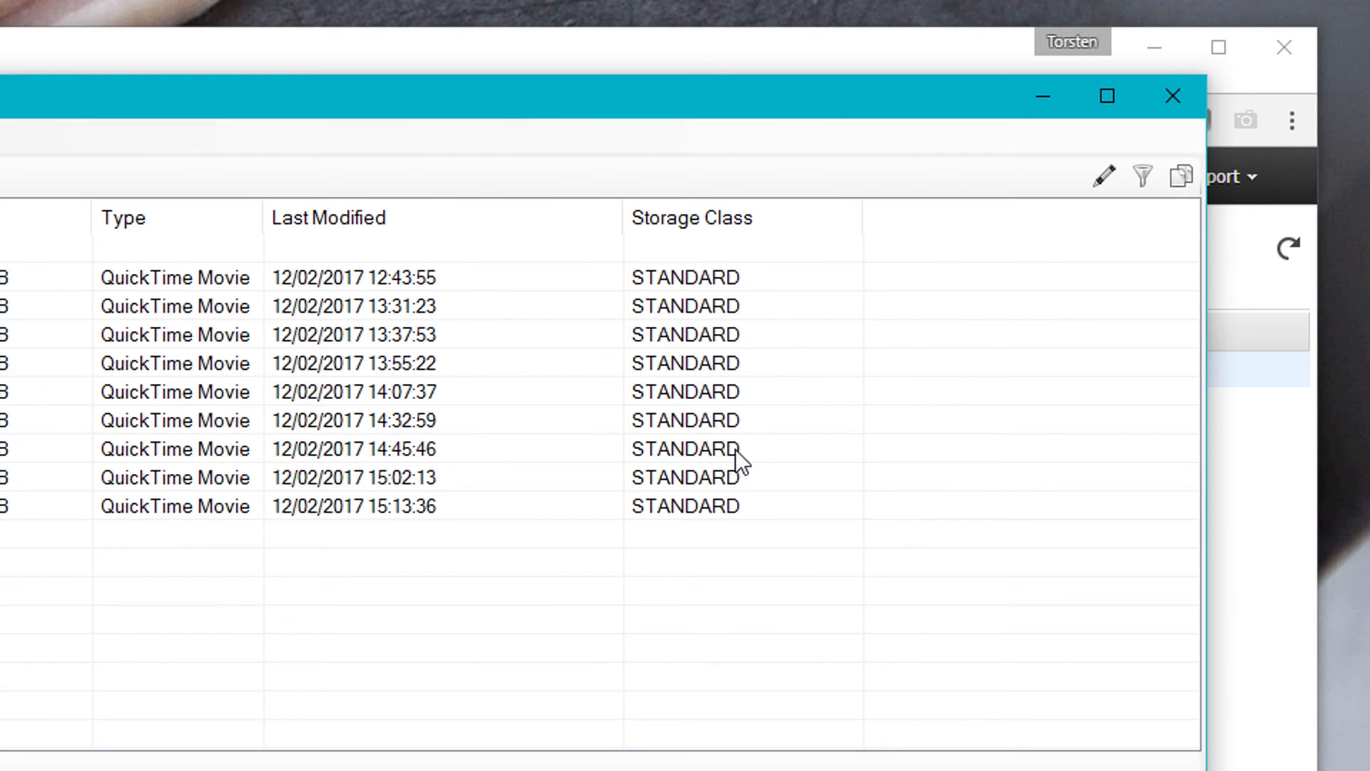
{"action": "mouse_move", "coordinate": [774, 326]}
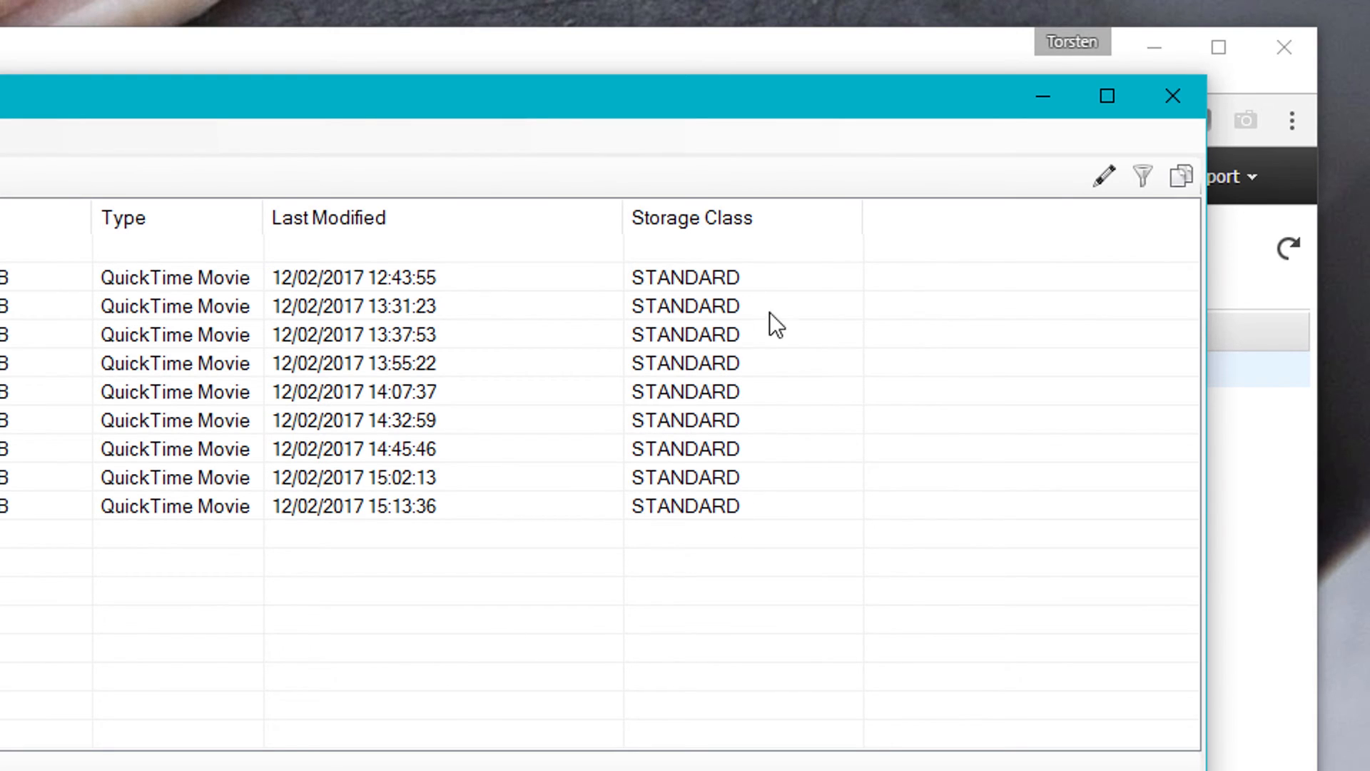
{"action": "mouse_move", "coordinate": [721, 283]}
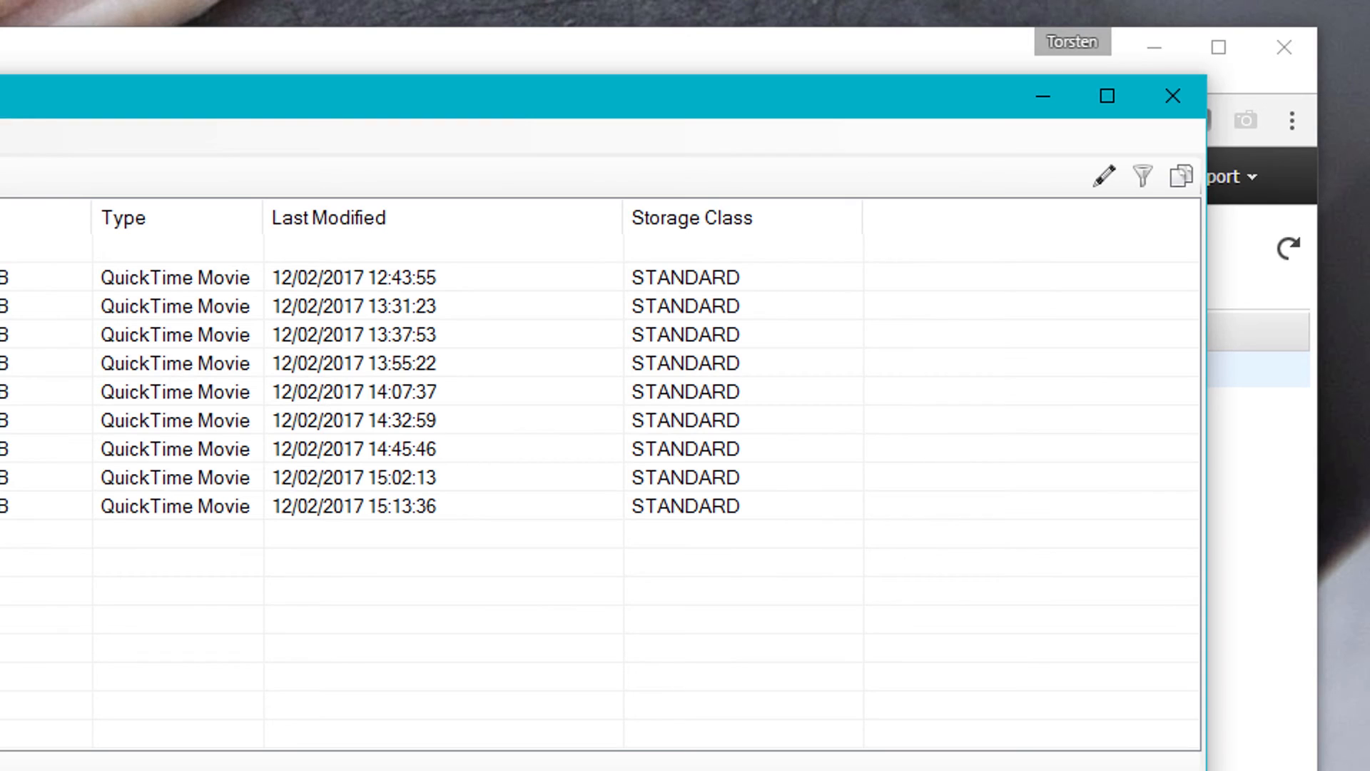
{"action": "mouse_move", "coordinate": [747, 423]}
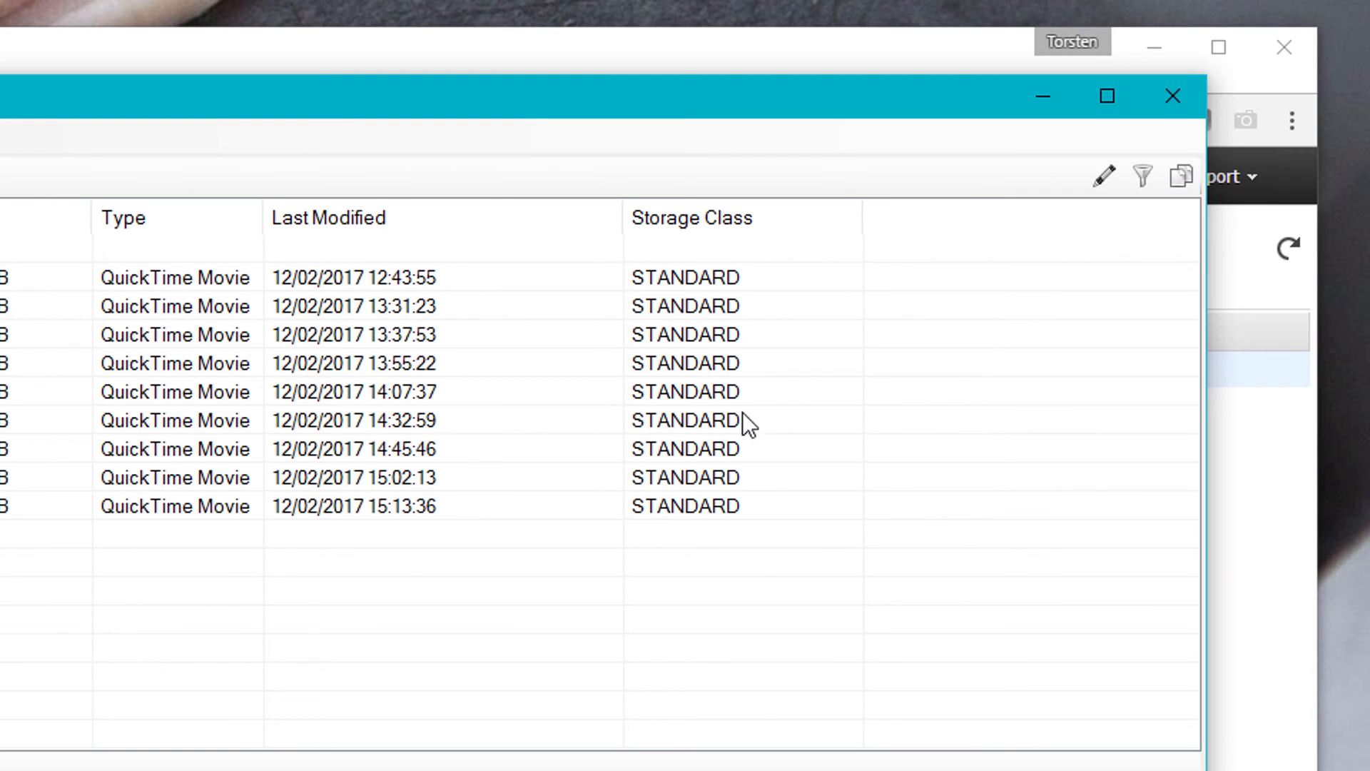
{"action": "mouse_move", "coordinate": [721, 286]}
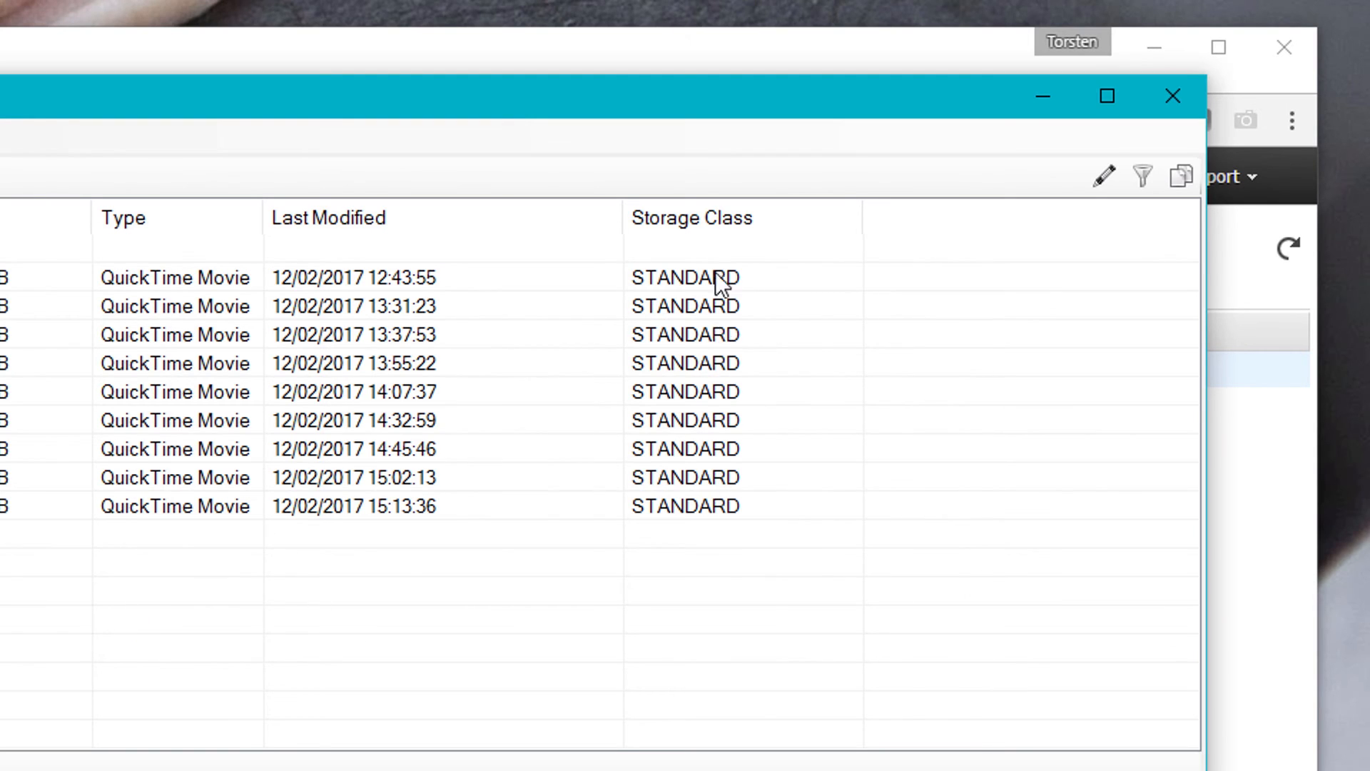
{"action": "mouse_move", "coordinate": [692, 308]}
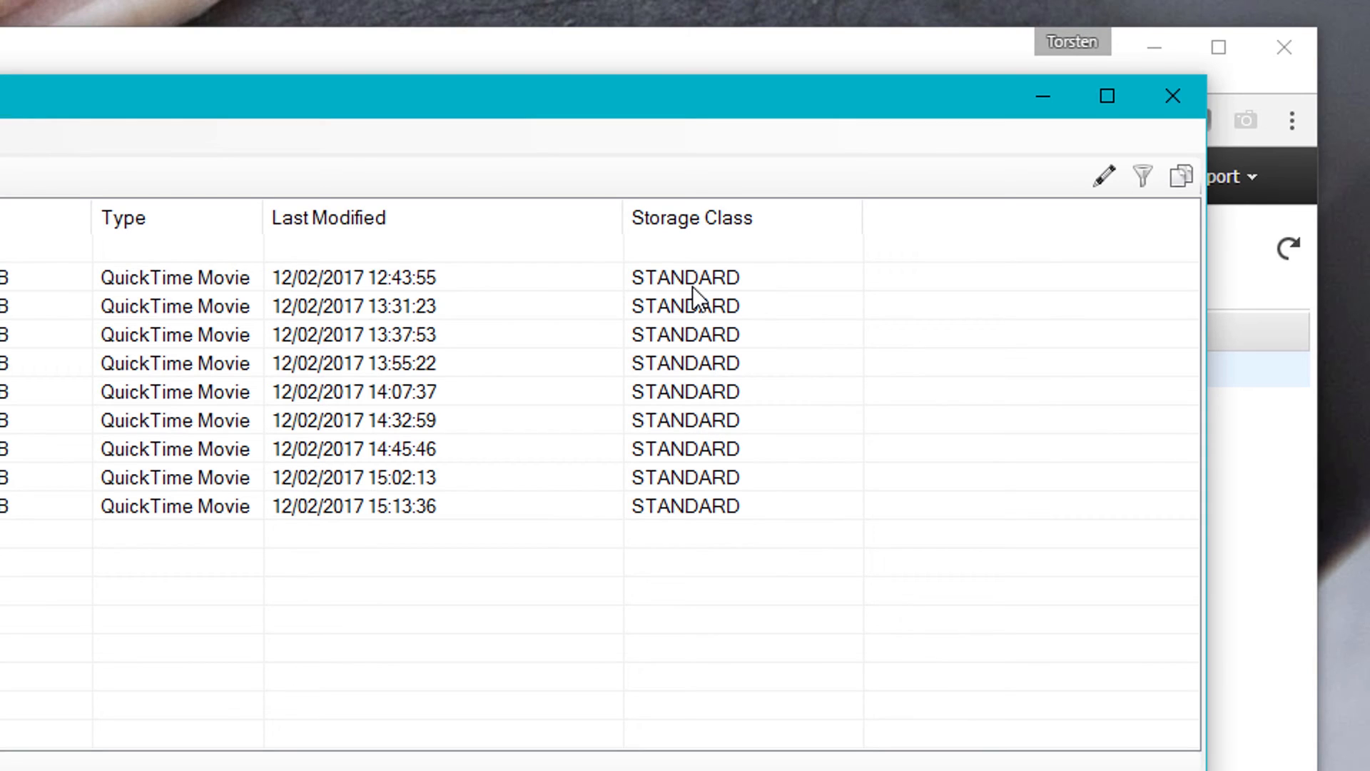
{"action": "mouse_move", "coordinate": [703, 283]}
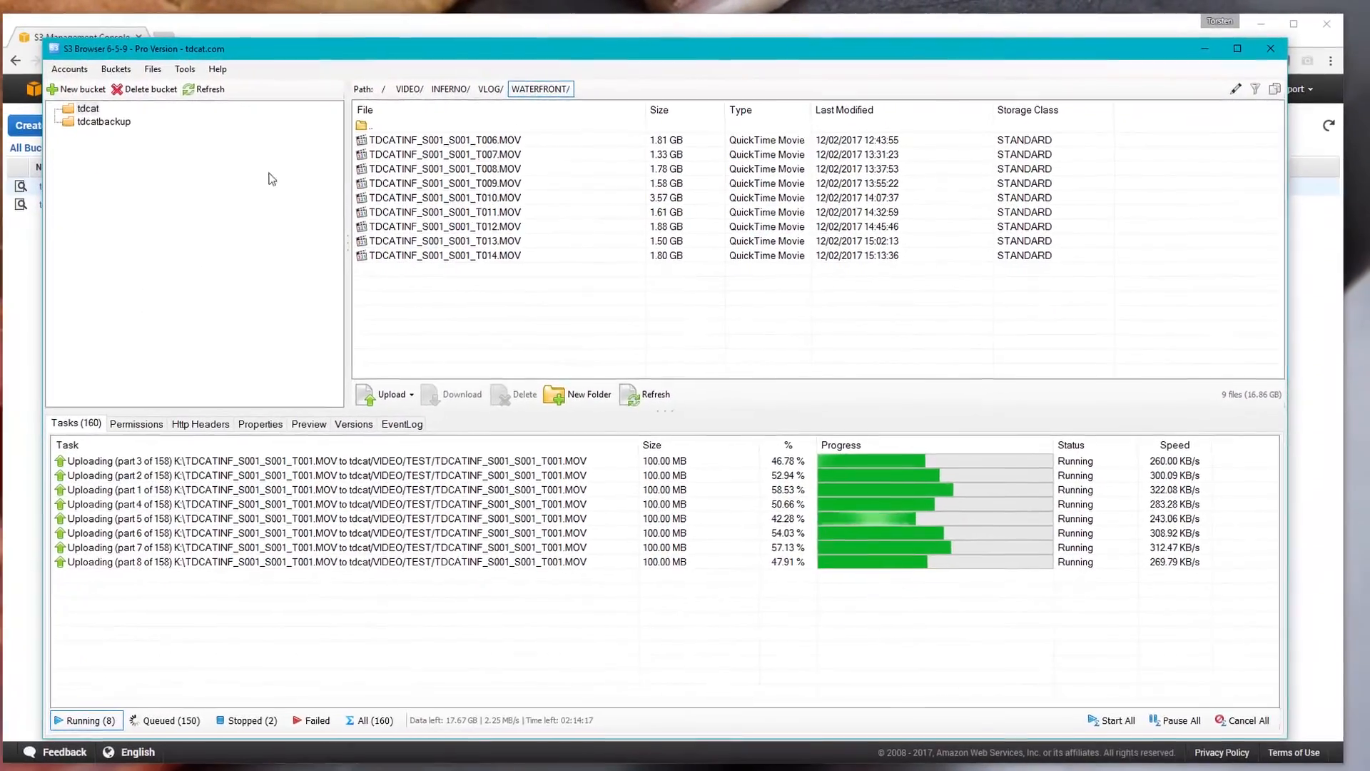
Step: Switch to tdcatbackup and open BACKUP to view its two STANDARD_IA tar.gz archives
{"action": "left_click", "coordinate": [107, 121]}
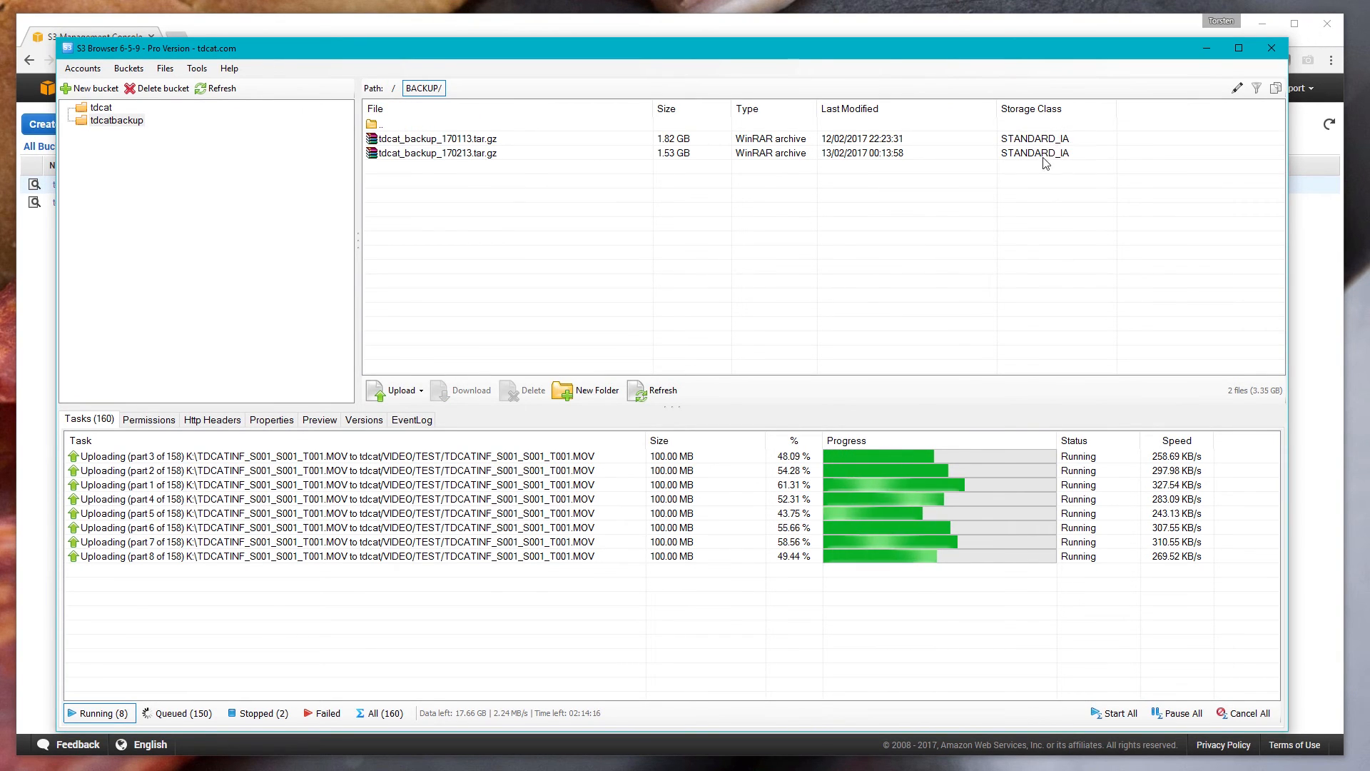
{"action": "mouse_move", "coordinate": [1011, 153]}
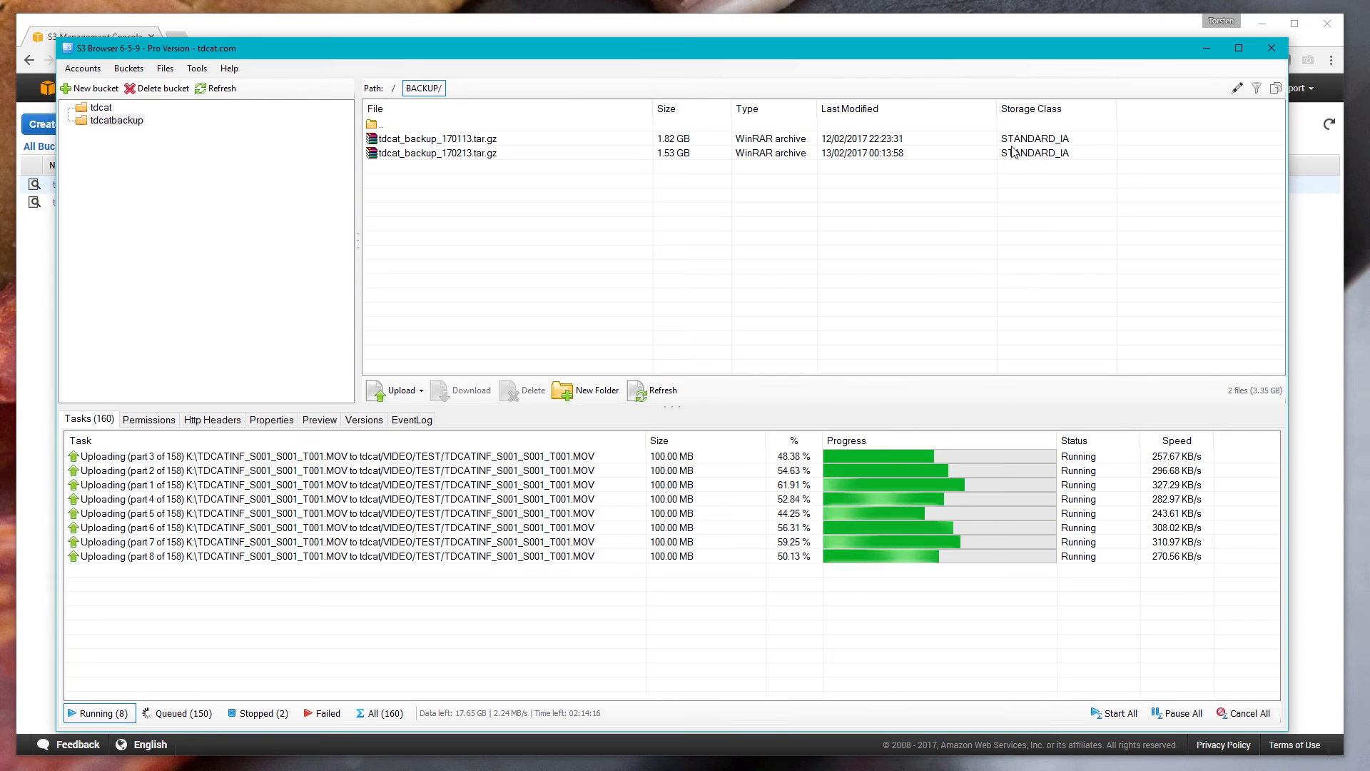
{"action": "mouse_move", "coordinate": [460, 165]}
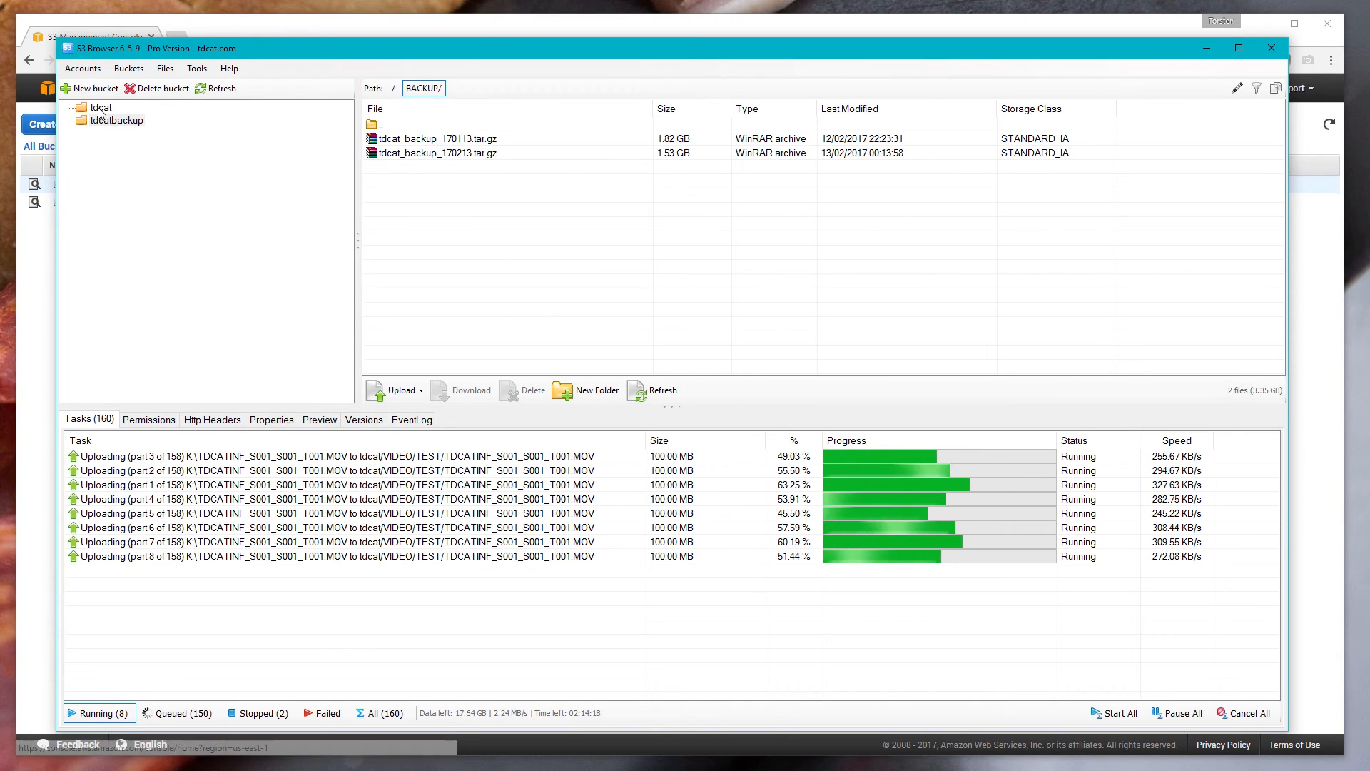
{"action": "left_click", "coordinate": [99, 107]}
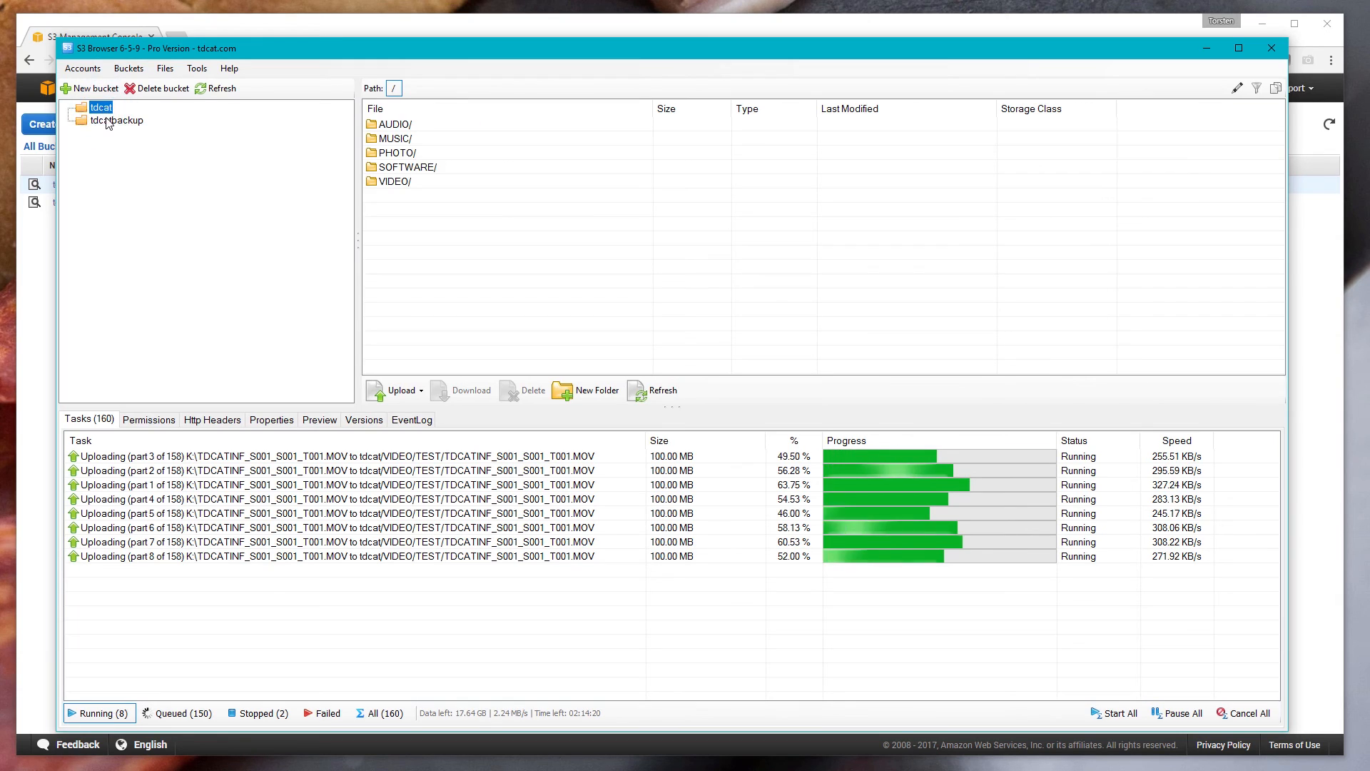
{"action": "left_click", "coordinate": [109, 120]}
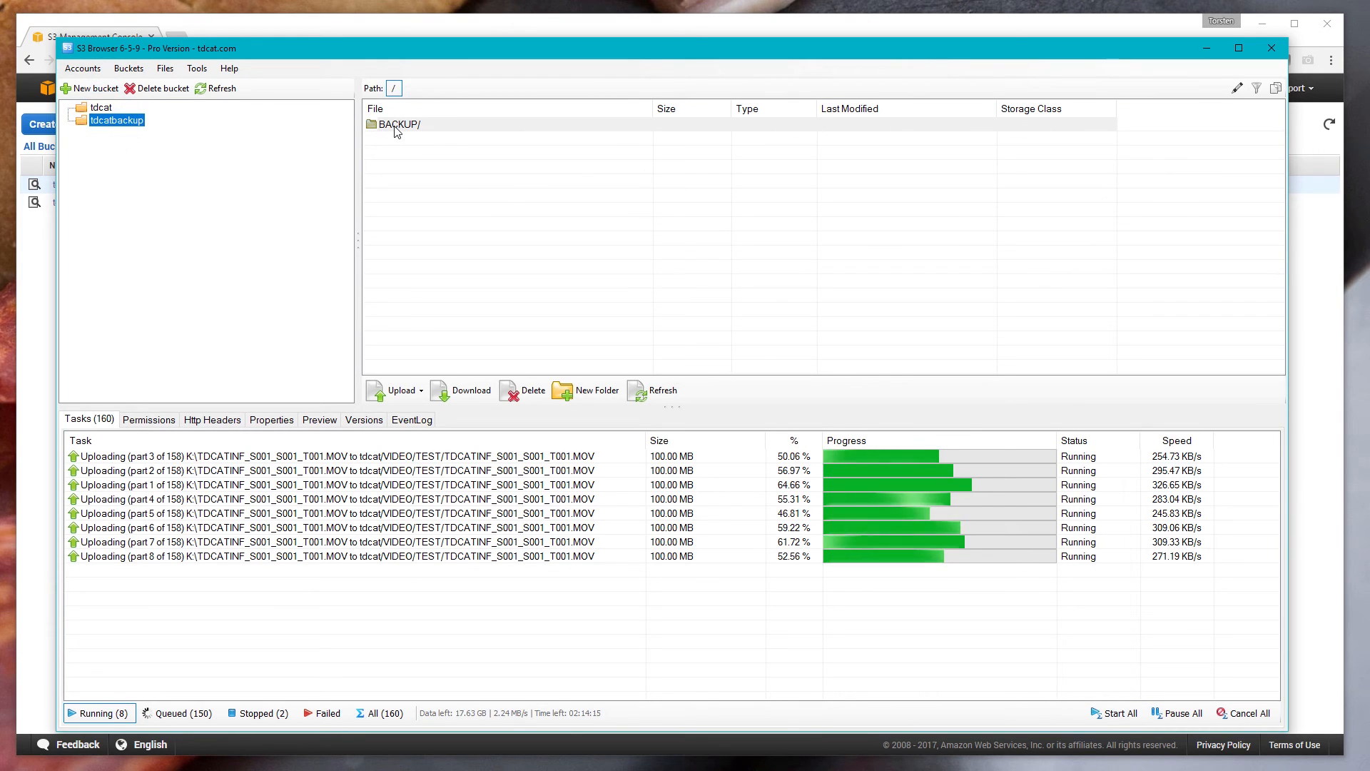
{"action": "double_click", "coordinate": [398, 124]}
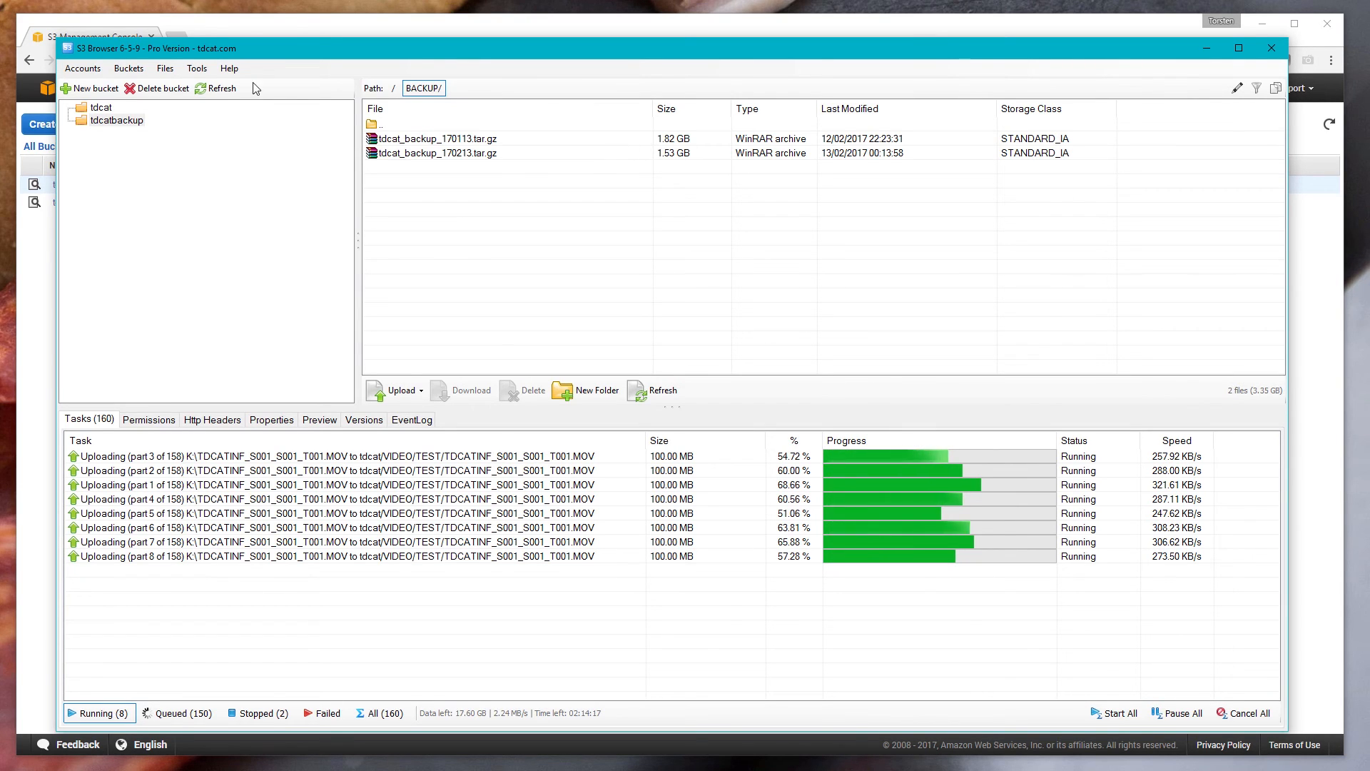
{"action": "mouse_move", "coordinate": [1018, 152]}
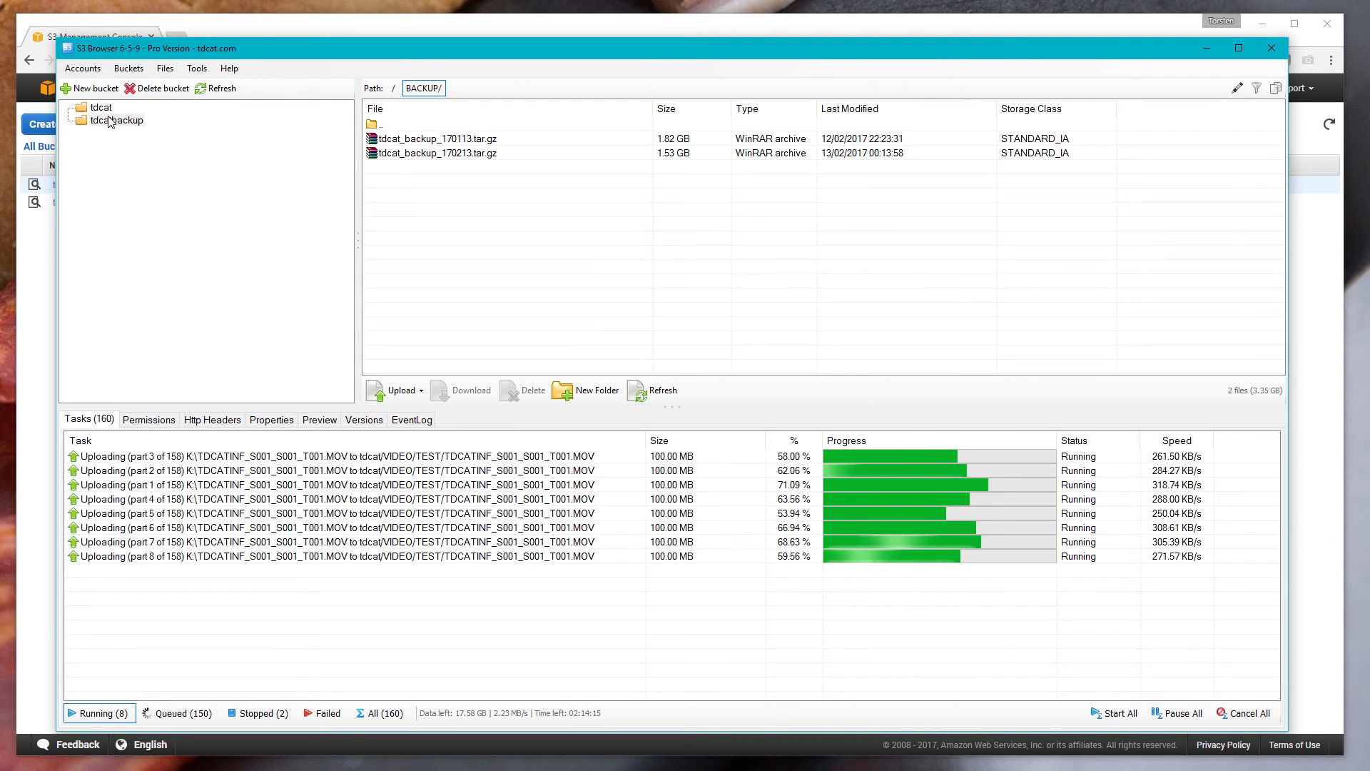
Step: Browse tdcat into VIDEO/INFERNO/WATERFRONT to list the nine MOV clips
{"action": "left_click", "coordinate": [100, 108]}
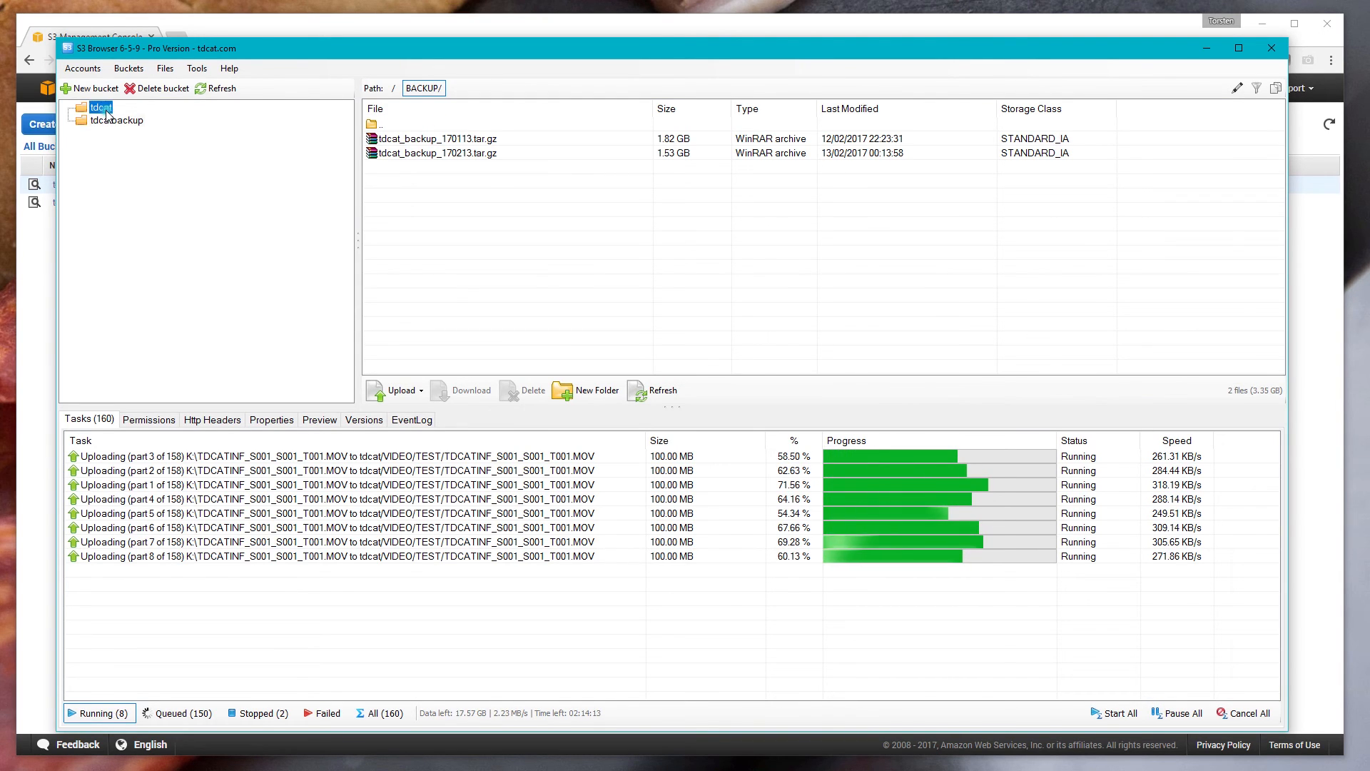
{"action": "left_click", "coordinate": [99, 108]}
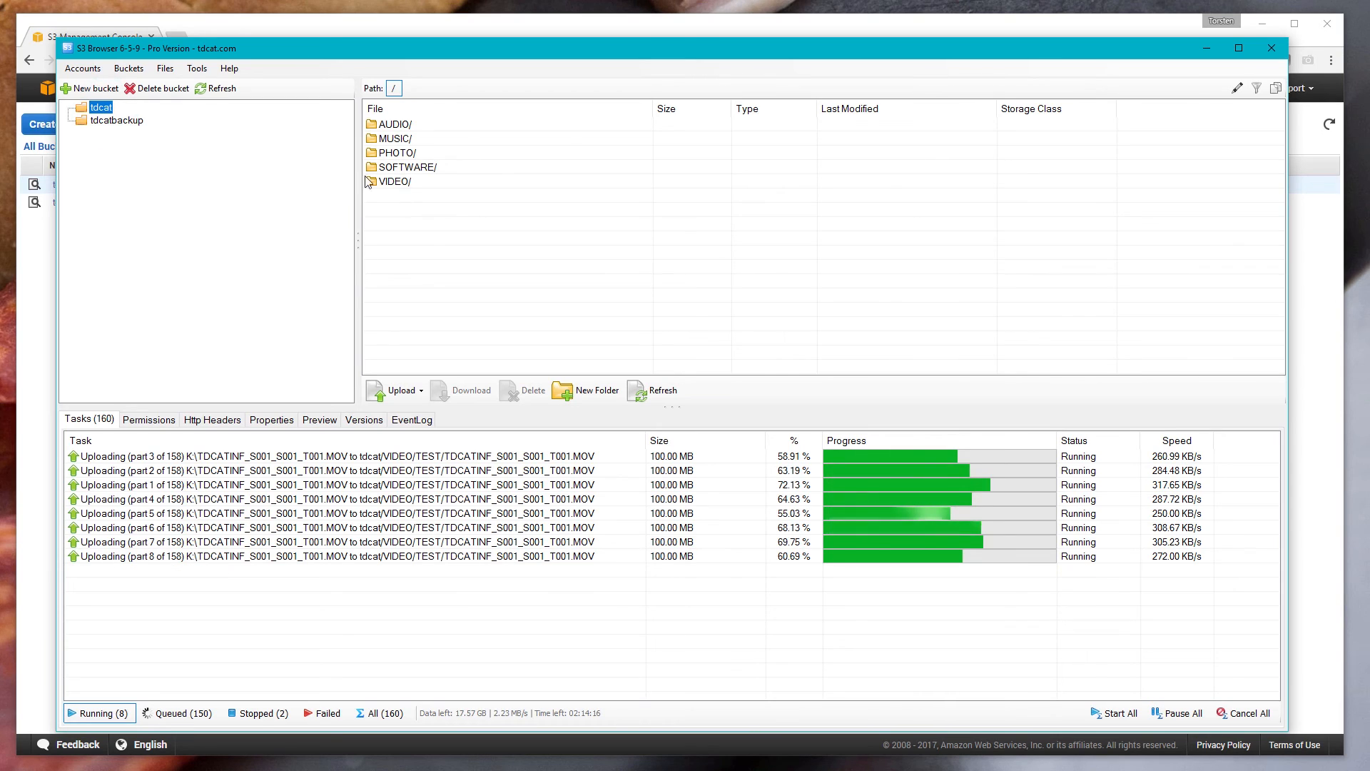
{"action": "double_click", "coordinate": [396, 181]}
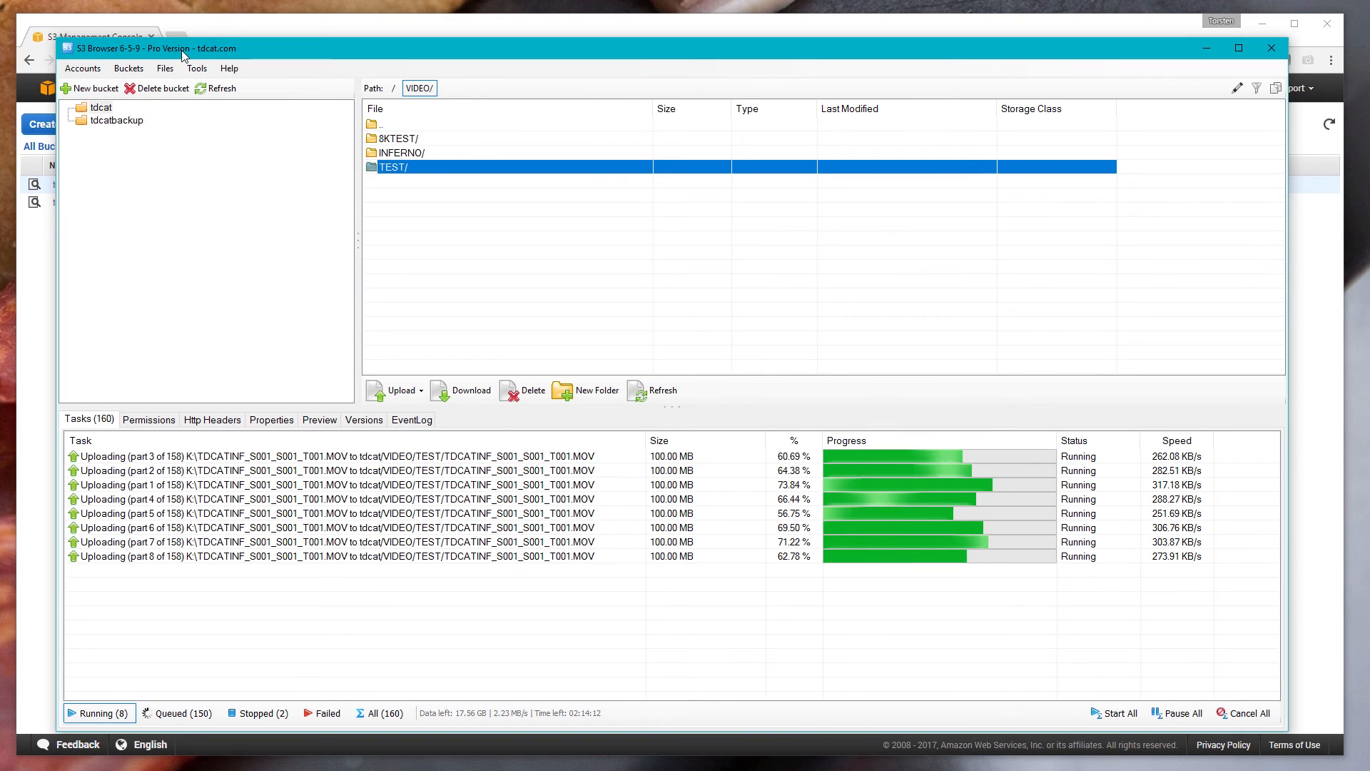
{"action": "left_click", "coordinate": [402, 152]}
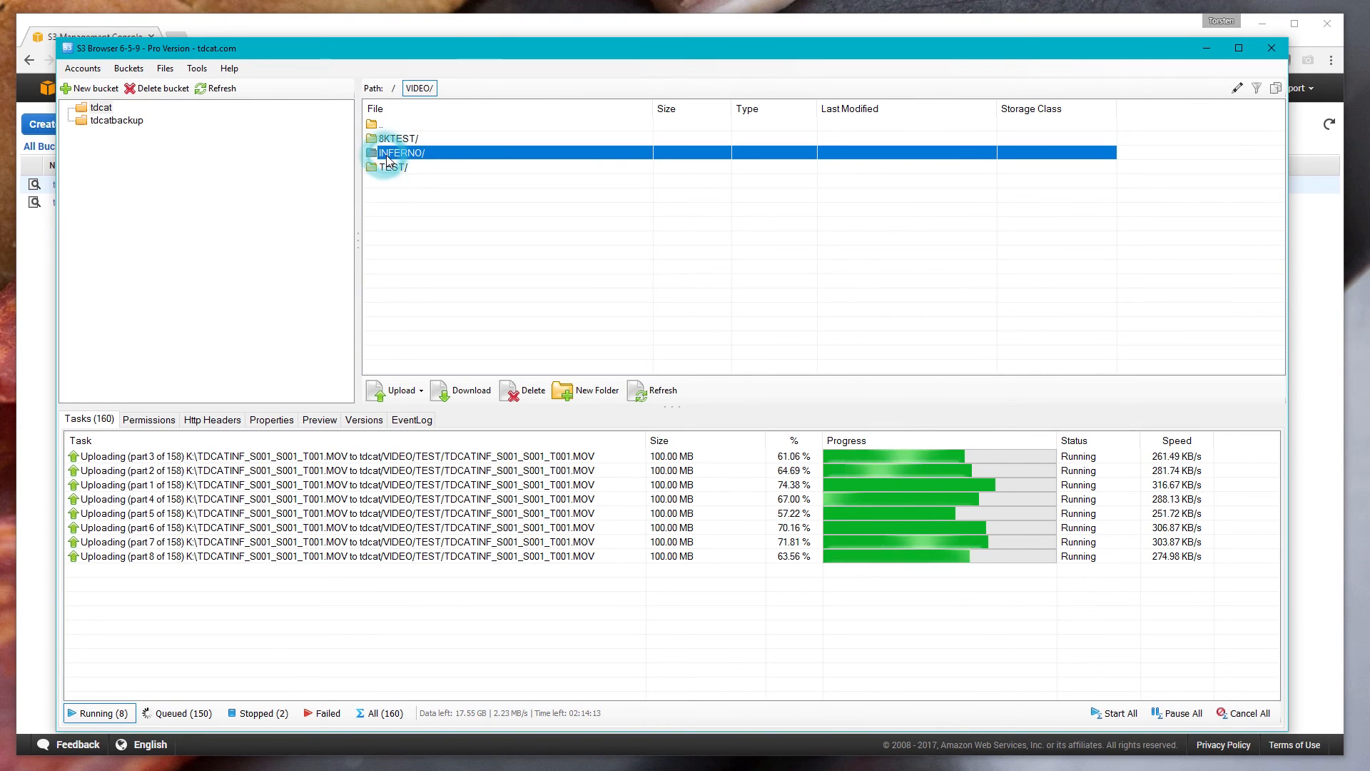
{"action": "double_click", "coordinate": [401, 152]}
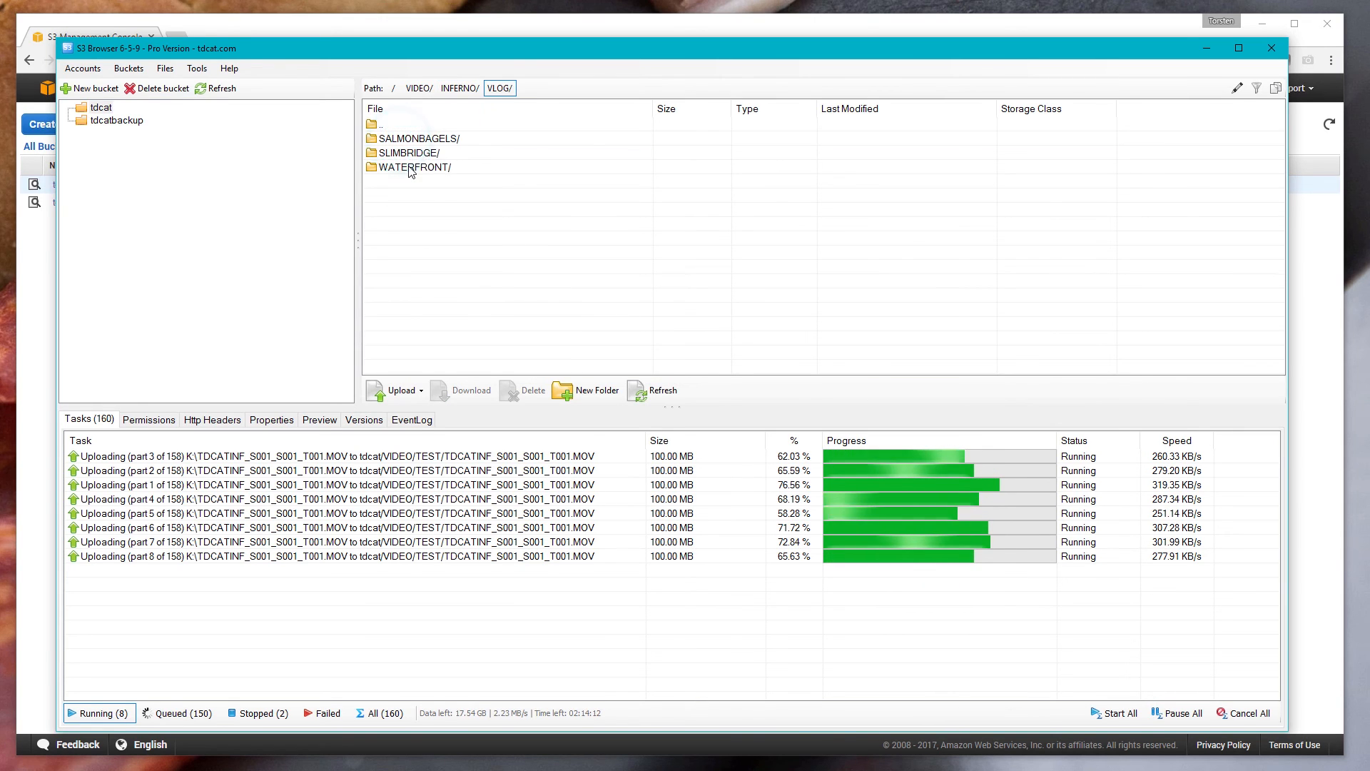
{"action": "double_click", "coordinate": [416, 167]}
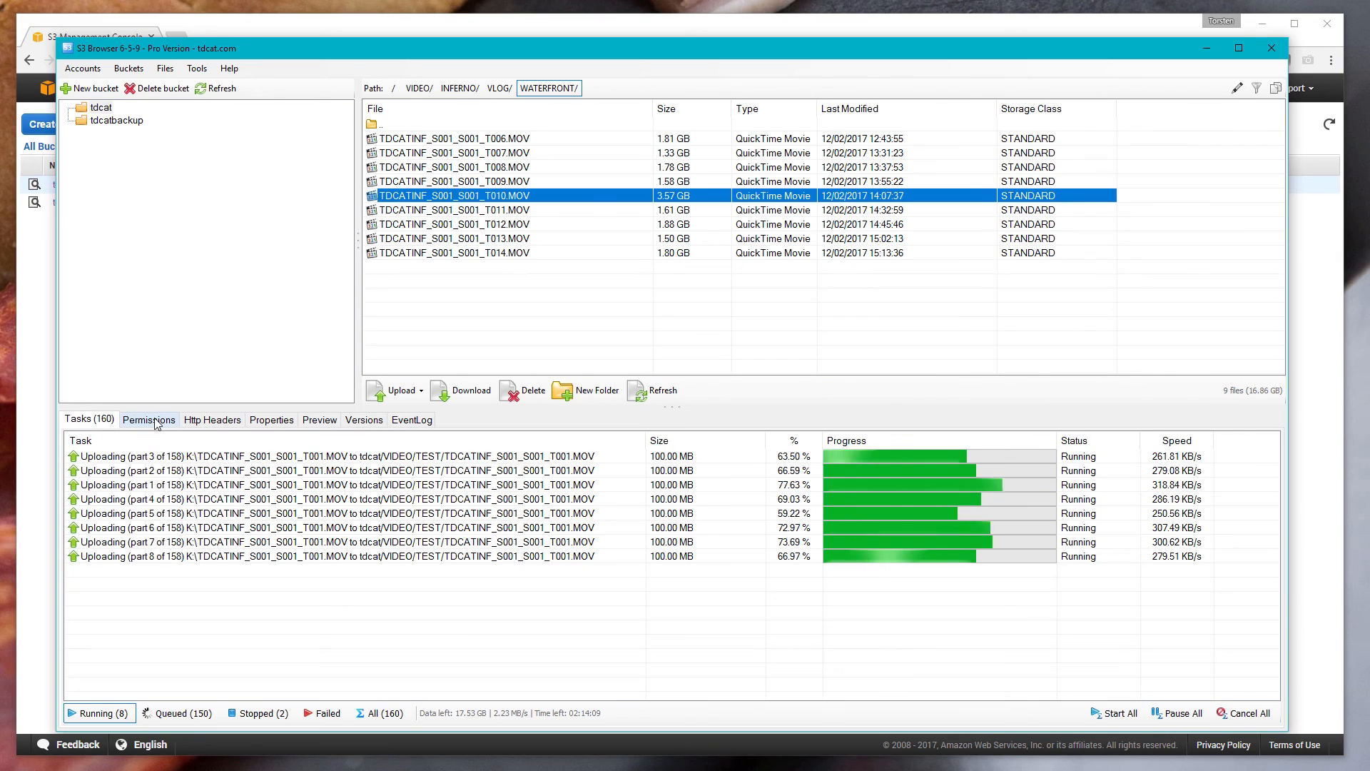
{"action": "left_click", "coordinate": [148, 419]}
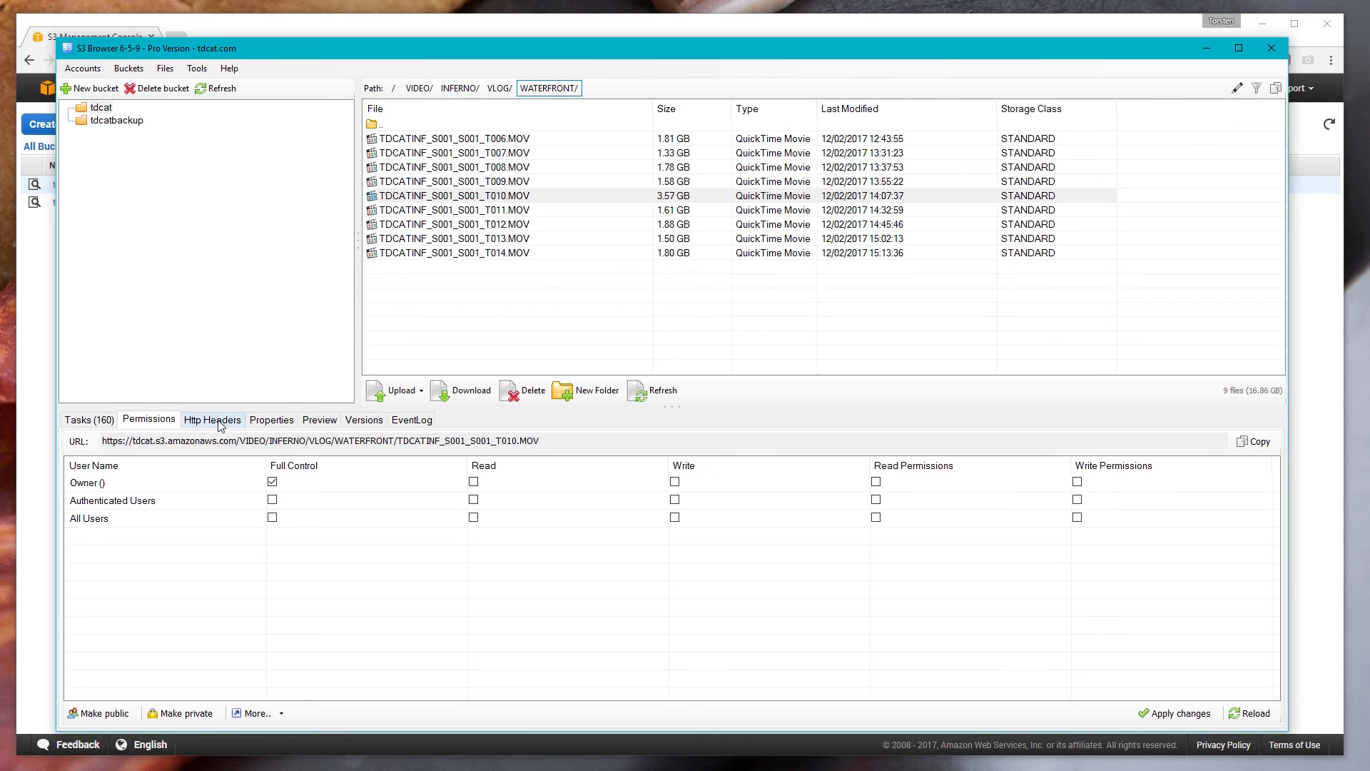
{"action": "left_click", "coordinate": [212, 420]}
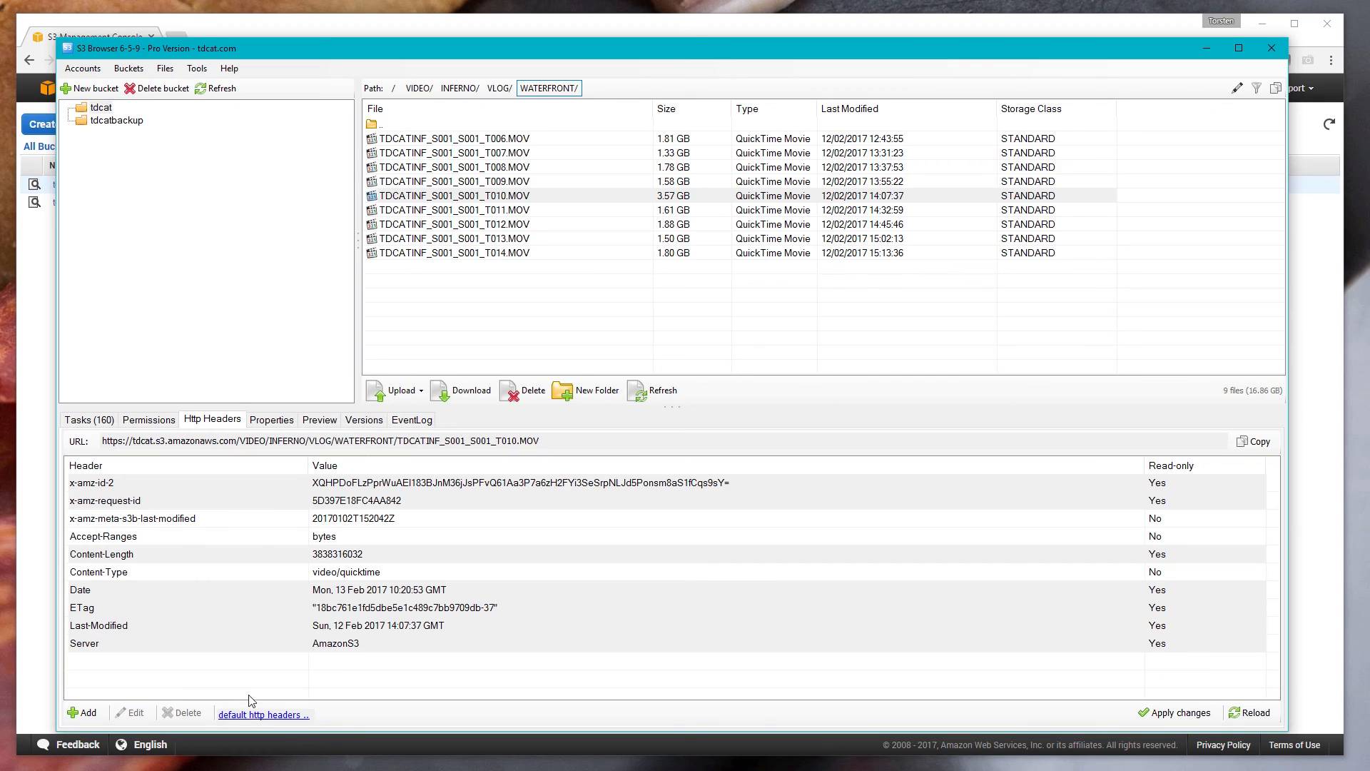
{"action": "mouse_move", "coordinate": [303, 729]}
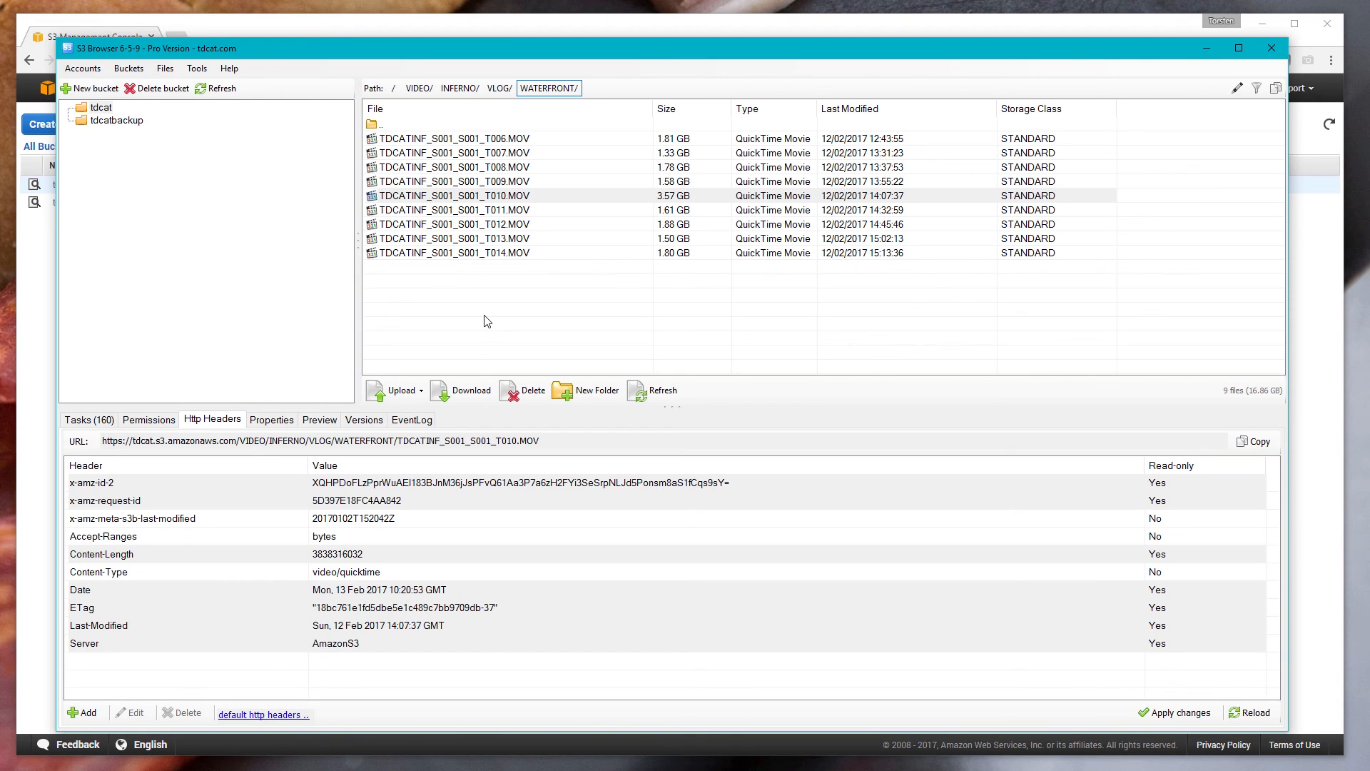
{"action": "mouse_move", "coordinate": [364, 374]}
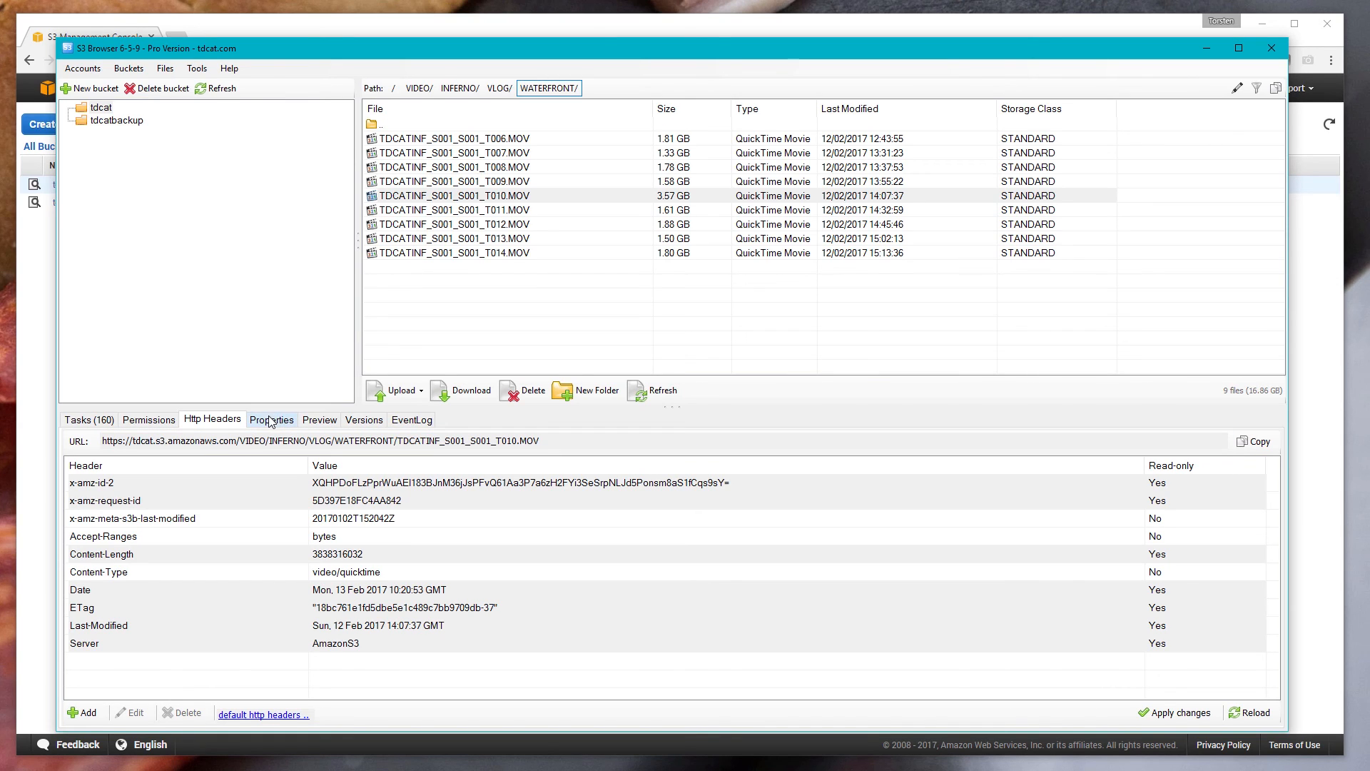
Step: Show the T010 clip's properties: 3.57 GB, STANDARD, unencrypted, uncompressed
{"action": "left_click", "coordinate": [271, 420]}
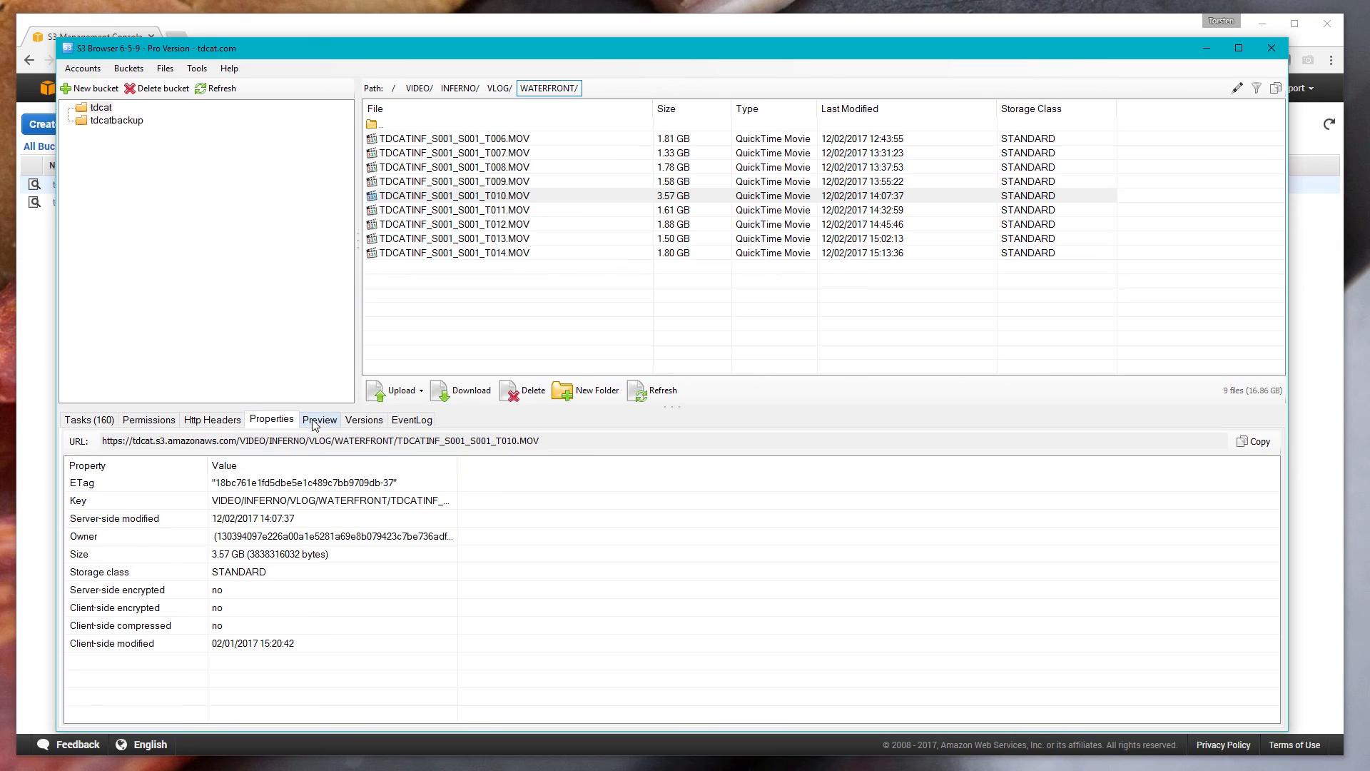
{"action": "mouse_move", "coordinate": [392, 417]}
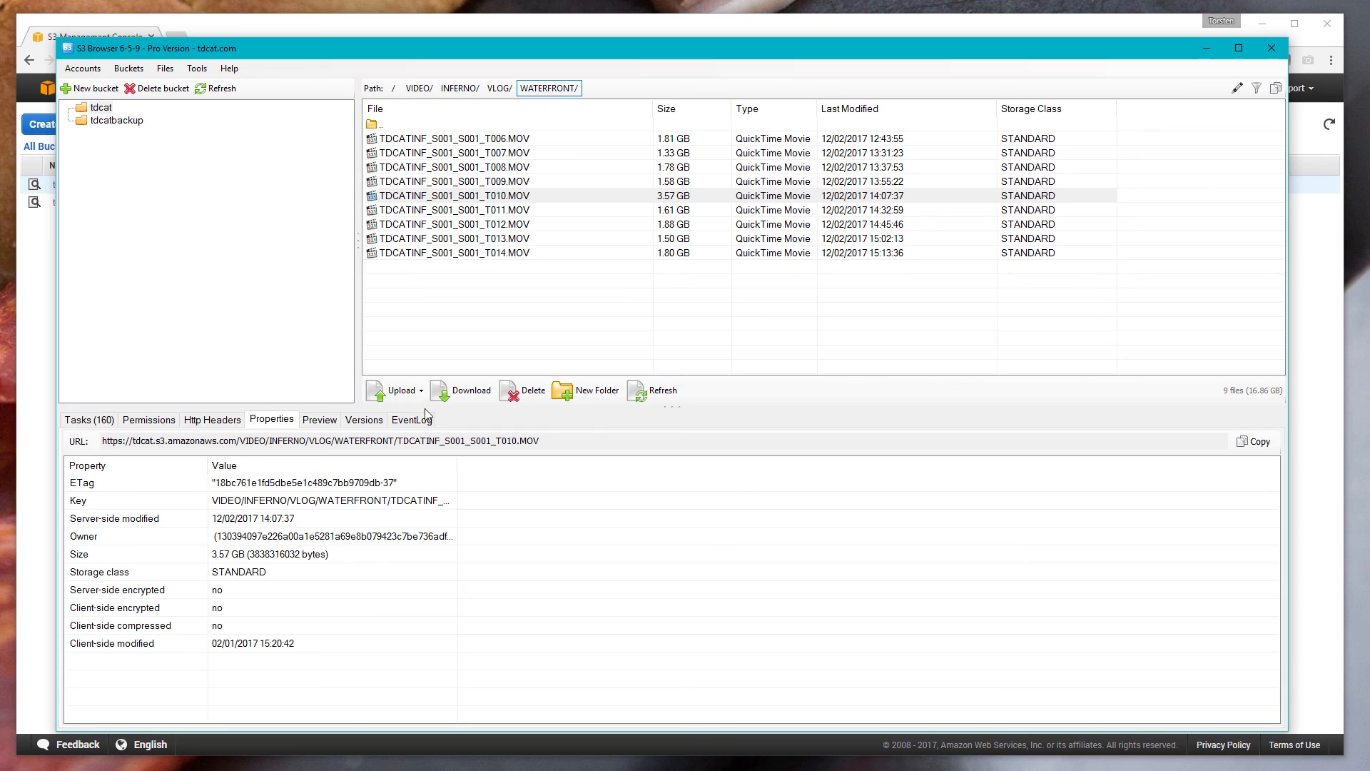
{"action": "mouse_move", "coordinate": [331, 435]}
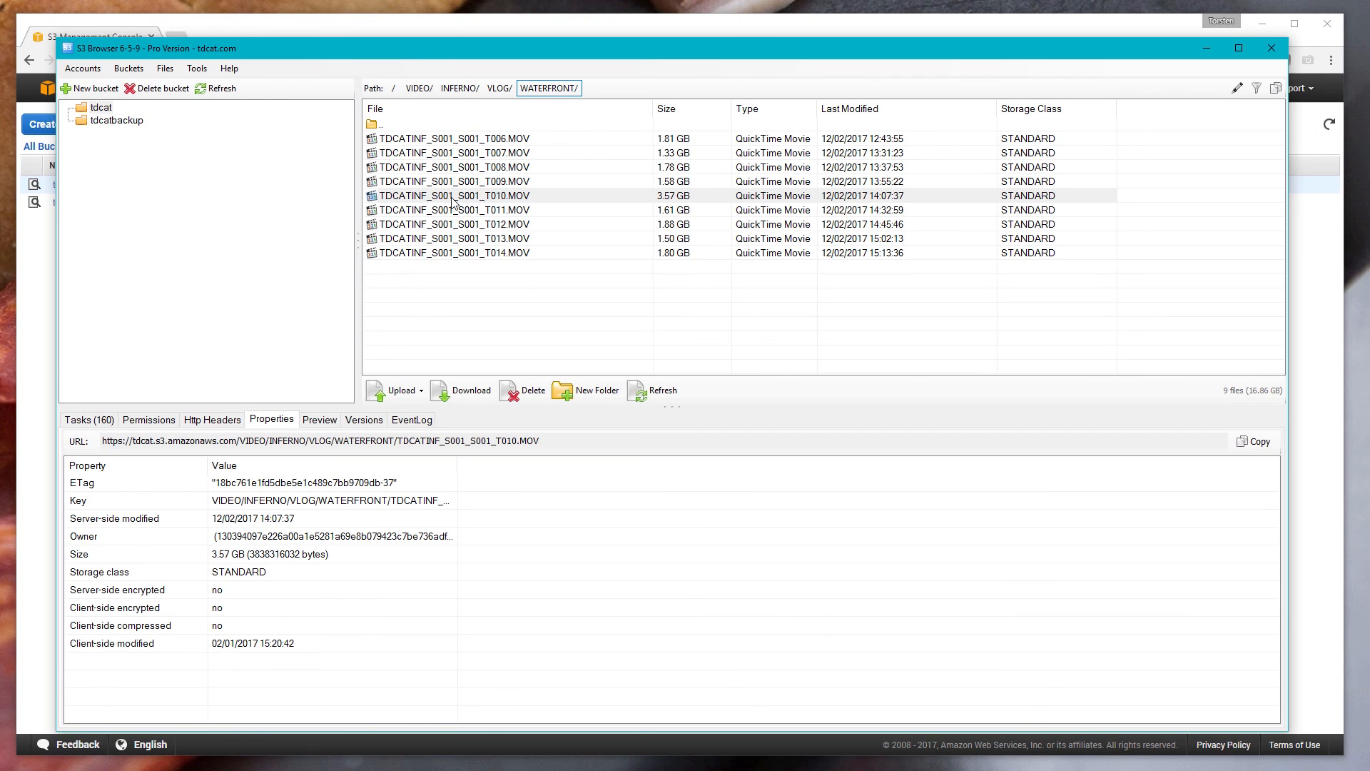
{"action": "mouse_move", "coordinate": [436, 207]}
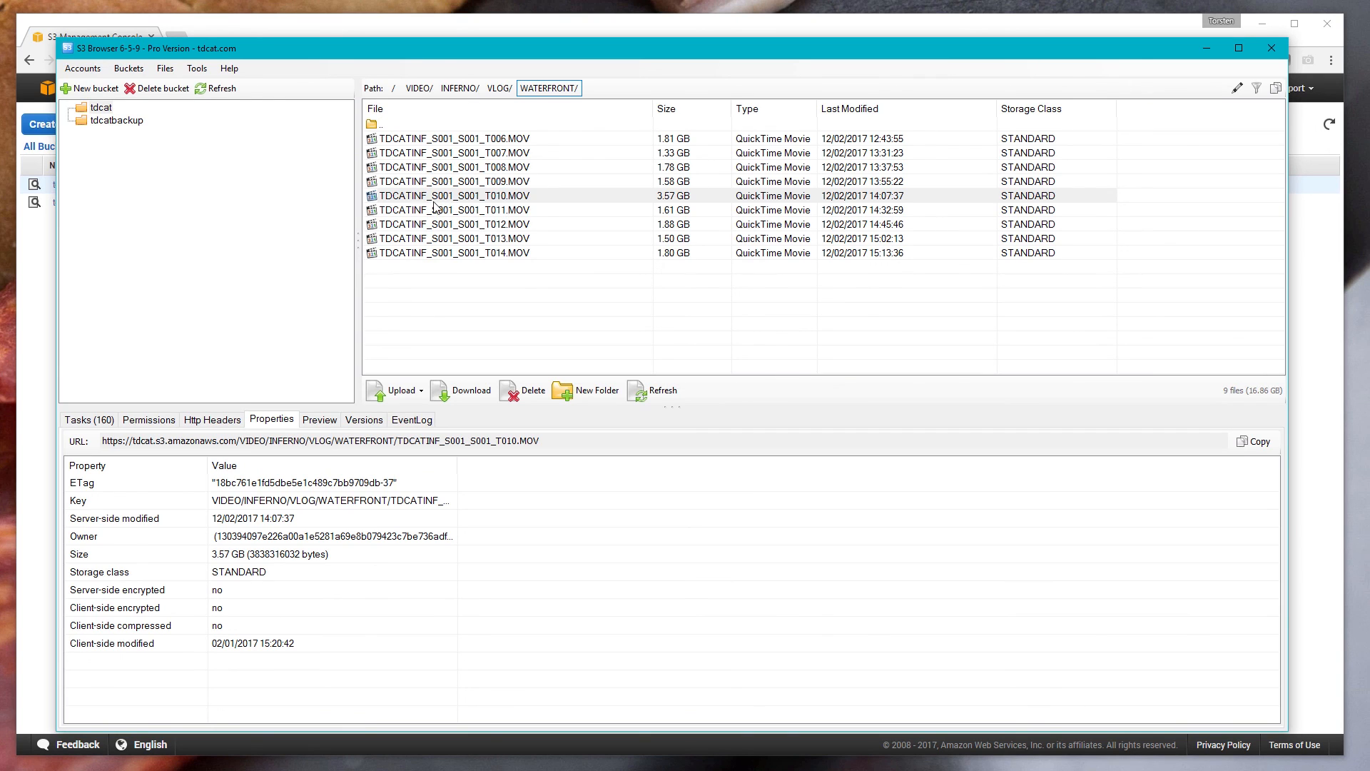
{"action": "mouse_move", "coordinate": [405, 186]}
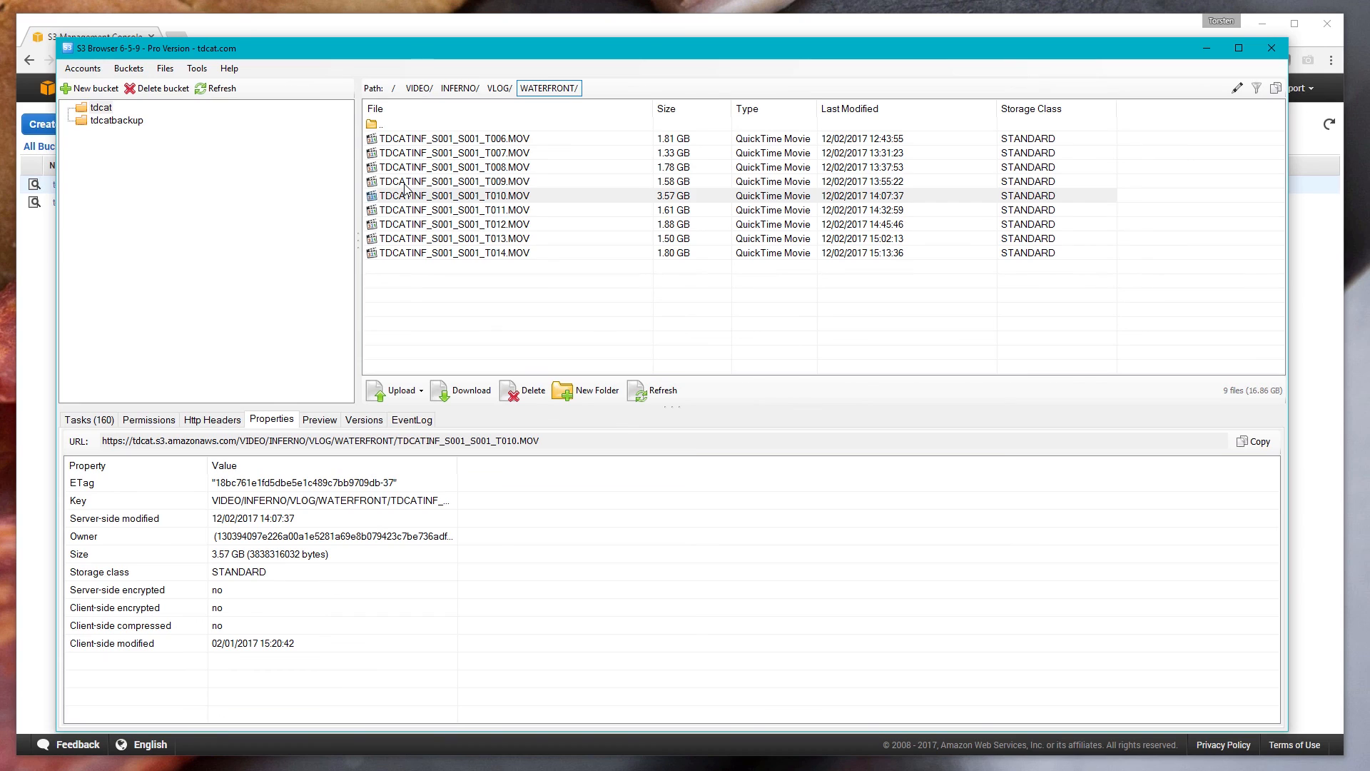
{"action": "mouse_move", "coordinate": [401, 190]}
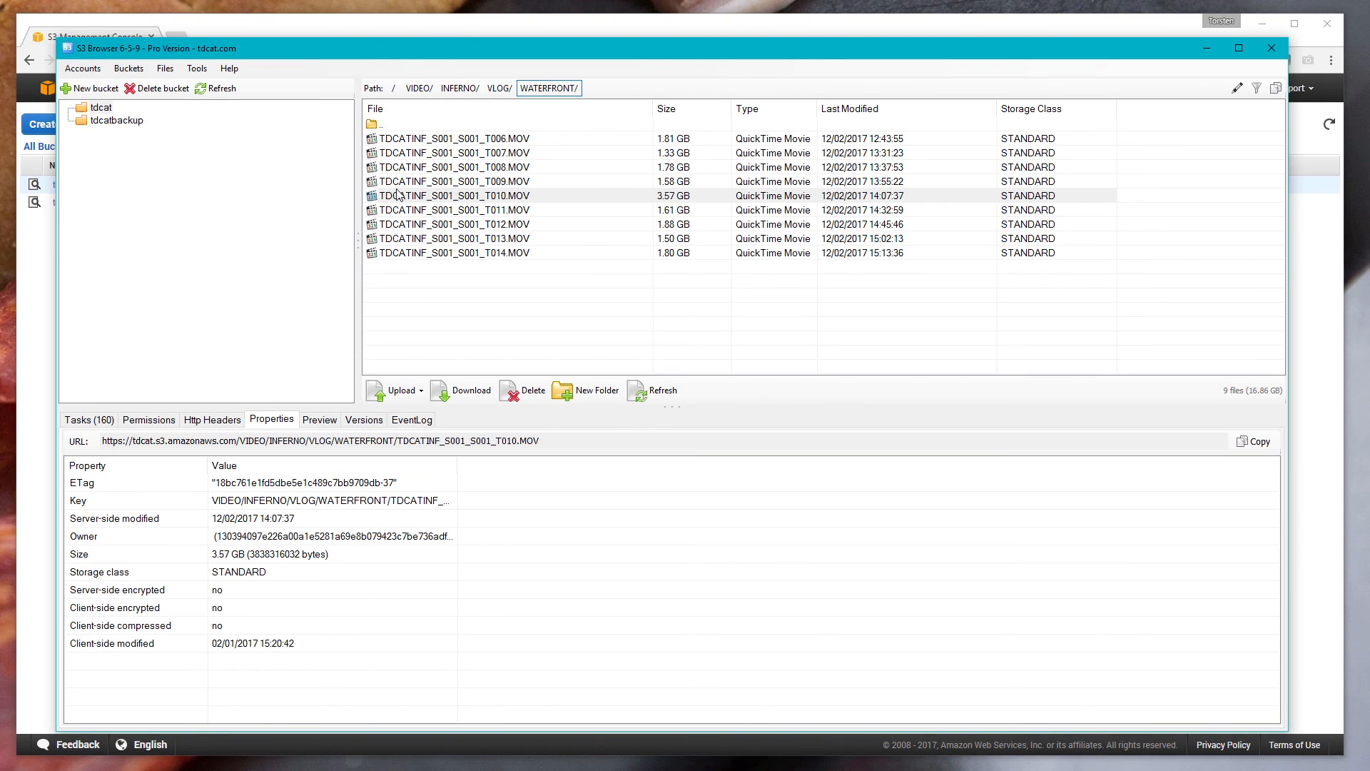
{"action": "mouse_move", "coordinate": [404, 197]}
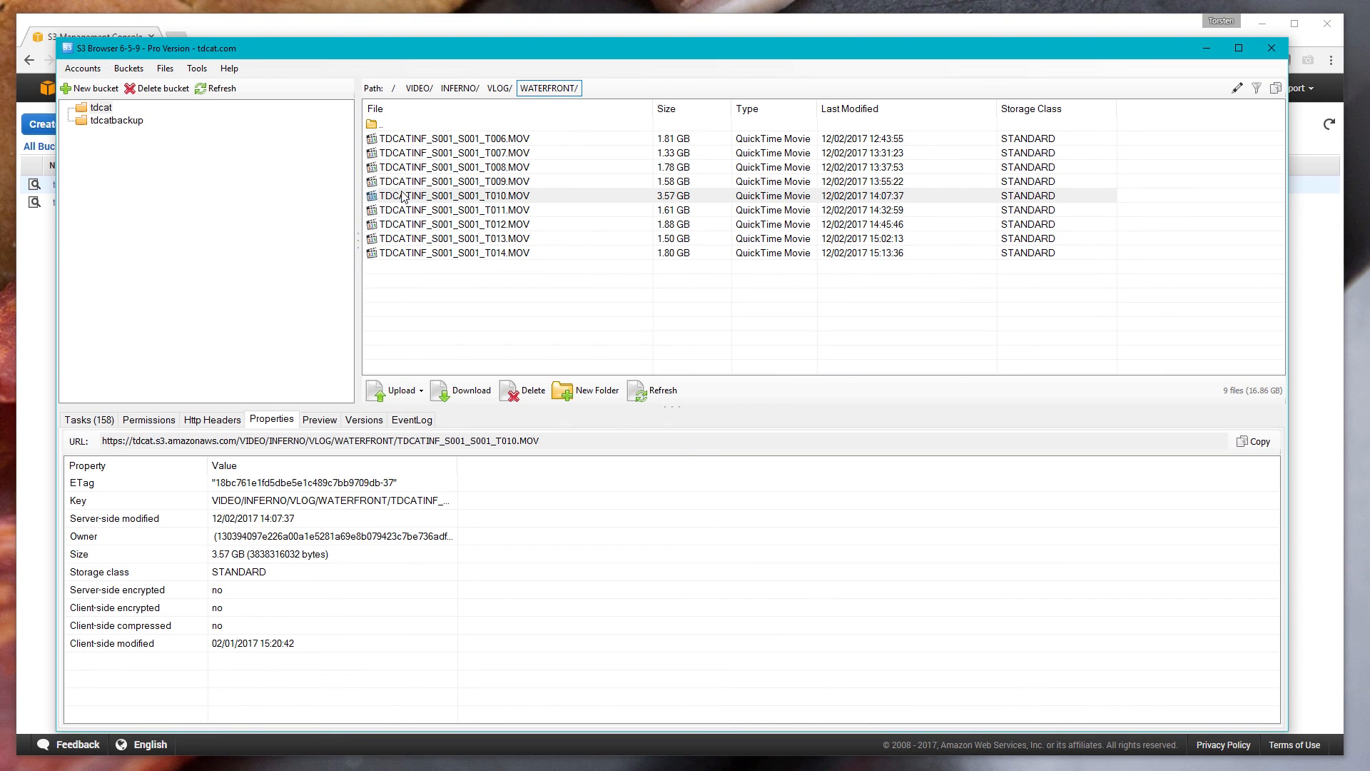
{"action": "mouse_move", "coordinate": [327, 405]}
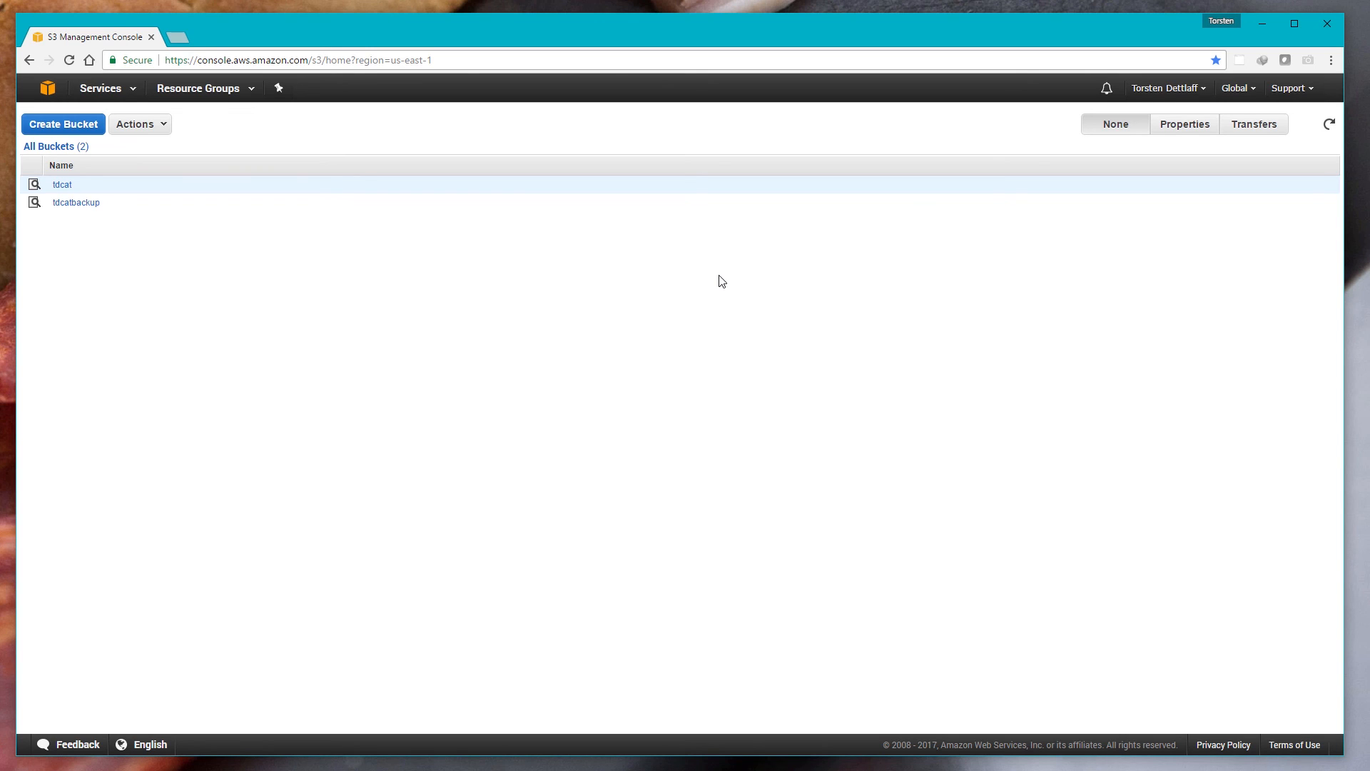
Step: Open the tdcatbackup bucket in the S3 console to see its BACKUP folder
{"action": "left_click", "coordinate": [75, 202]}
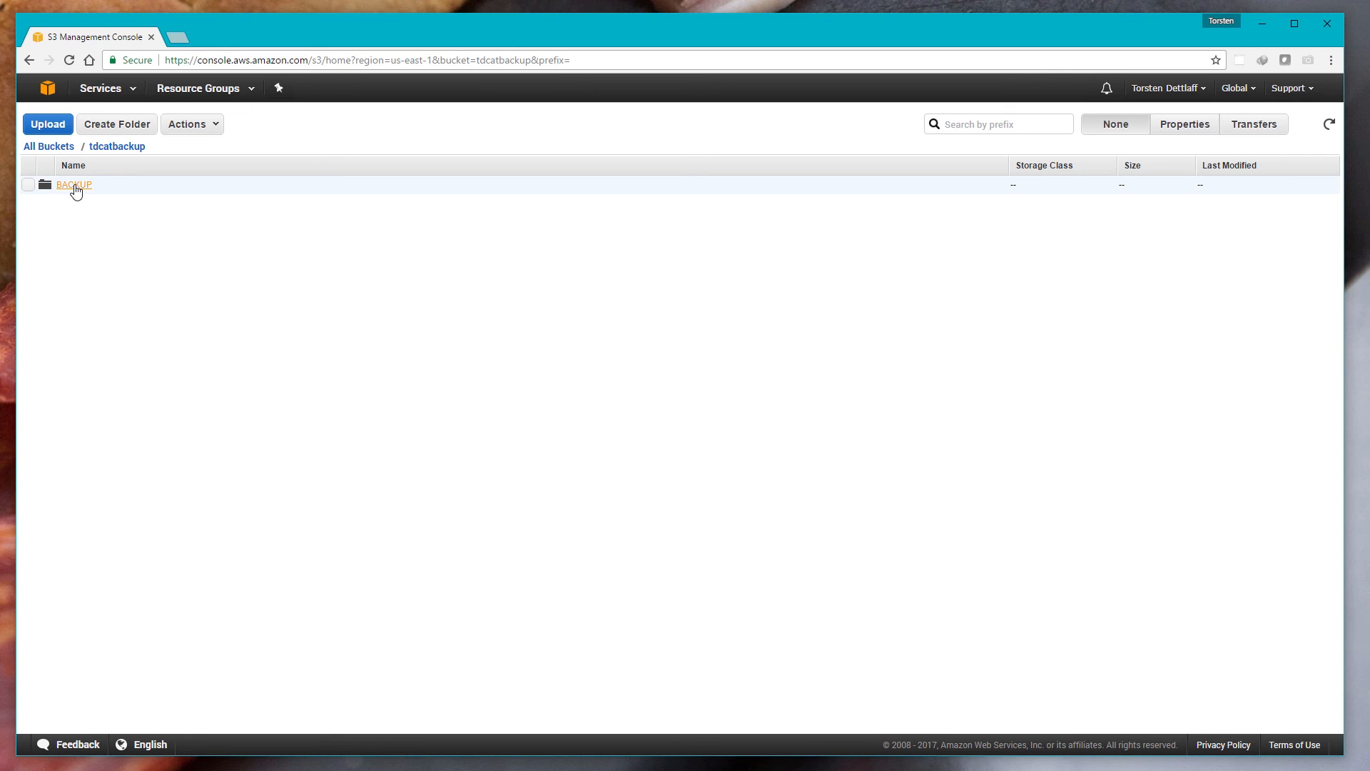
{"action": "mouse_move", "coordinate": [124, 168]}
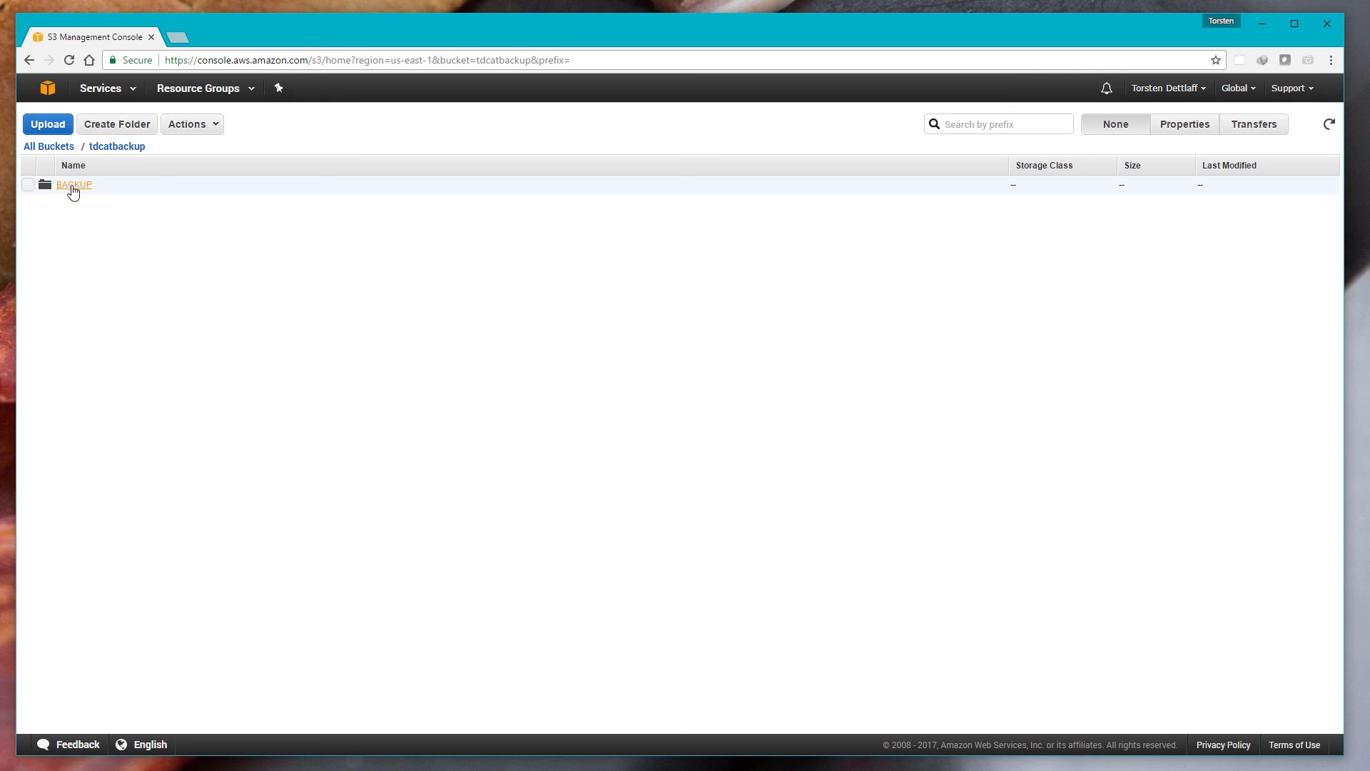
{"action": "mouse_move", "coordinate": [116, 193]}
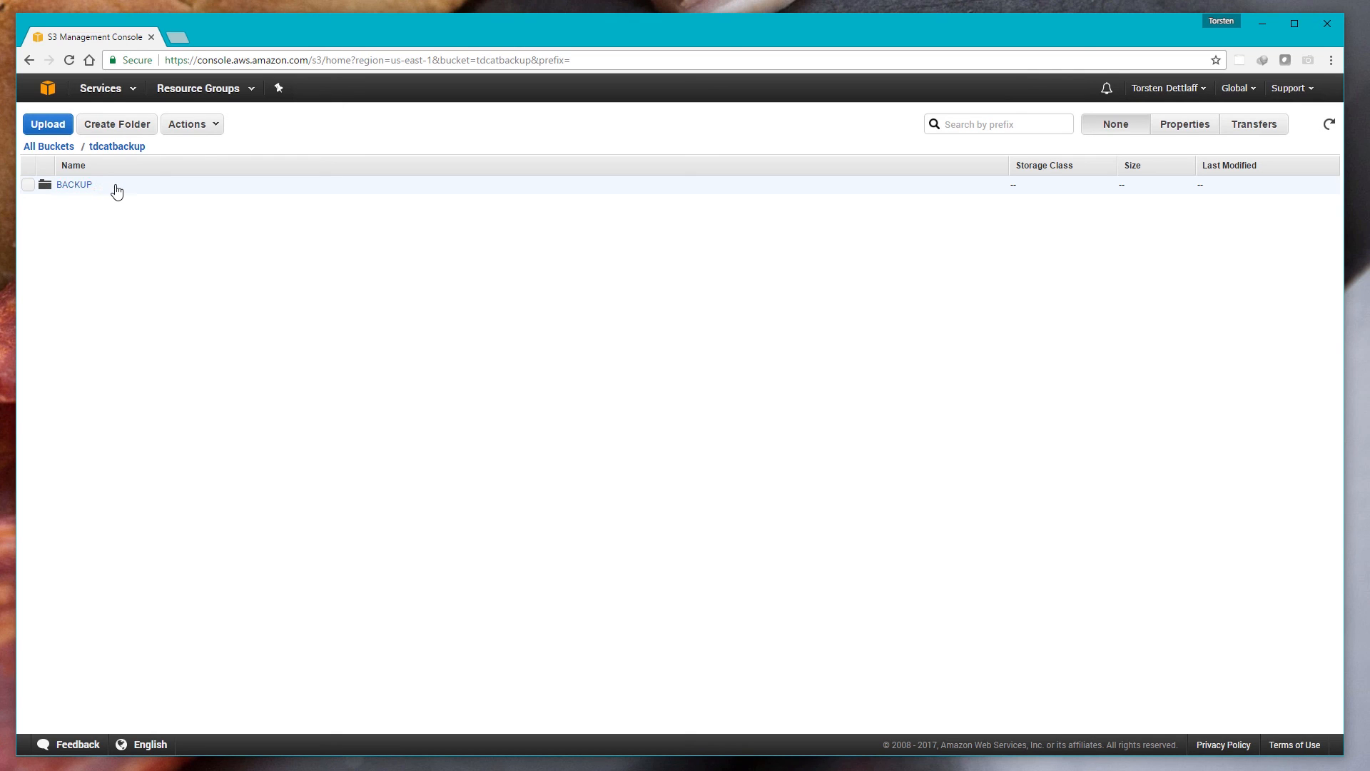